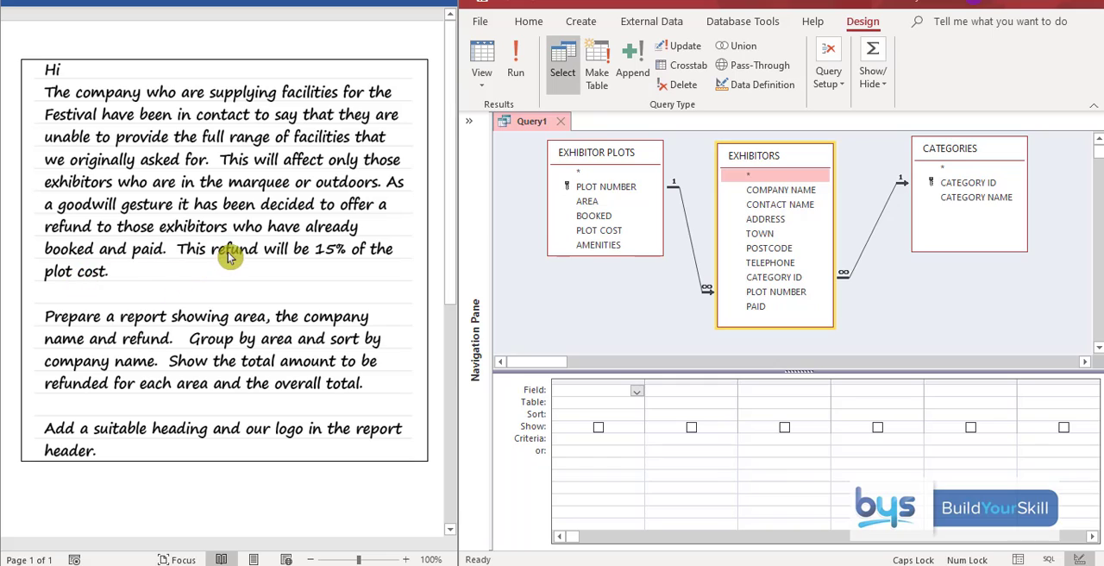
{"action": "mouse_move", "coordinate": [292, 248]}
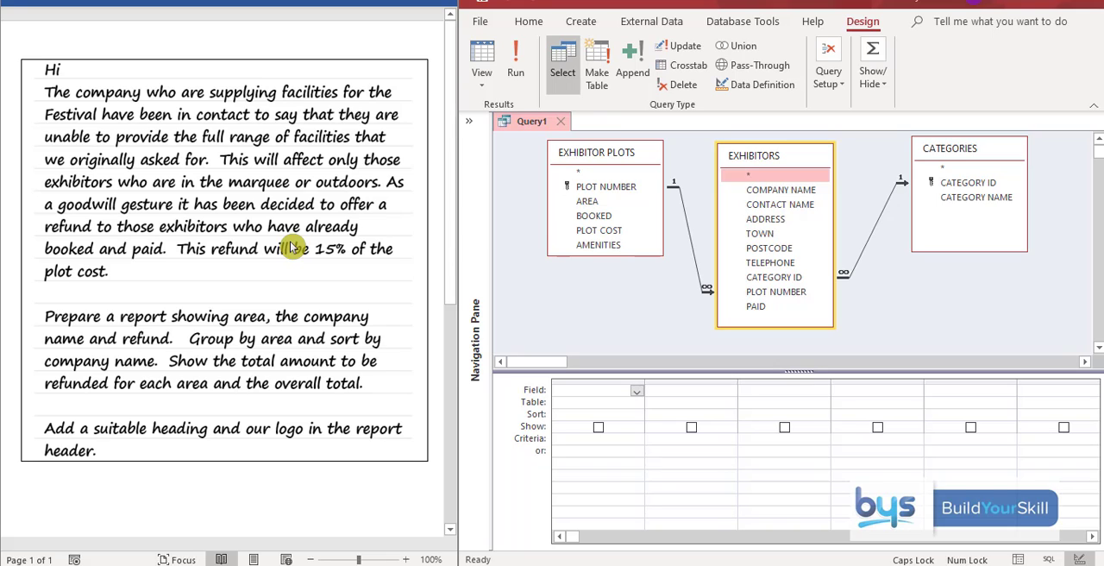
{"action": "mouse_move", "coordinate": [228, 203]}
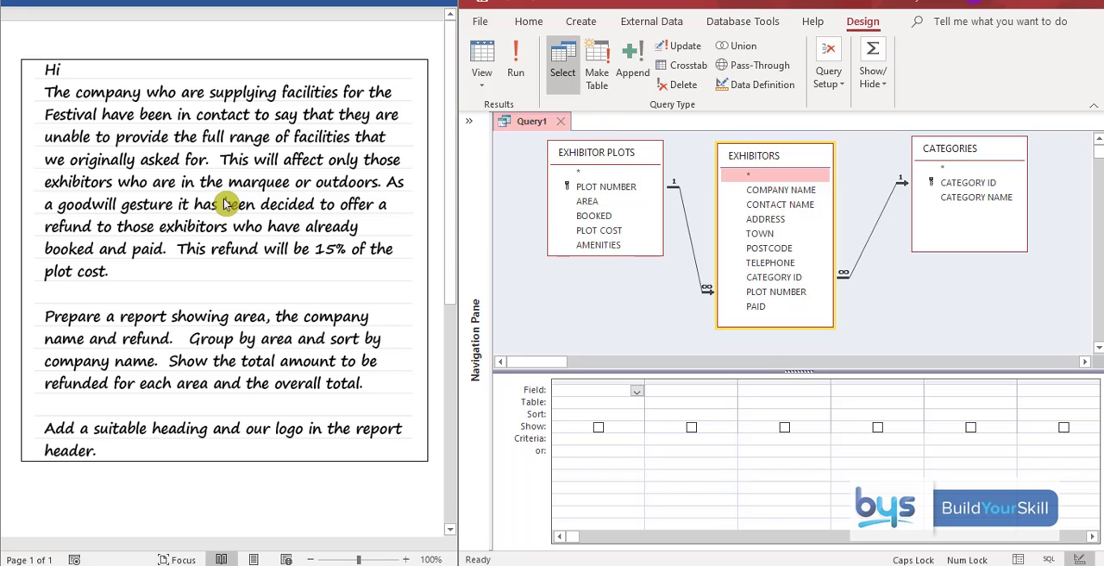
{"action": "mouse_move", "coordinate": [331, 251]}
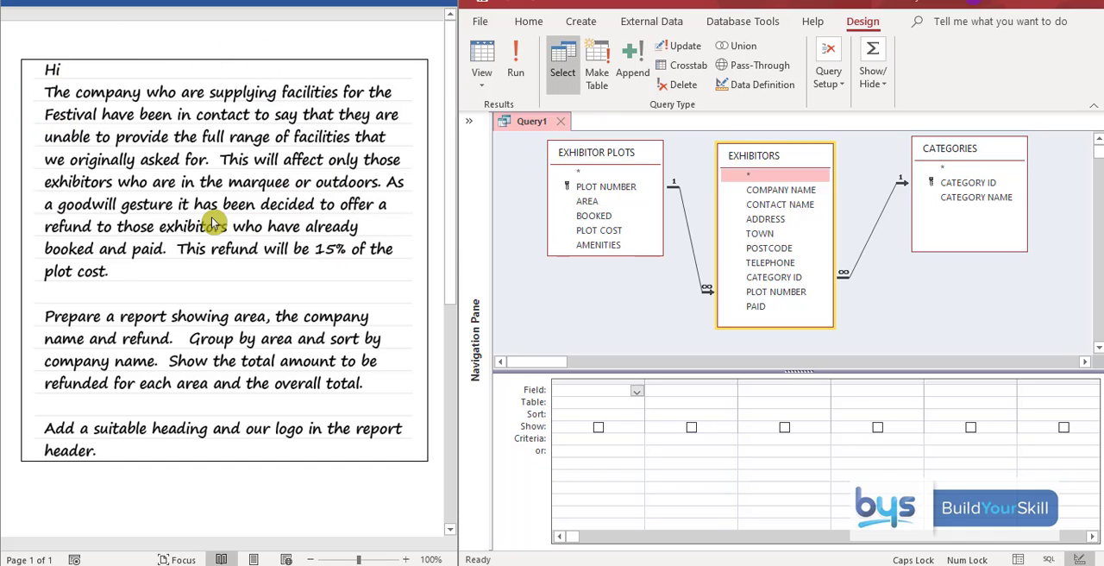
{"action": "mouse_move", "coordinate": [83, 283]}
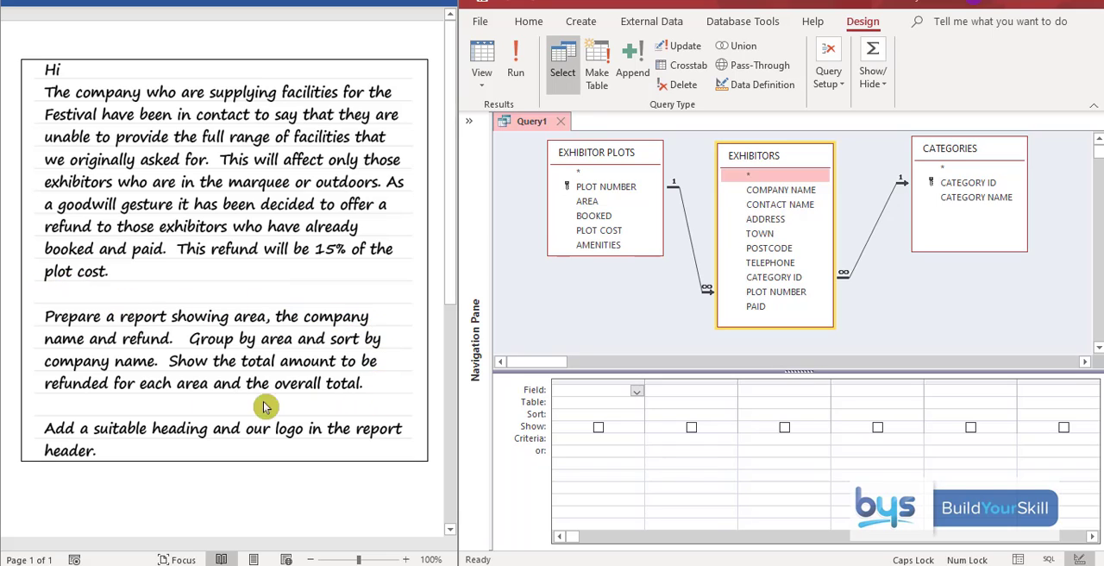
{"action": "mouse_move", "coordinate": [45, 390]}
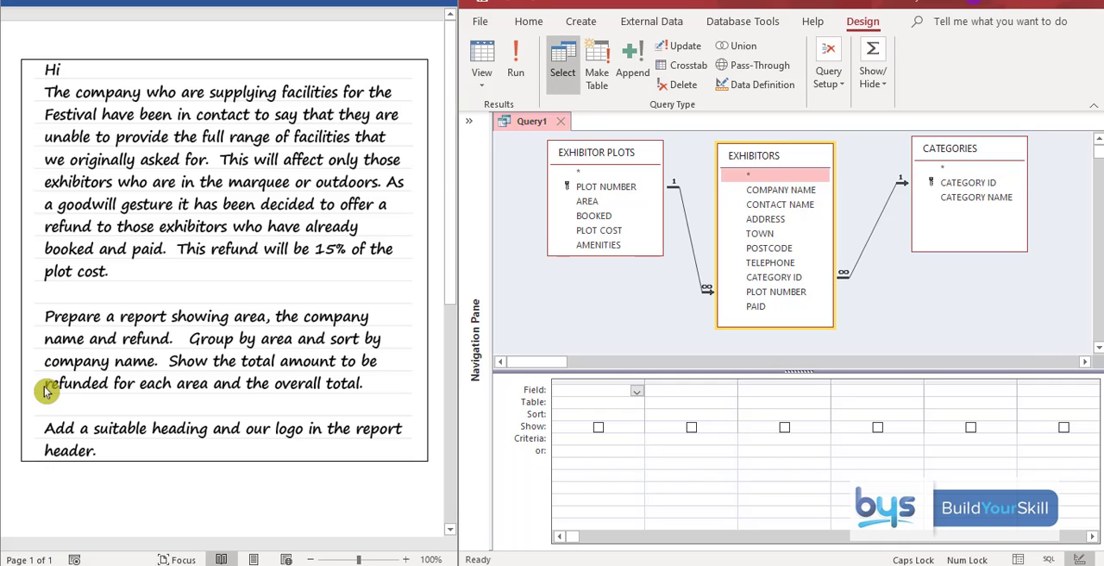
{"action": "mouse_move", "coordinate": [49, 362]}
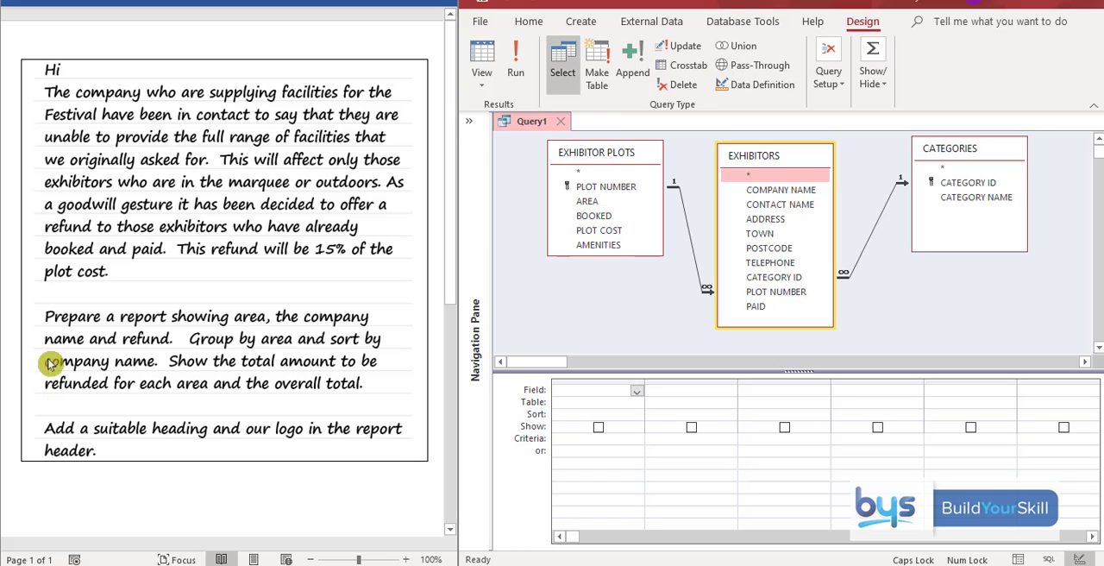
{"action": "mouse_move", "coordinate": [245, 329]}
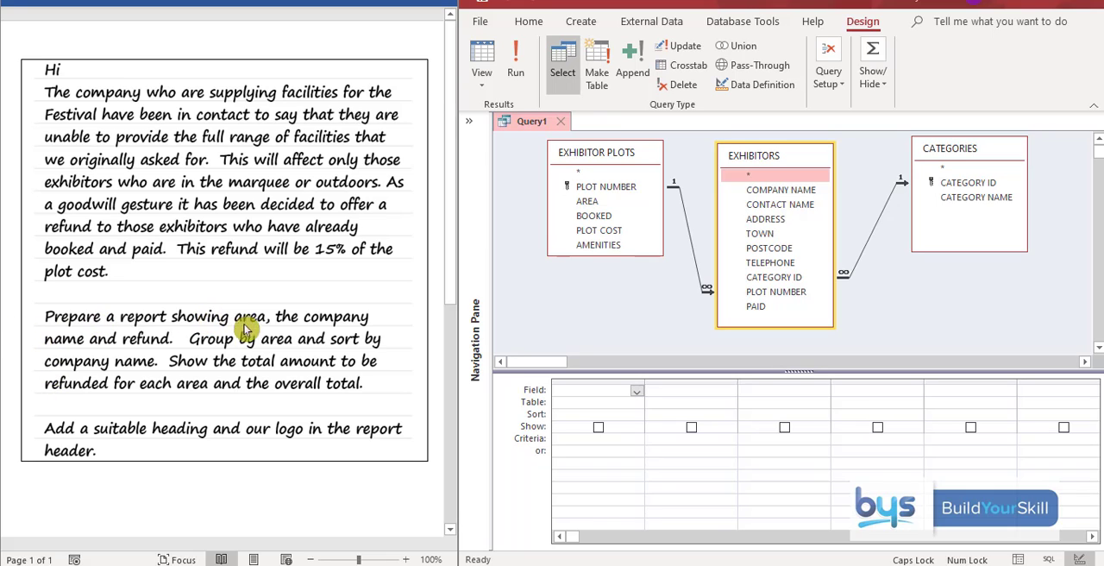
{"action": "mouse_move", "coordinate": [120, 214]}
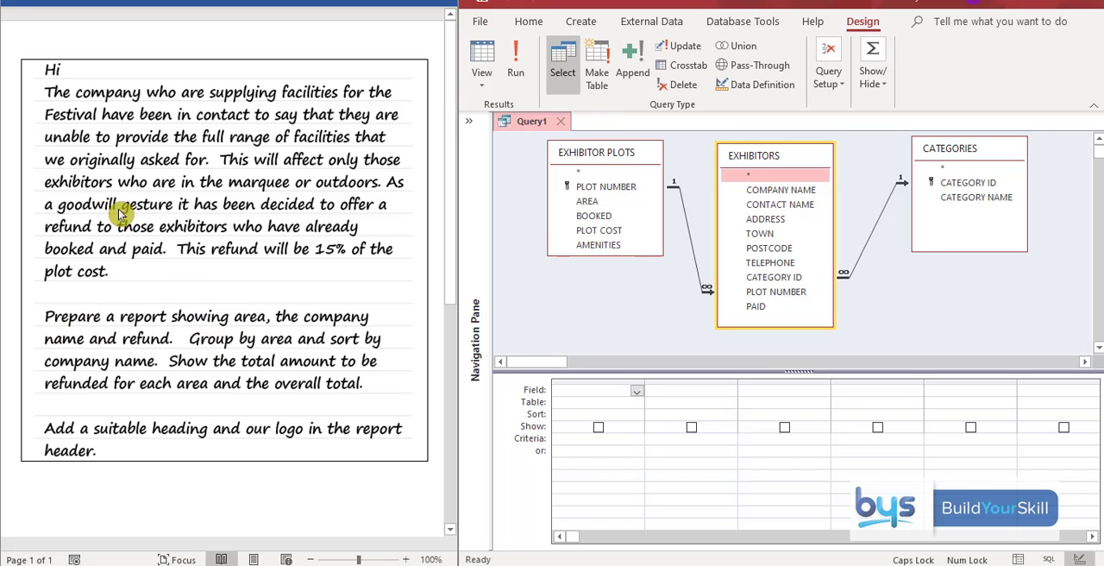
{"action": "mouse_move", "coordinate": [171, 196]}
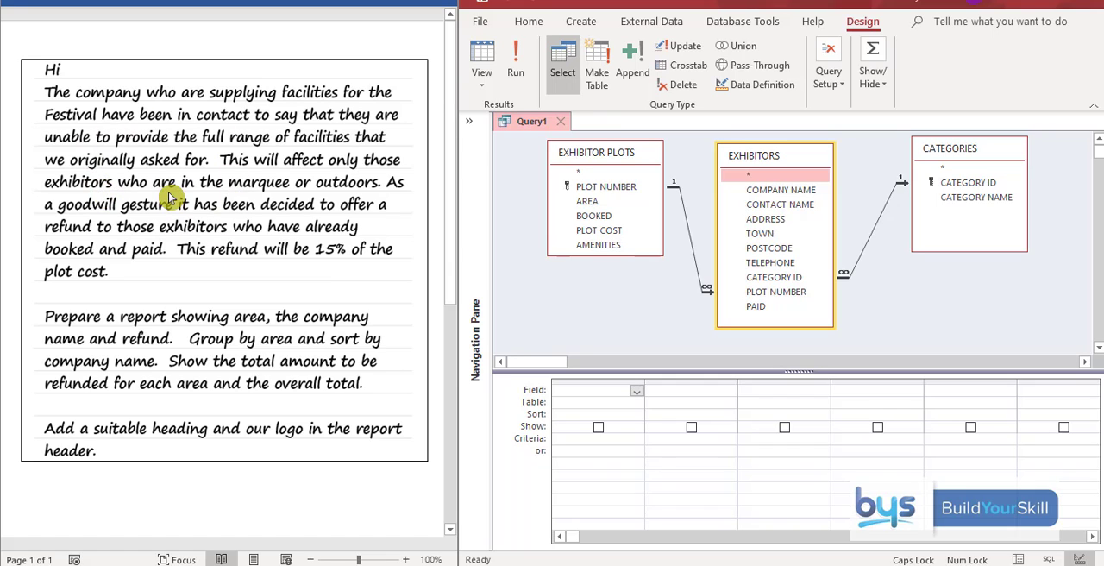
{"action": "mouse_move", "coordinate": [290, 195]}
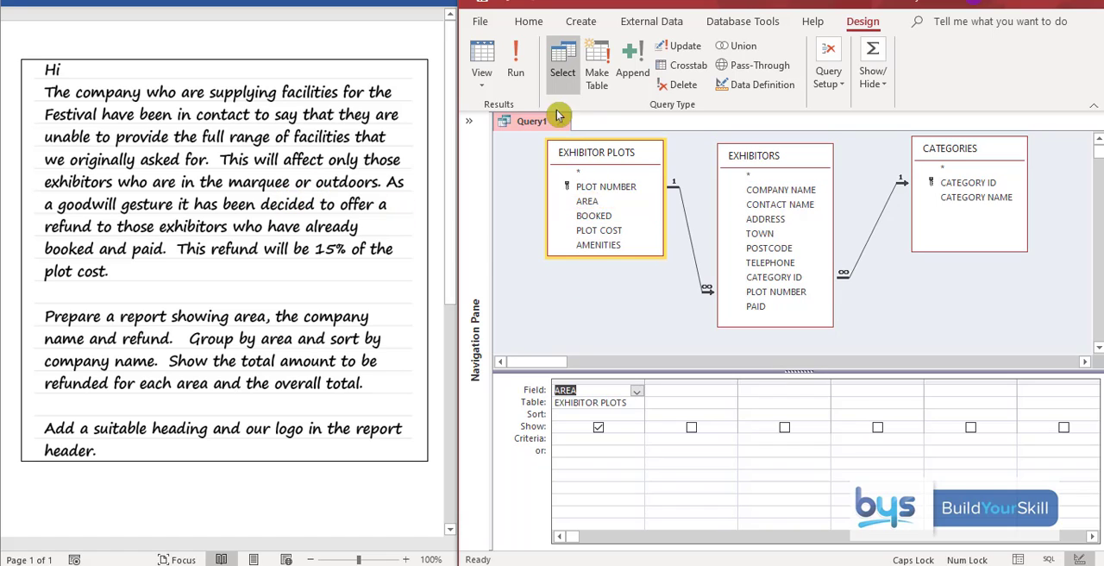
Add AREA with criterion Not "Food Hall", run to see 30 Marquee/Outdoor records, return to design.
{"action": "left_click", "coordinate": [514, 60]}
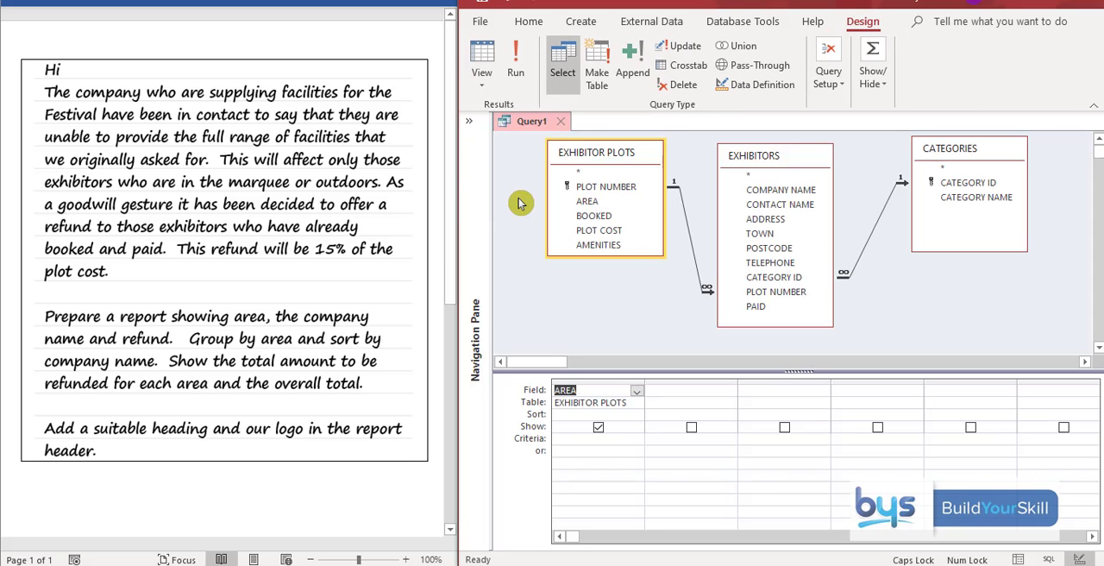
{"action": "left_click", "coordinate": [578, 438]}
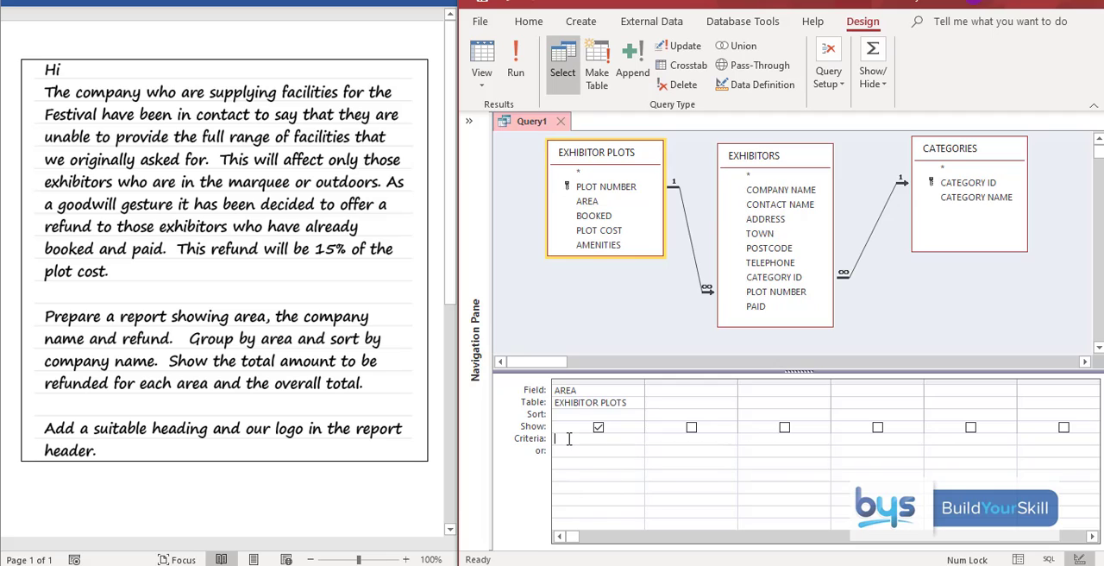
{"action": "type", "text": "Not Food Hall"}
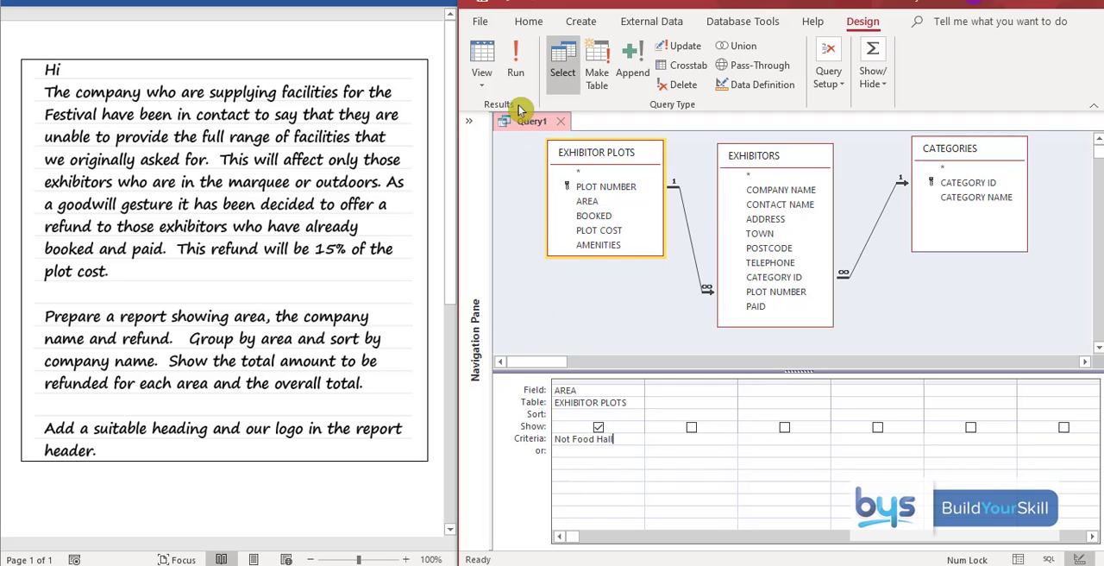
{"action": "left_click", "coordinate": [514, 55]}
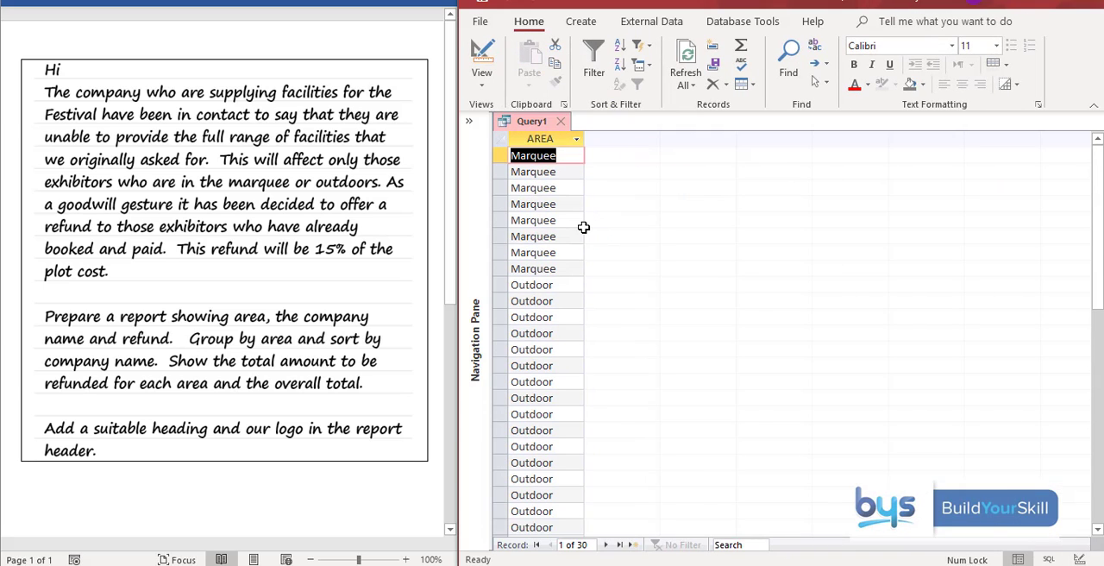
{"action": "left_click", "coordinate": [481, 61]}
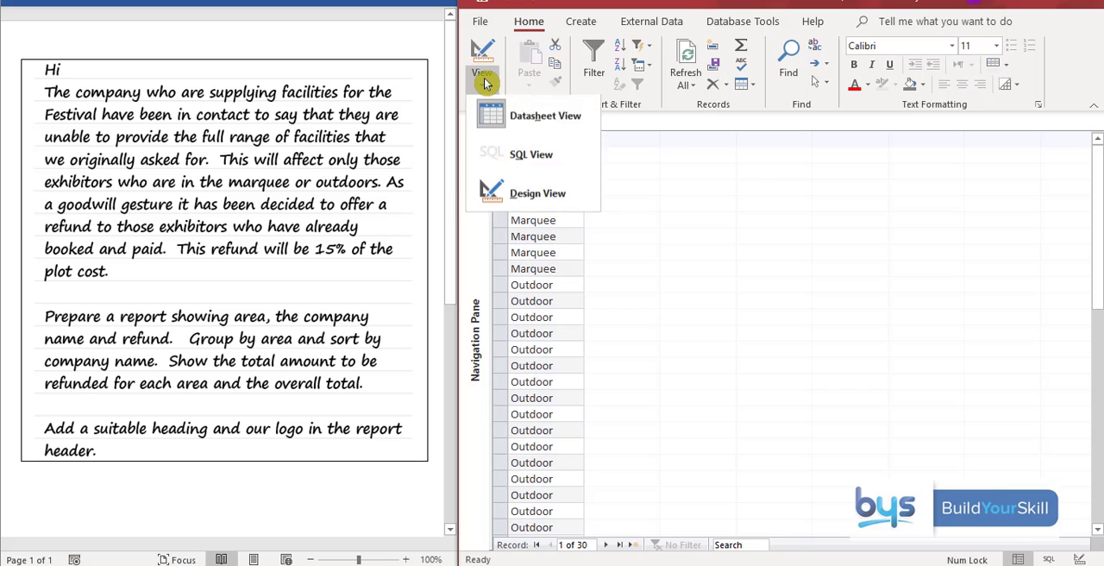
{"action": "left_click", "coordinate": [538, 193]}
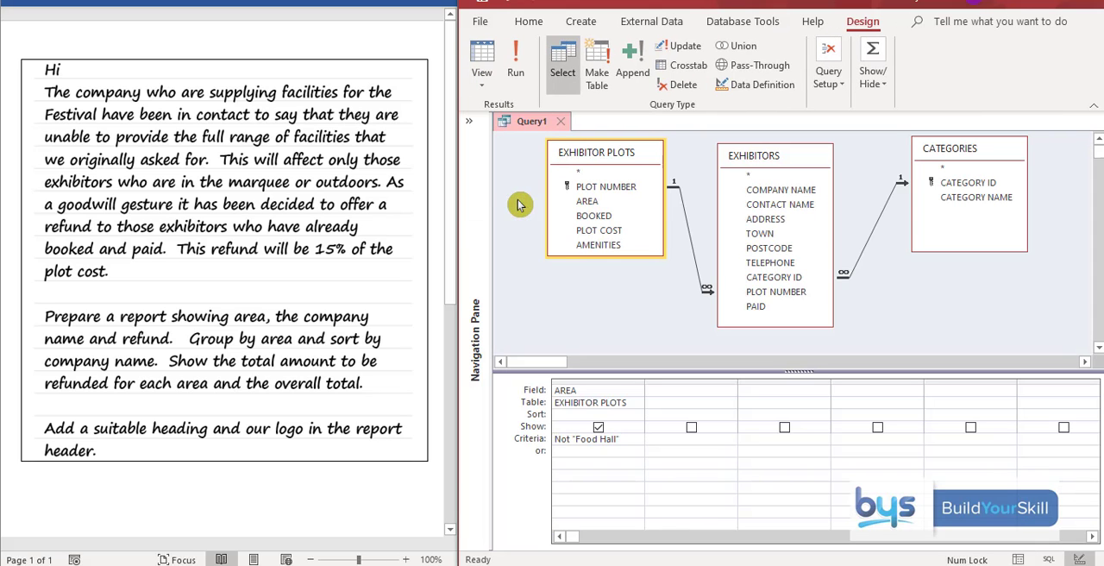
{"action": "mouse_move", "coordinate": [107, 347]}
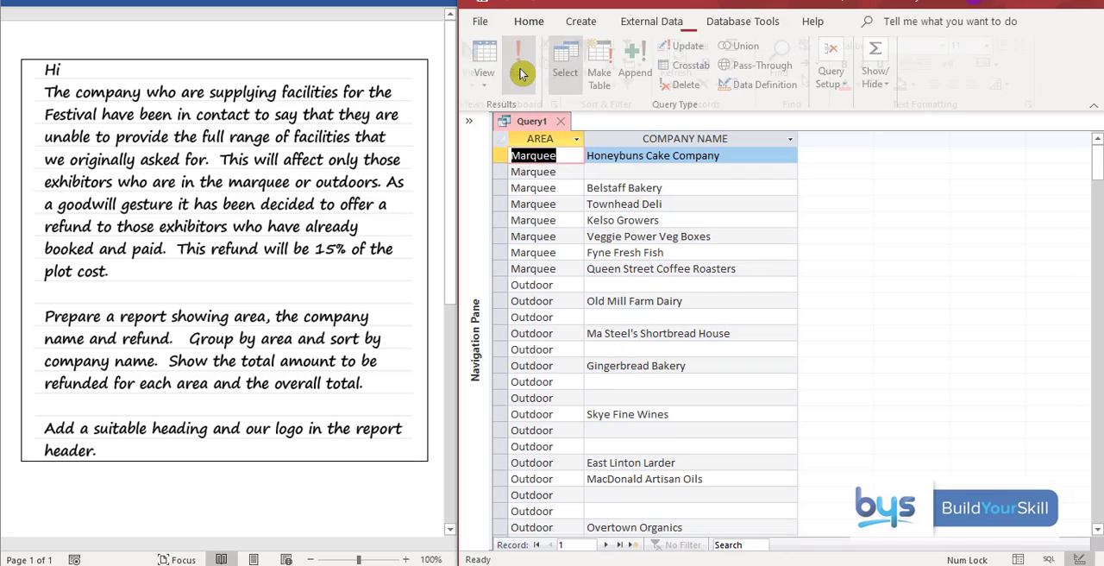
Return to query design after reviewing COMPANY NAME results beside each area.
{"action": "left_click", "coordinate": [528, 20]}
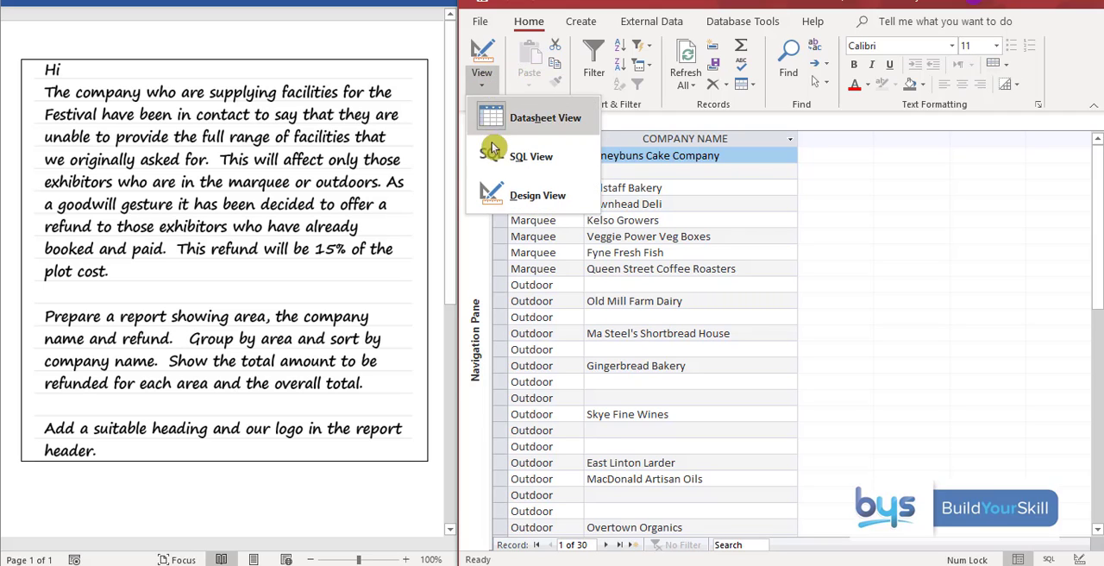
{"action": "left_click", "coordinate": [538, 195]}
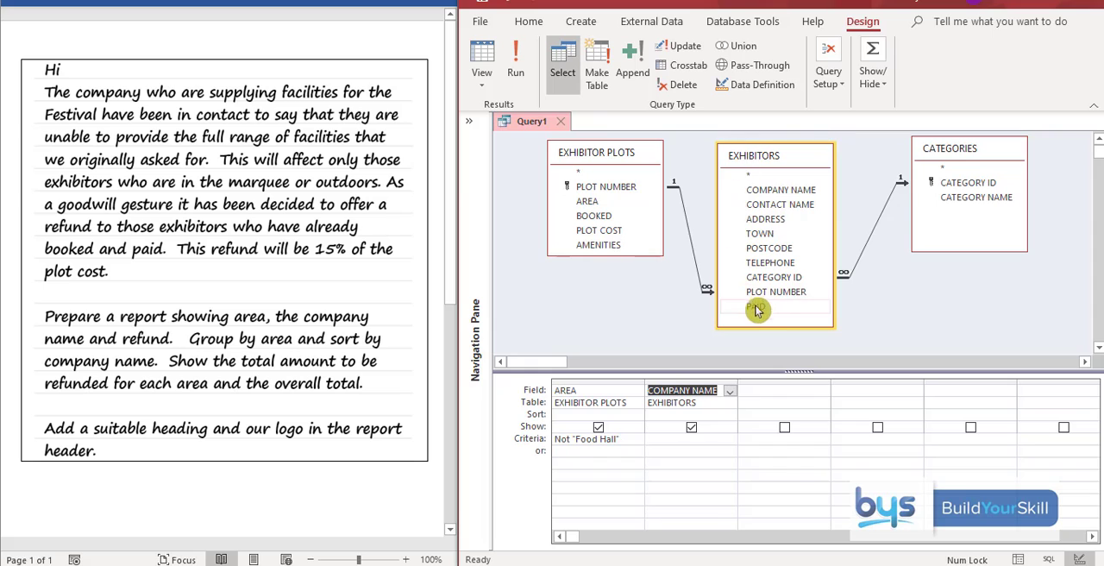
Add PAID from Exhibitors with criterion Yes, leaving 10 paid exhibitors.
{"action": "double_click", "coordinate": [755, 307]}
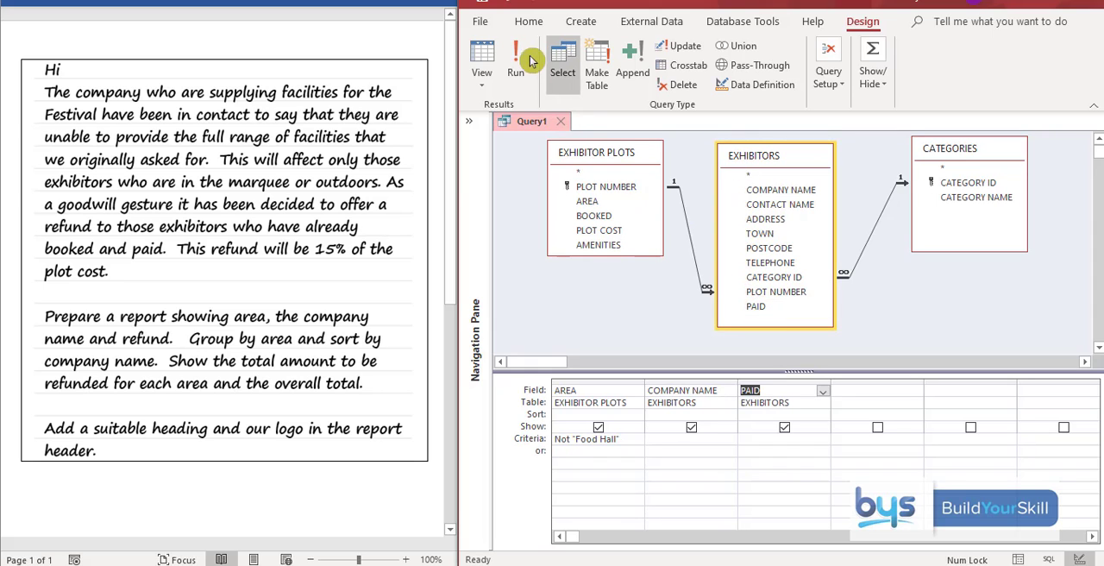
{"action": "left_click", "coordinate": [516, 61]}
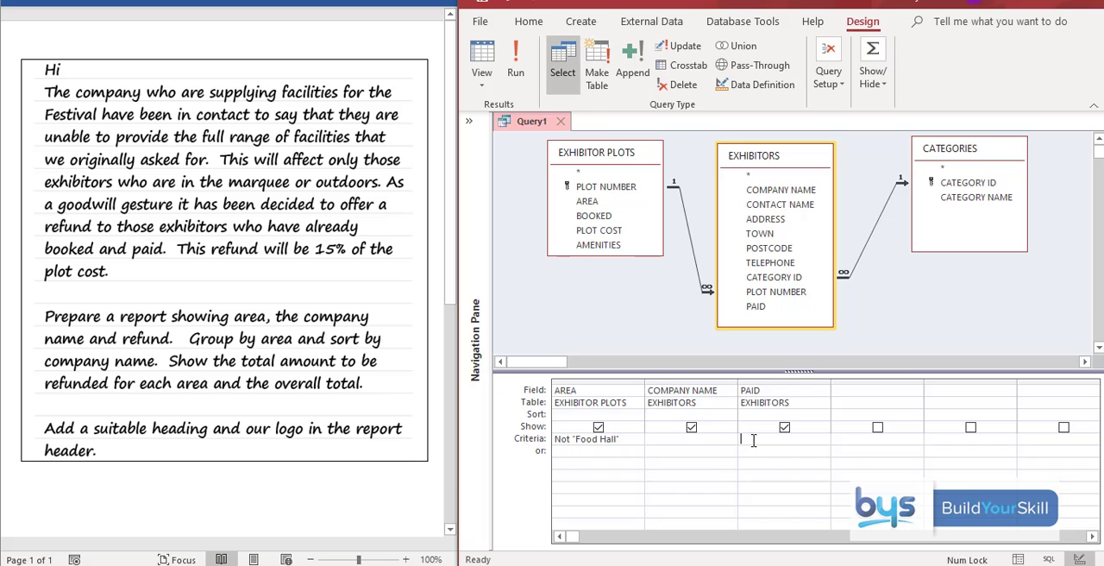
{"action": "type", "text": "Yes"}
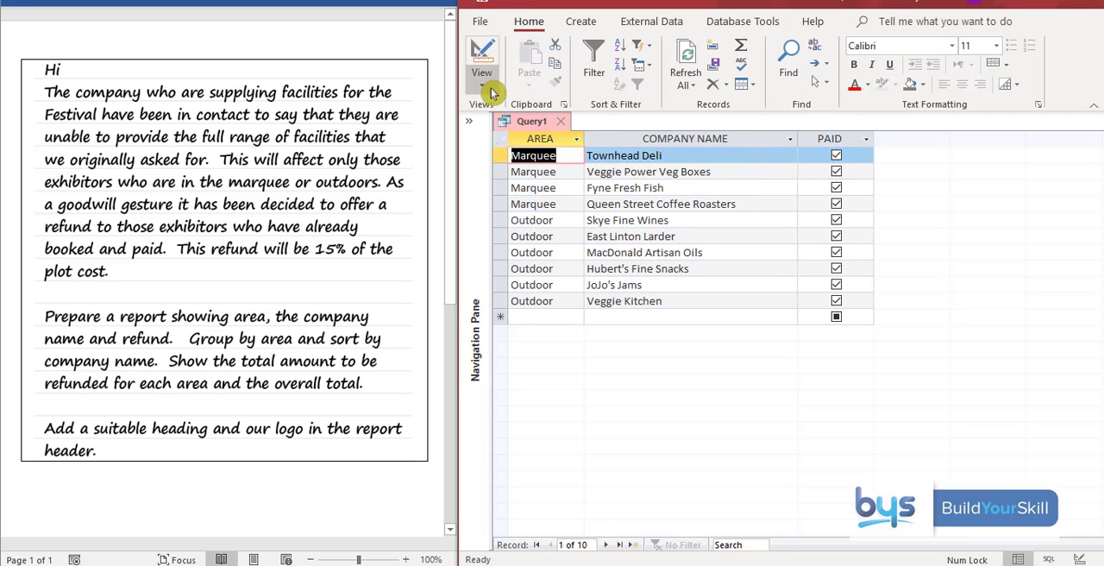
{"action": "left_click", "coordinate": [481, 56]}
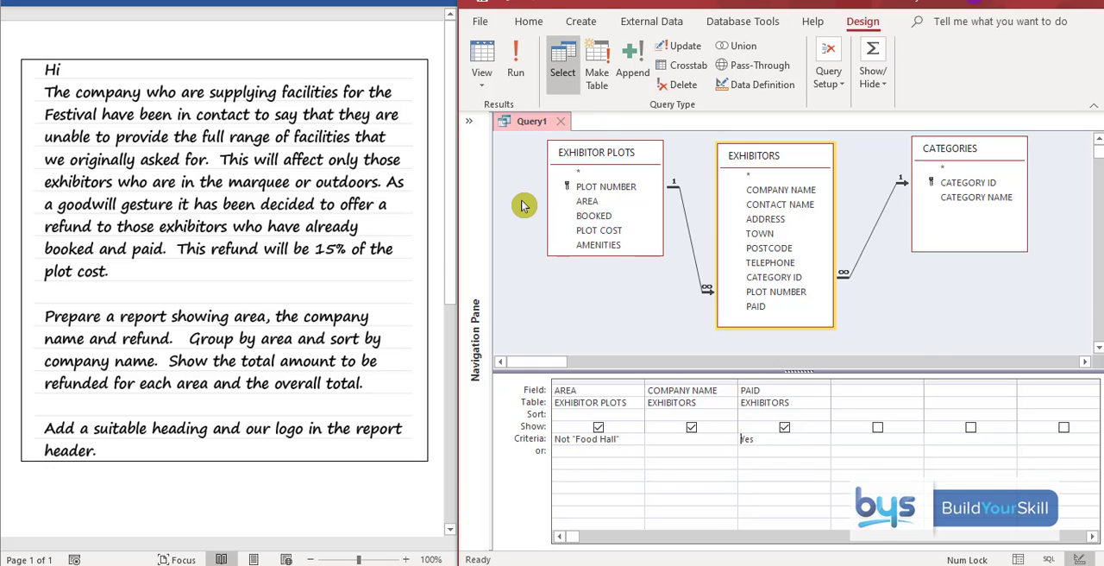
{"action": "mouse_move", "coordinate": [597, 159]}
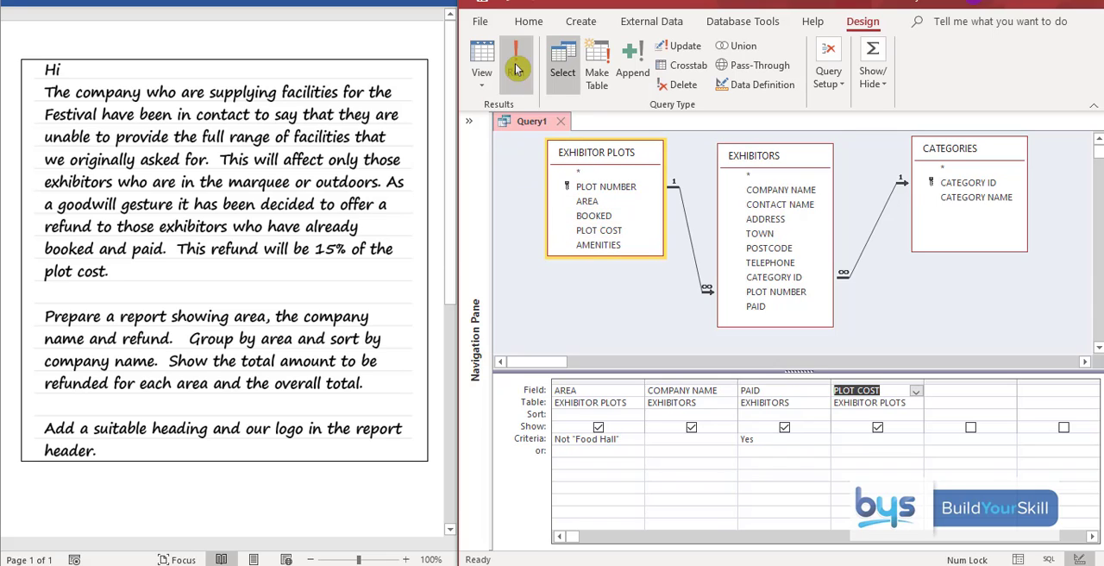
Run the query to show the ten paid exhibitors with their PLOT COST values.
{"action": "left_click", "coordinate": [481, 56]}
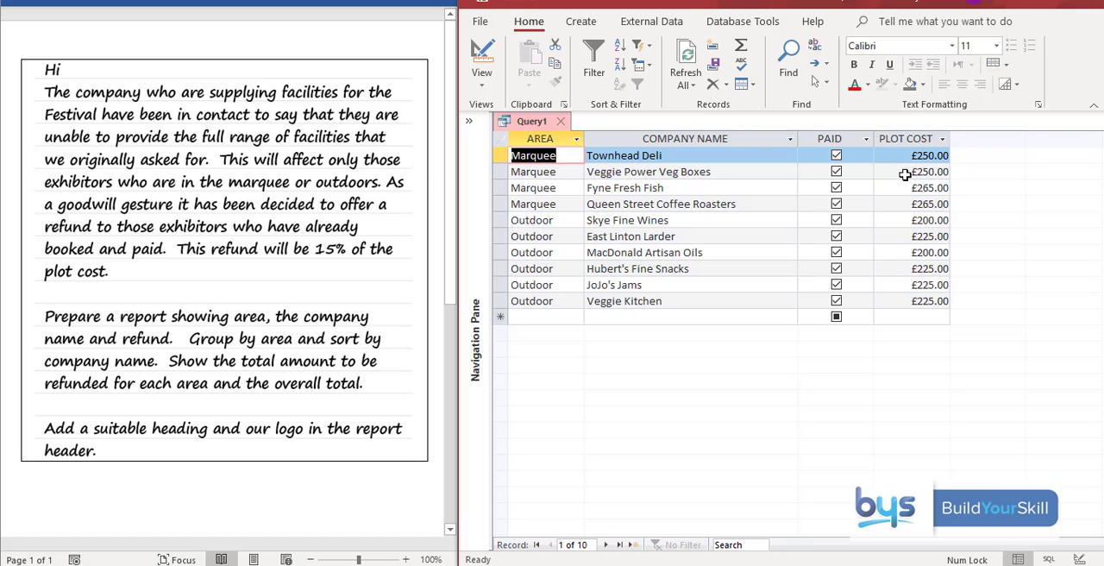
{"action": "mouse_move", "coordinate": [886, 143]}
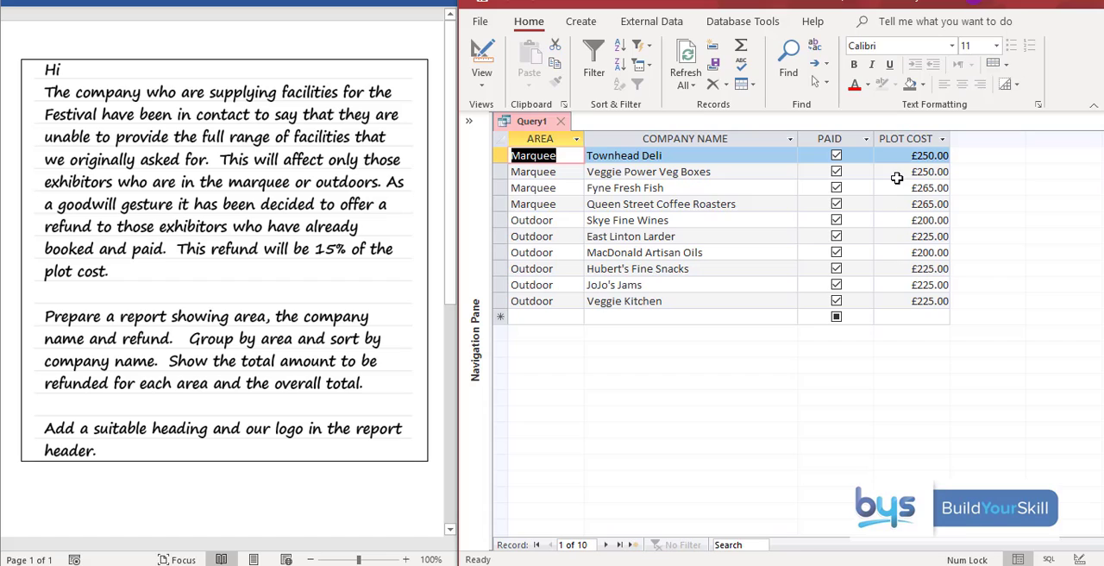
{"action": "mouse_move", "coordinate": [897, 151]}
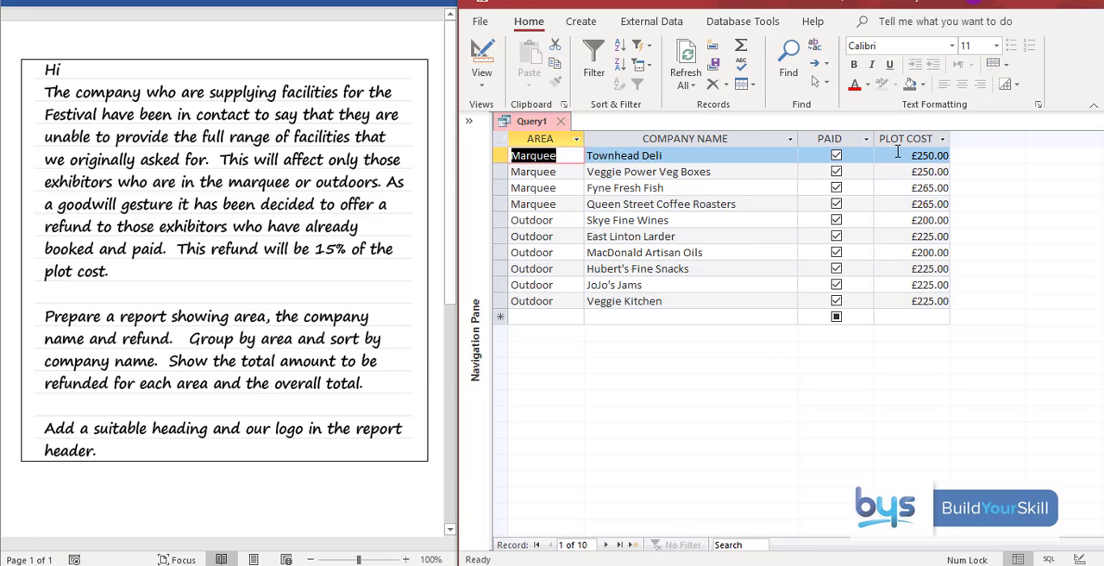
{"action": "left_click", "coordinate": [482, 55]}
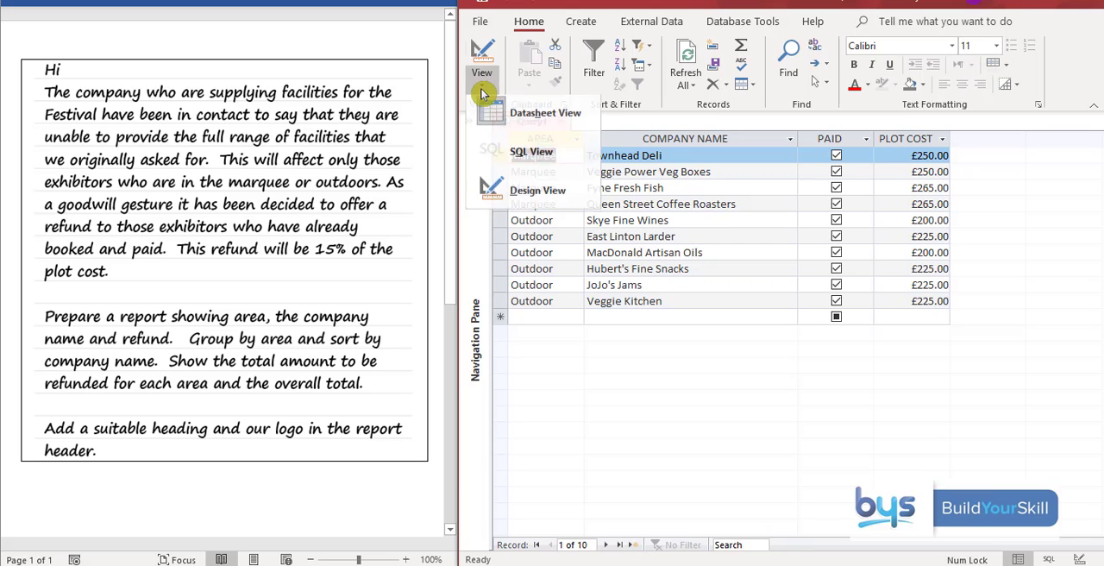
Enter the calculated field REFUND: [PLOT COST]*0.15 in the empty column.
{"action": "left_click", "coordinate": [538, 189]}
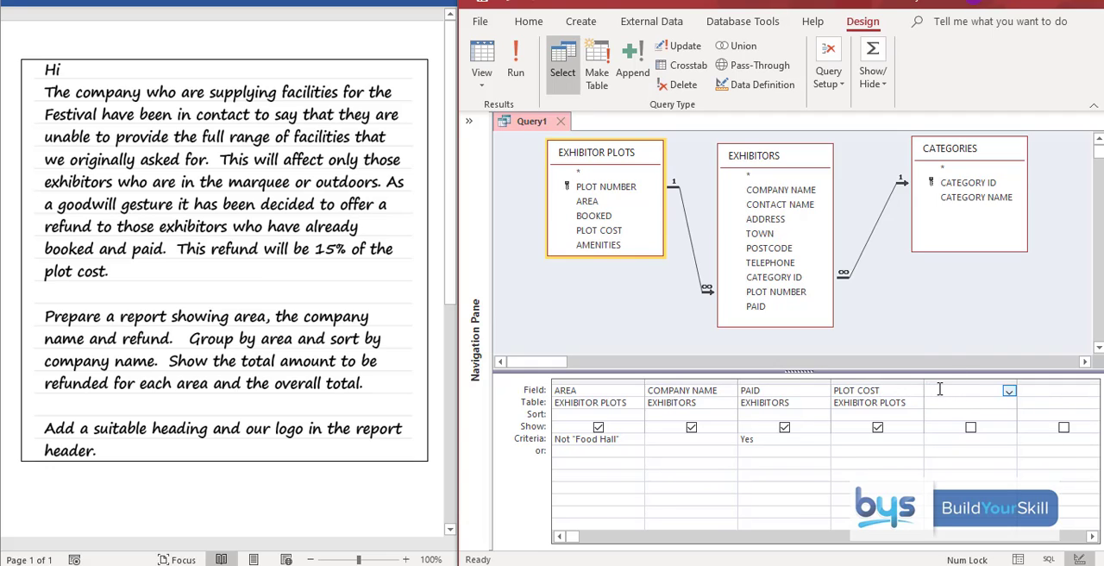
{"action": "left_click", "coordinate": [966, 390]}
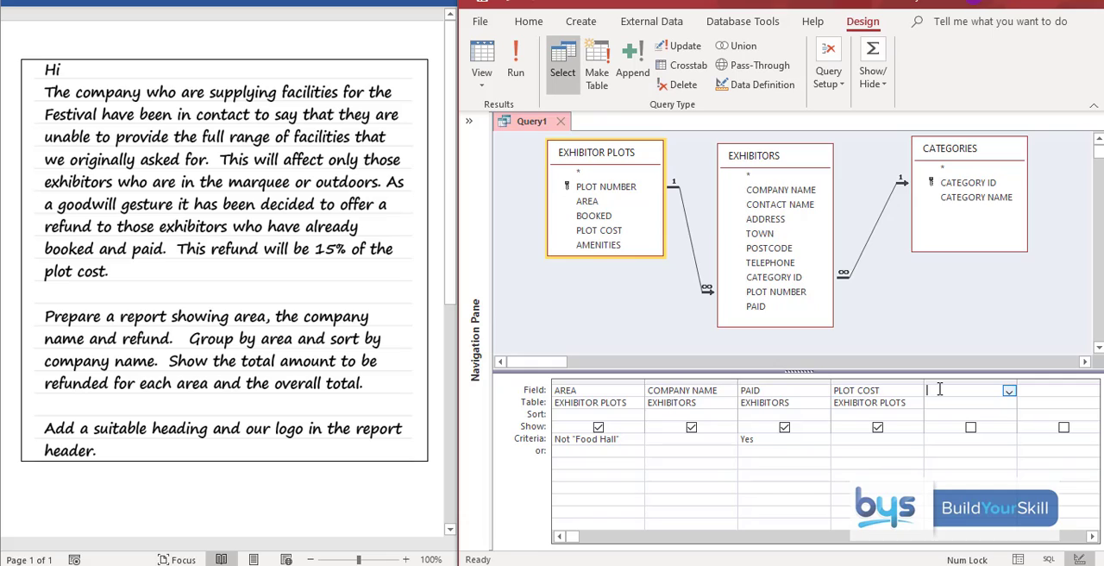
{"action": "type", "text": "REFUND:"}
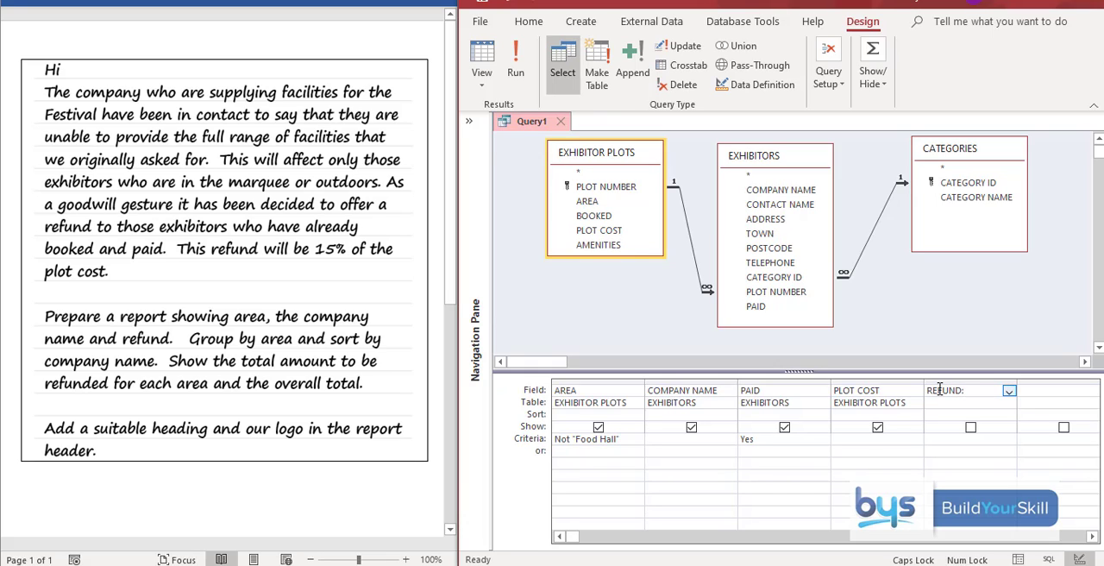
{"action": "left_click", "coordinate": [965, 390]}
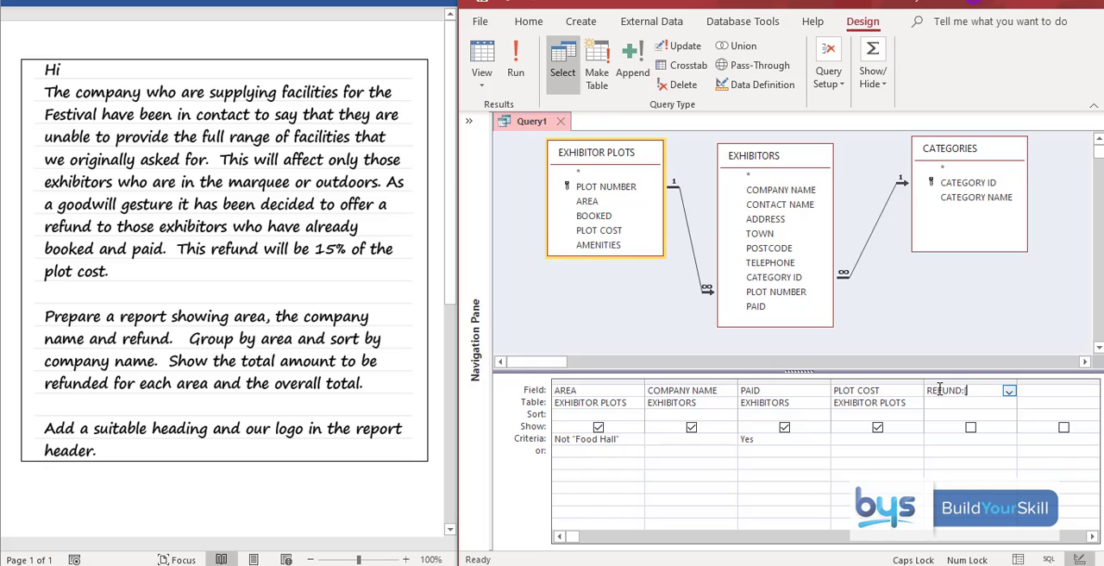
{"action": "type", "text": "P"}
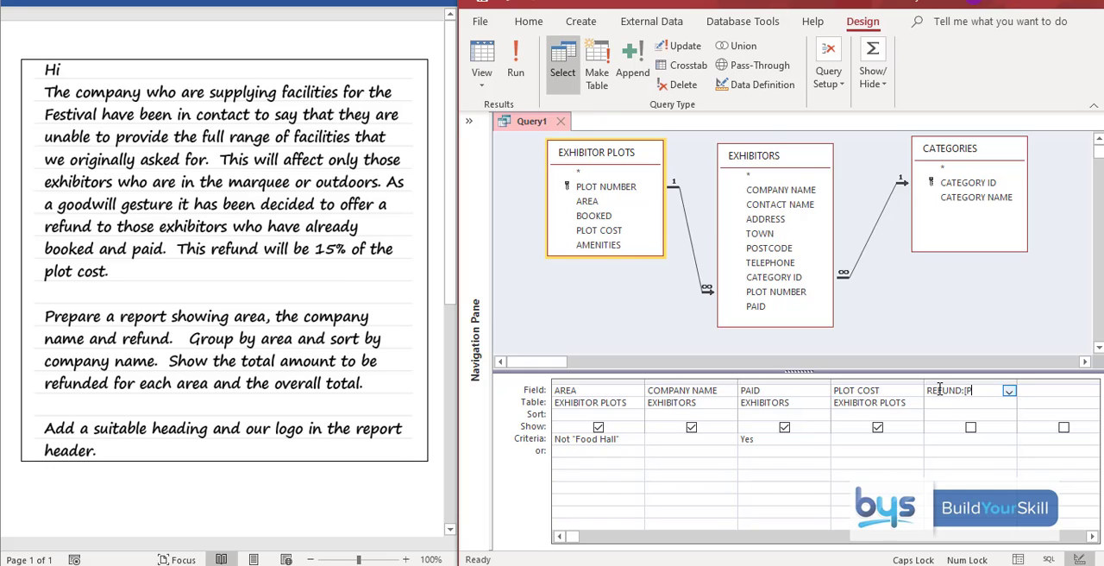
{"action": "type", "text": "LOT COST]"}
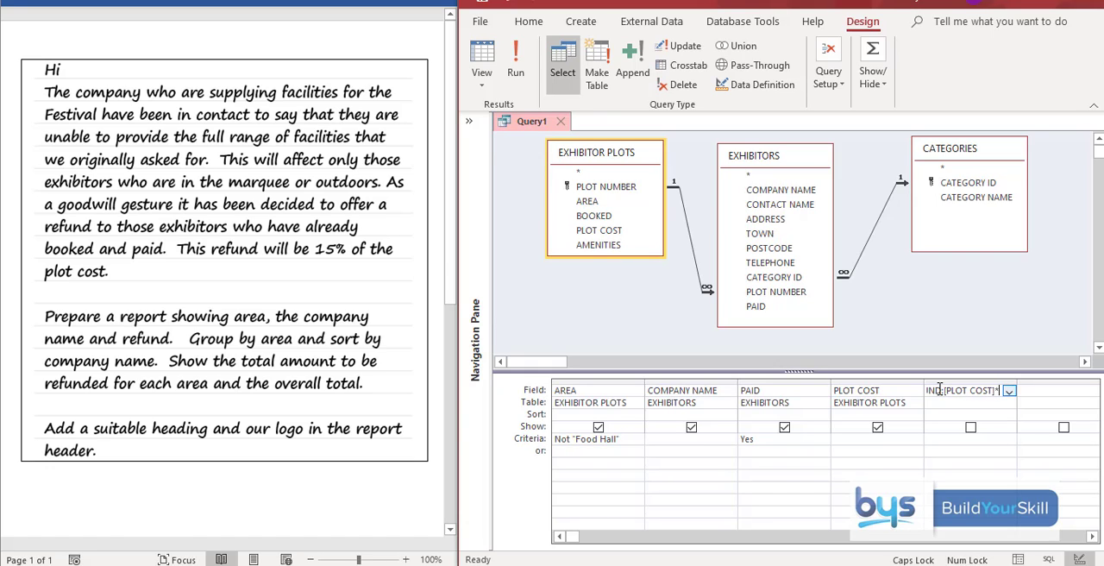
{"action": "type", "text": "*0"}
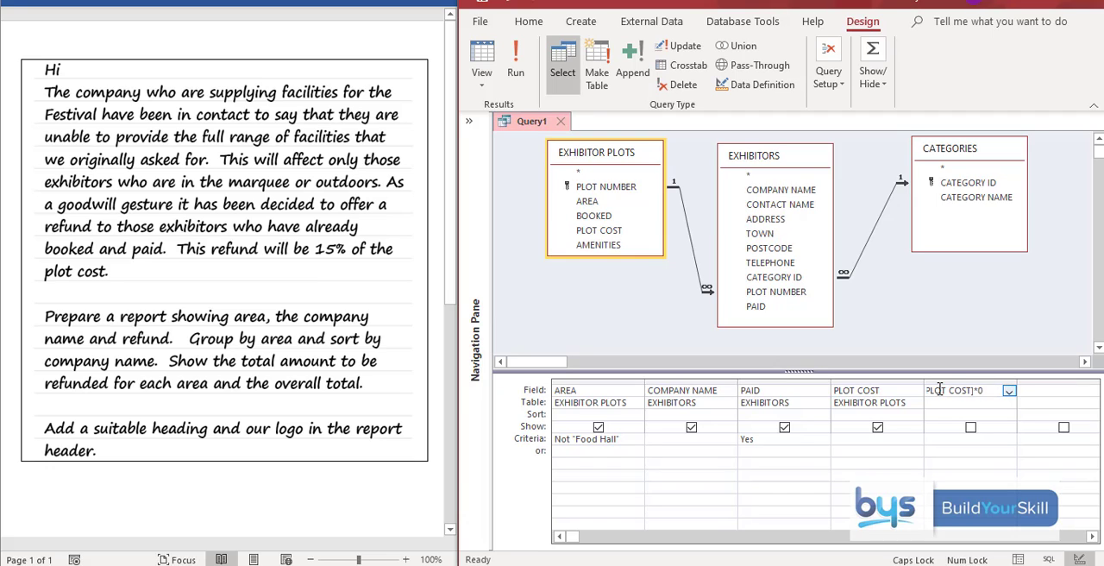
{"action": "type", "text": ".15"}
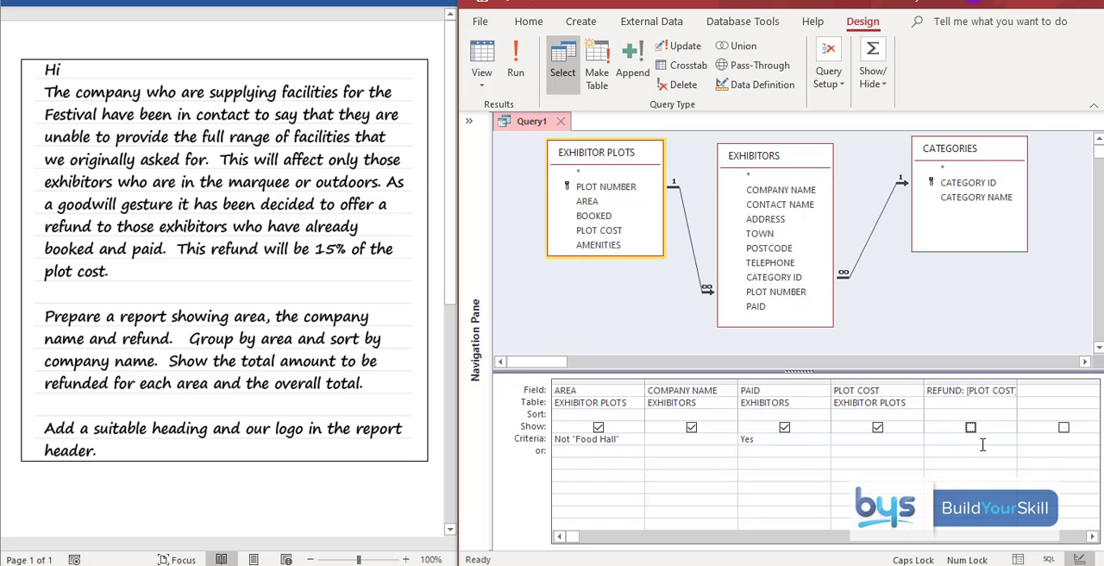
{"action": "left_click", "coordinate": [969, 426]}
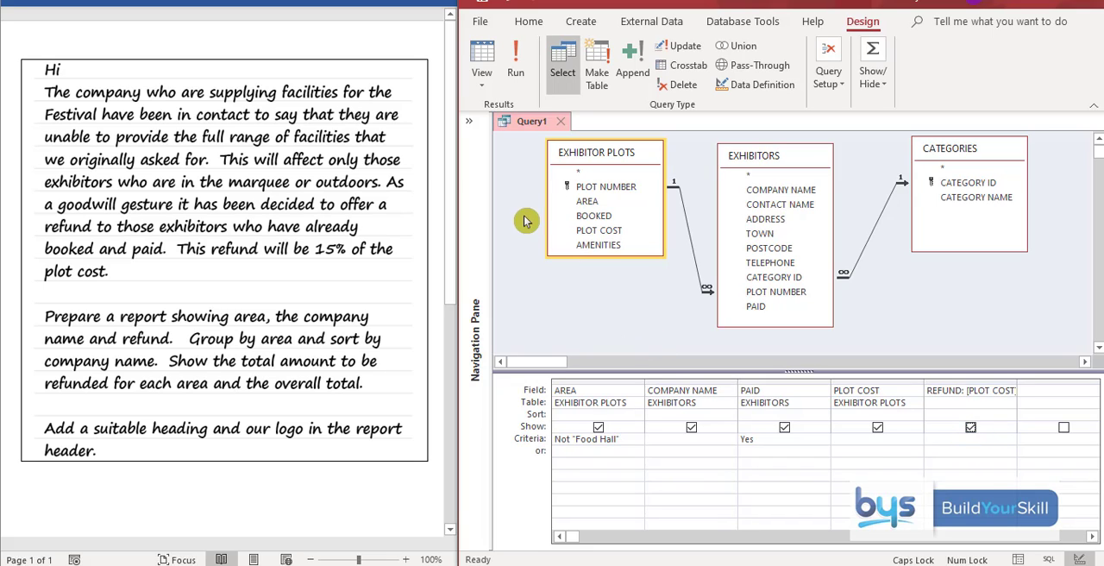
{"action": "left_click", "coordinate": [513, 61]}
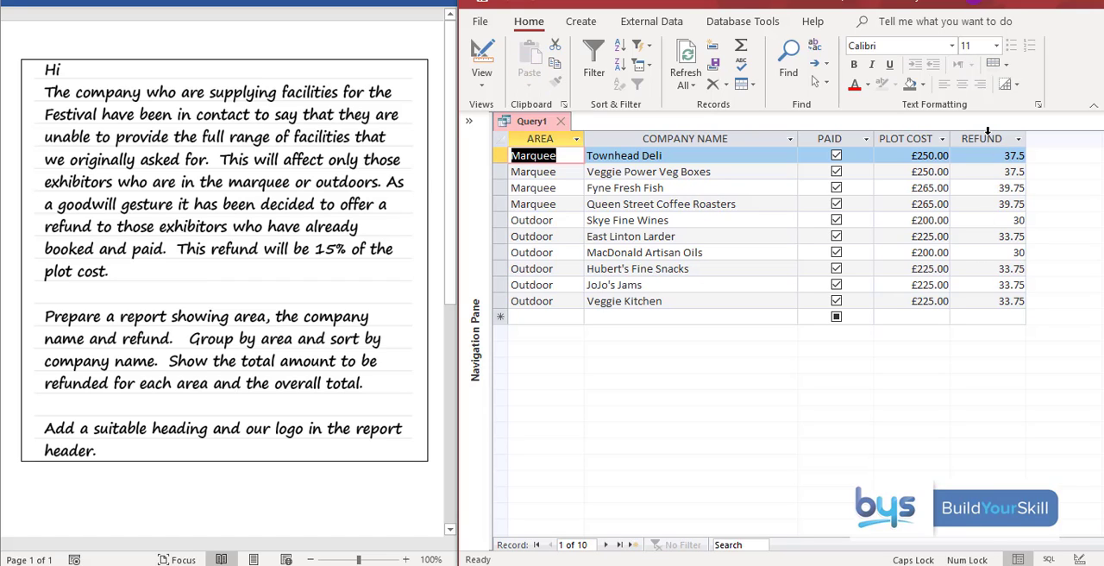
{"action": "mouse_move", "coordinate": [987, 266]}
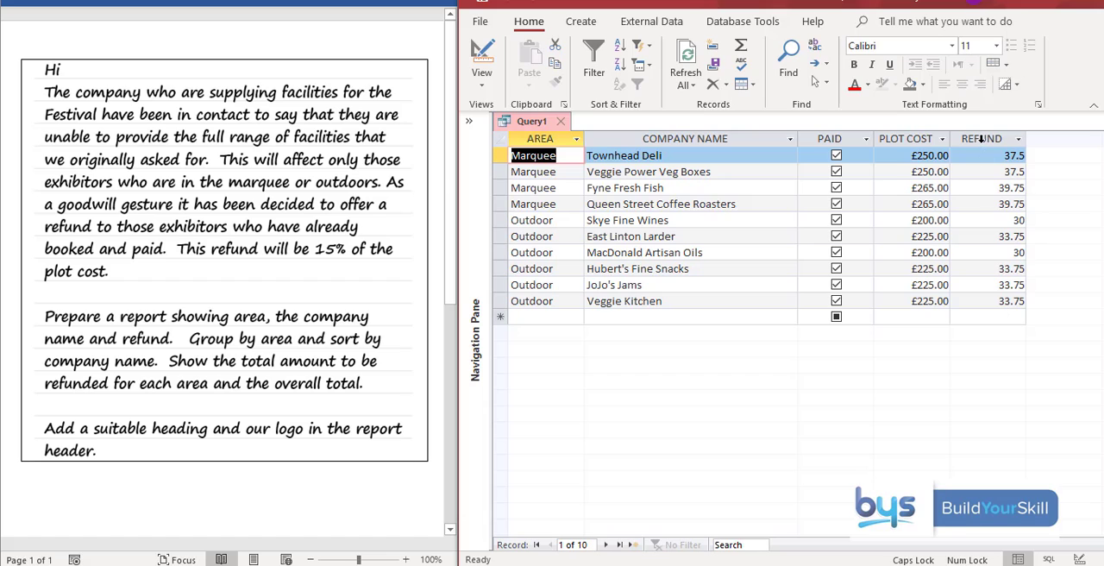
{"action": "mouse_move", "coordinate": [984, 285]}
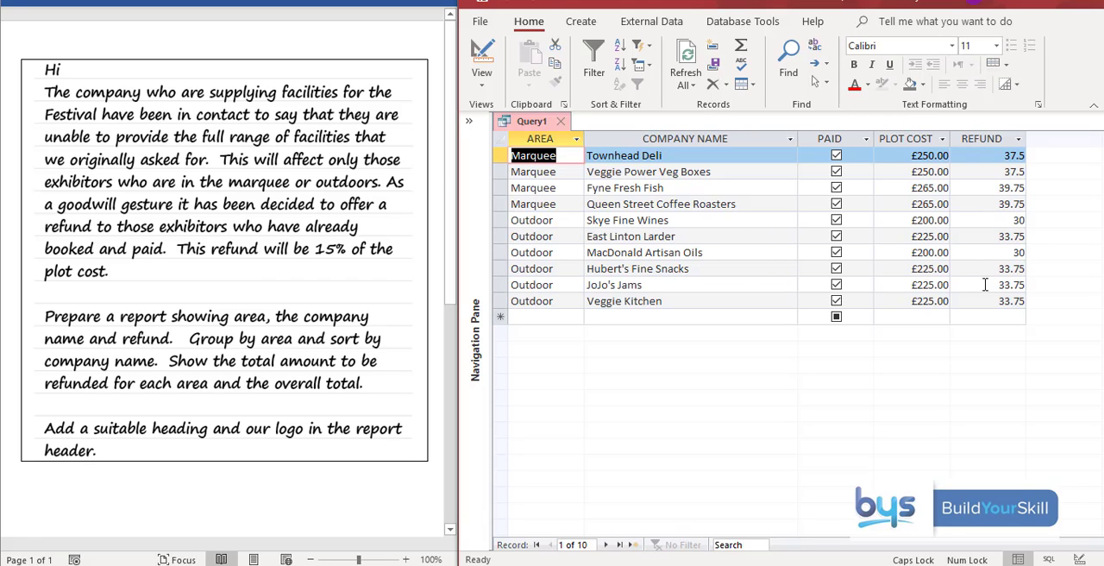
{"action": "left_click", "coordinate": [983, 138]}
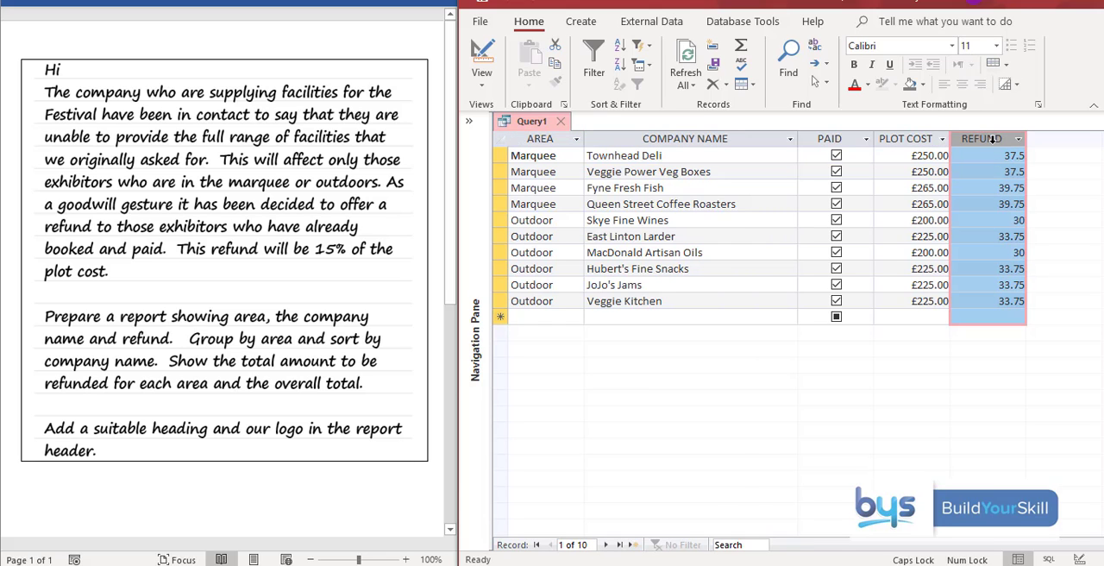
{"action": "left_click", "coordinate": [481, 61]}
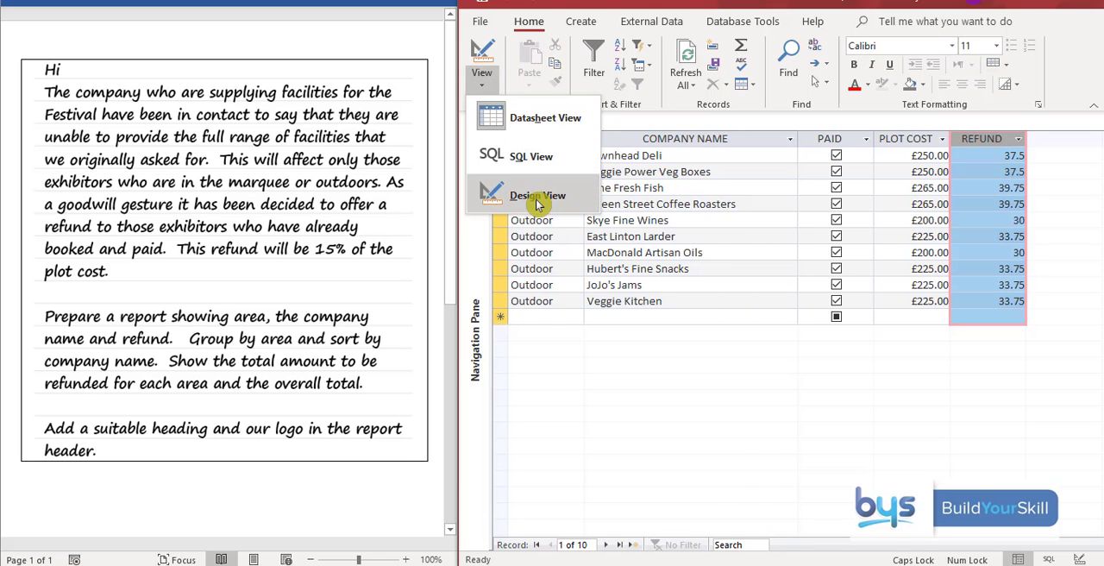
{"action": "left_click", "coordinate": [538, 195]}
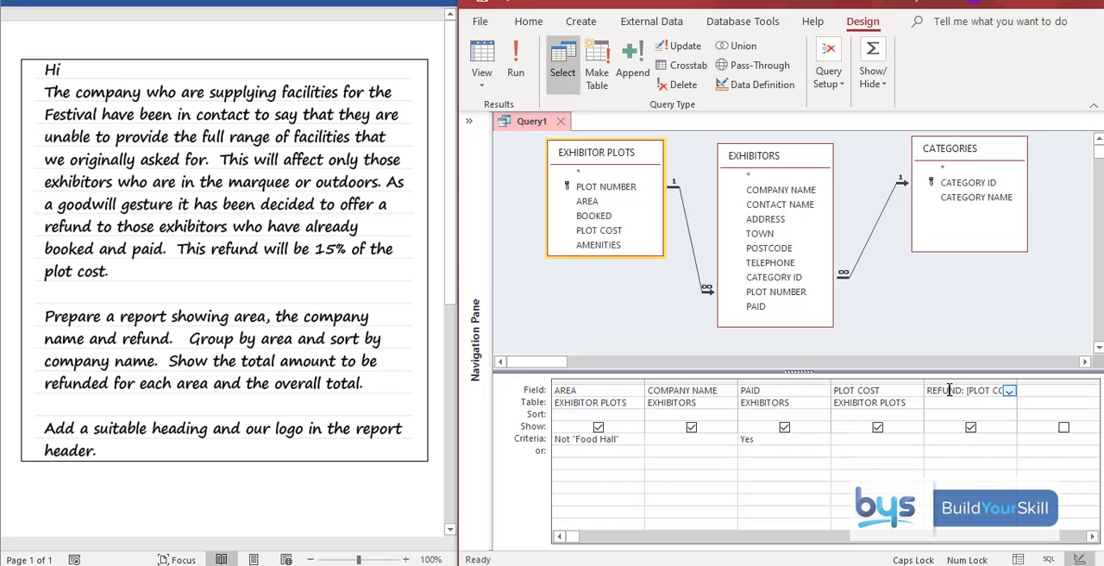
Set the REFUND field's Format property to Currency.
{"action": "right_click", "coordinate": [969, 390]}
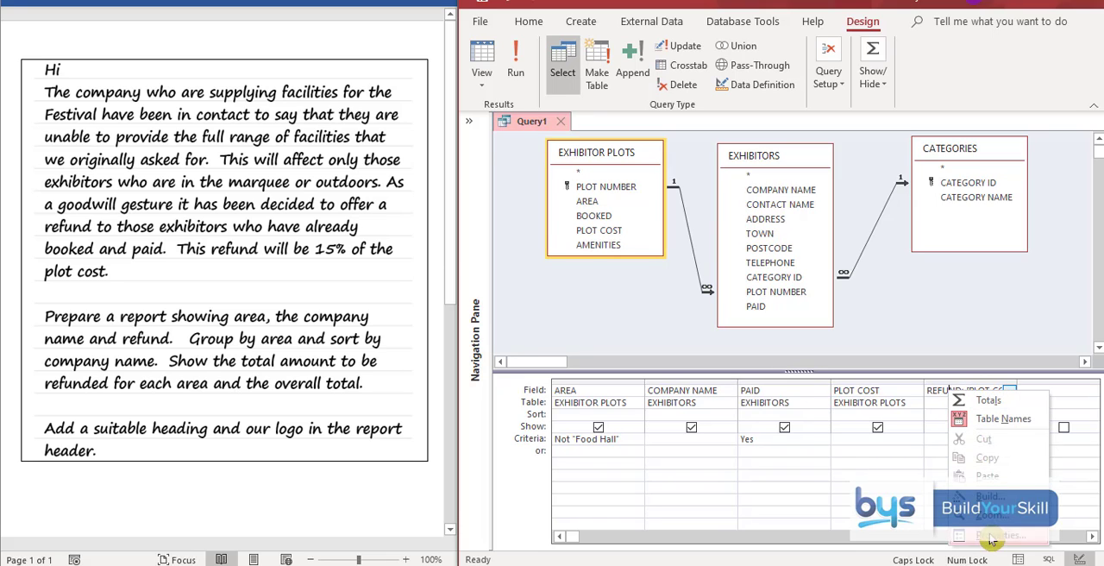
{"action": "left_click", "coordinate": [1000, 535]}
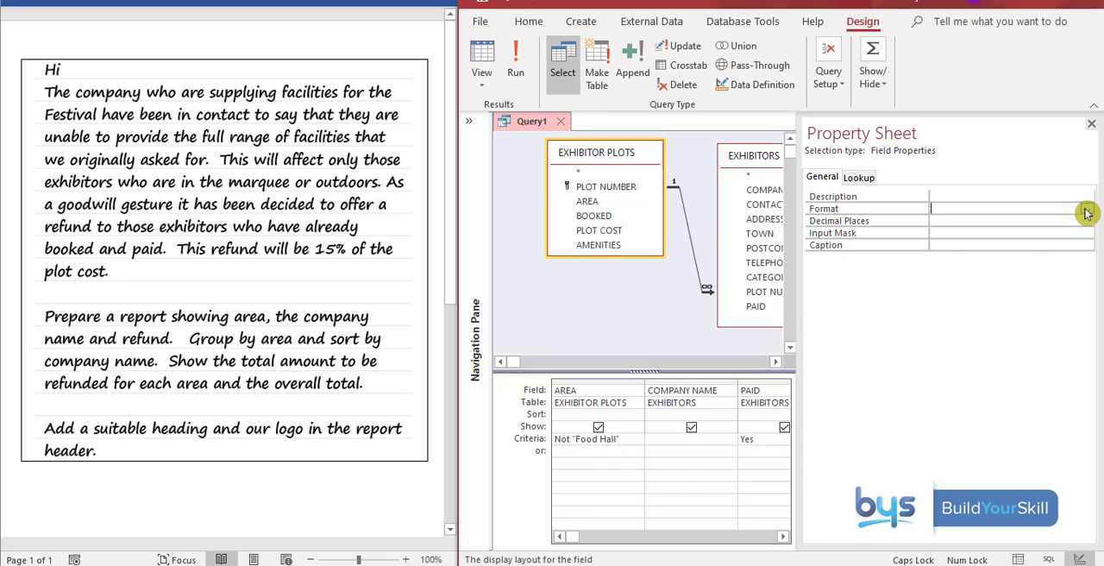
{"action": "left_click", "coordinate": [1087, 209]}
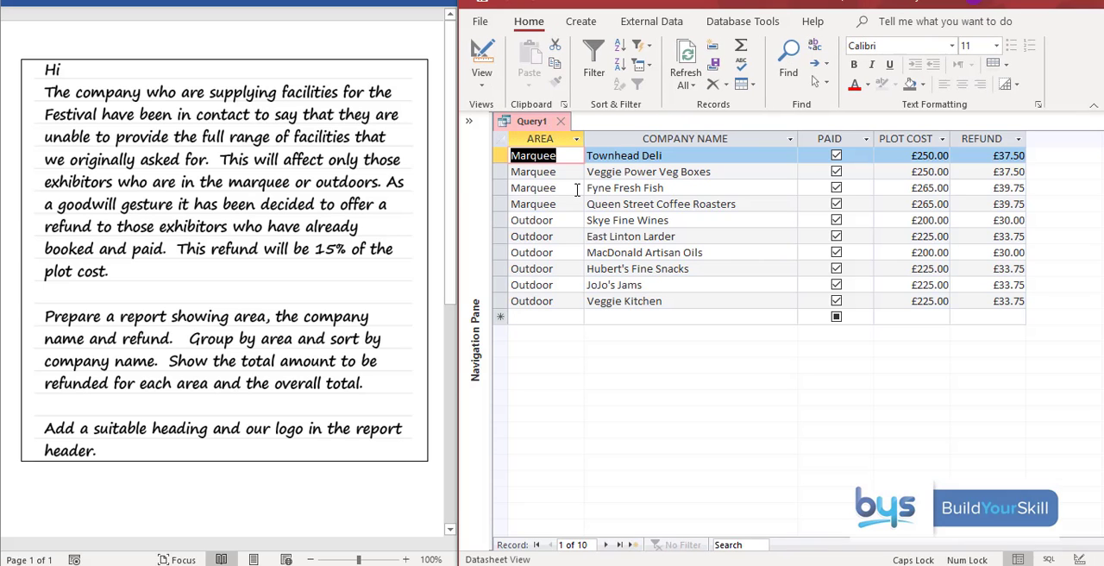
{"action": "mouse_move", "coordinate": [624, 259]}
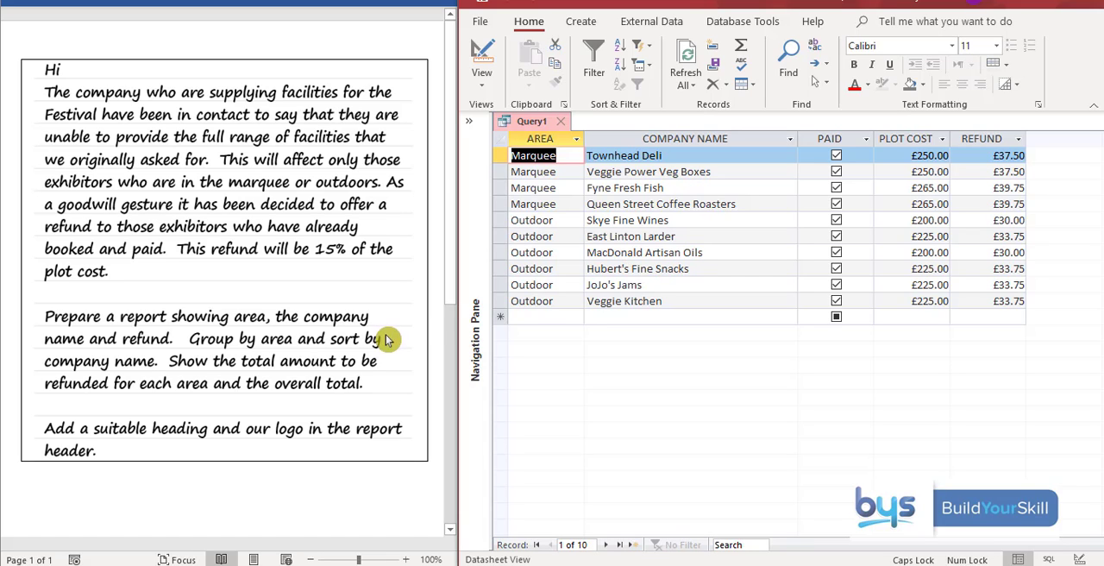
{"action": "mouse_move", "coordinate": [179, 324]}
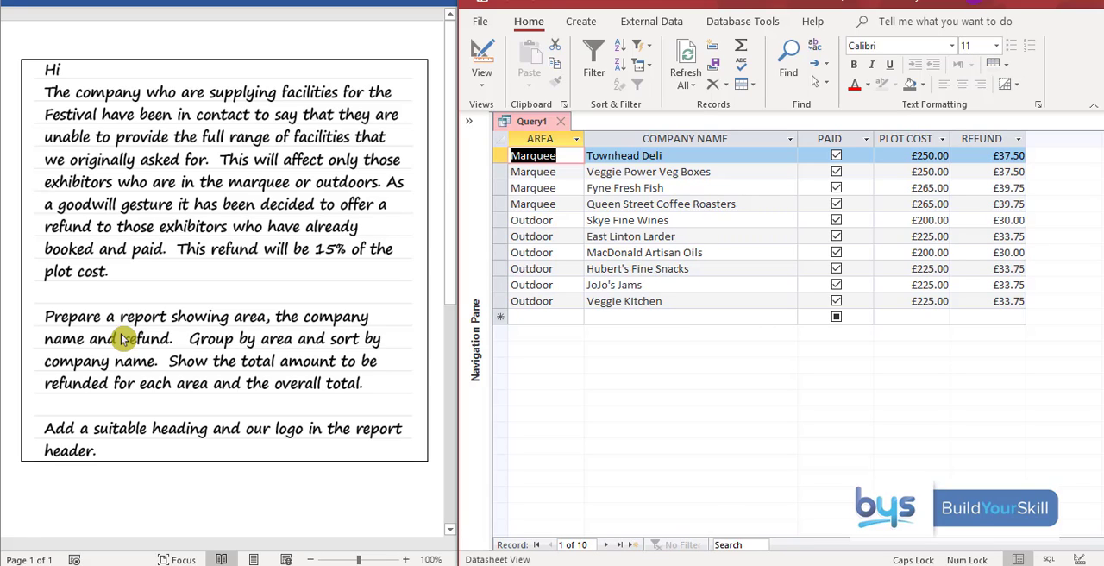
{"action": "mouse_move", "coordinate": [407, 25]}
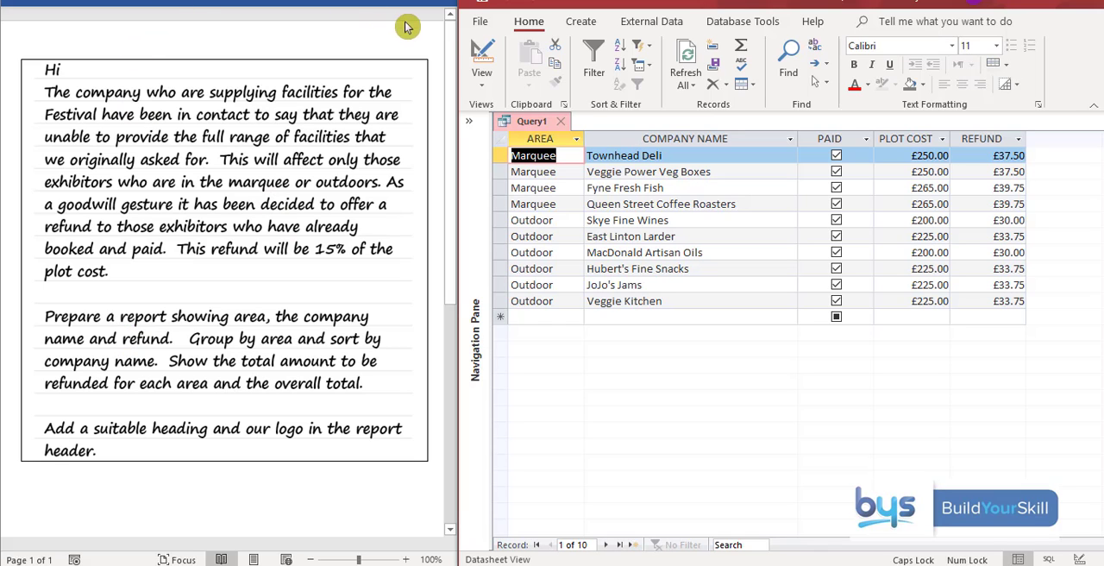
Close the query and save it as Task 6 Query.
{"action": "left_click", "coordinate": [480, 21]}
{"action": "type", "text": "Task 6 Query"}
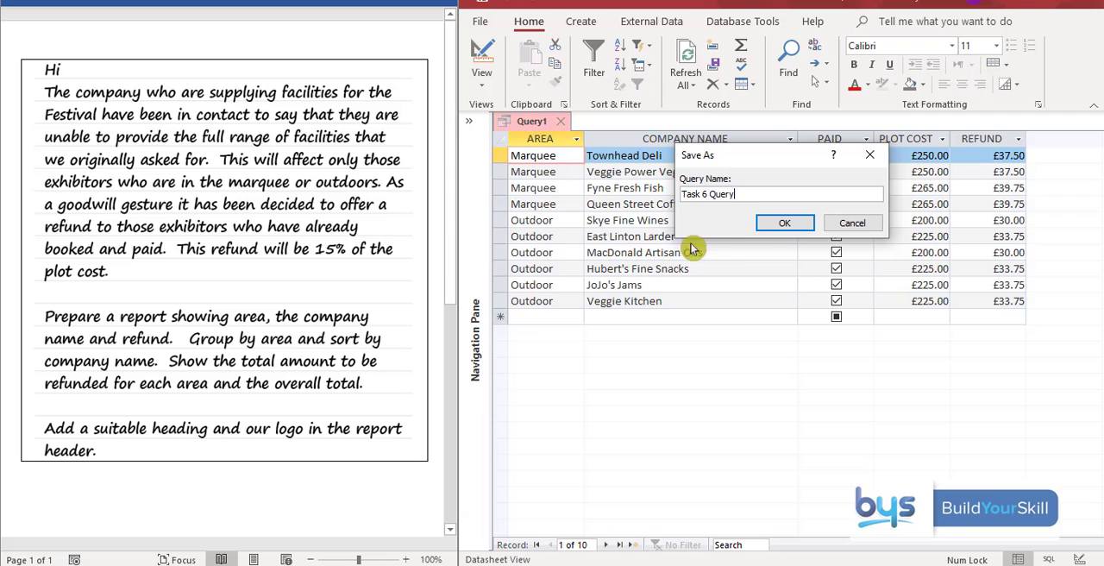
{"action": "left_click", "coordinate": [783, 222]}
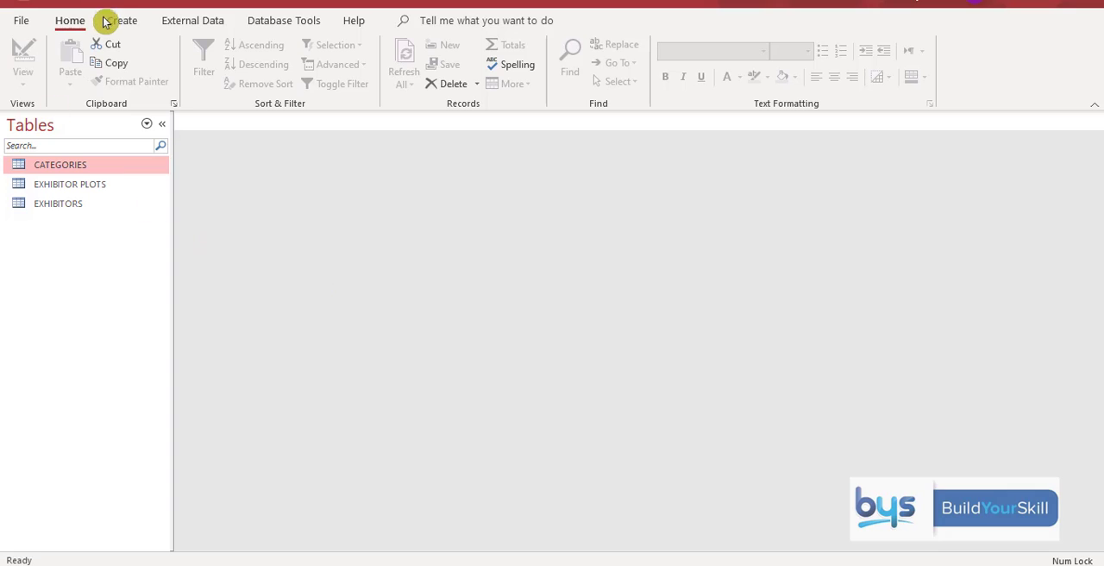
Start the Report Wizard with Task 6 Query as the source.
{"action": "left_click", "coordinate": [120, 21]}
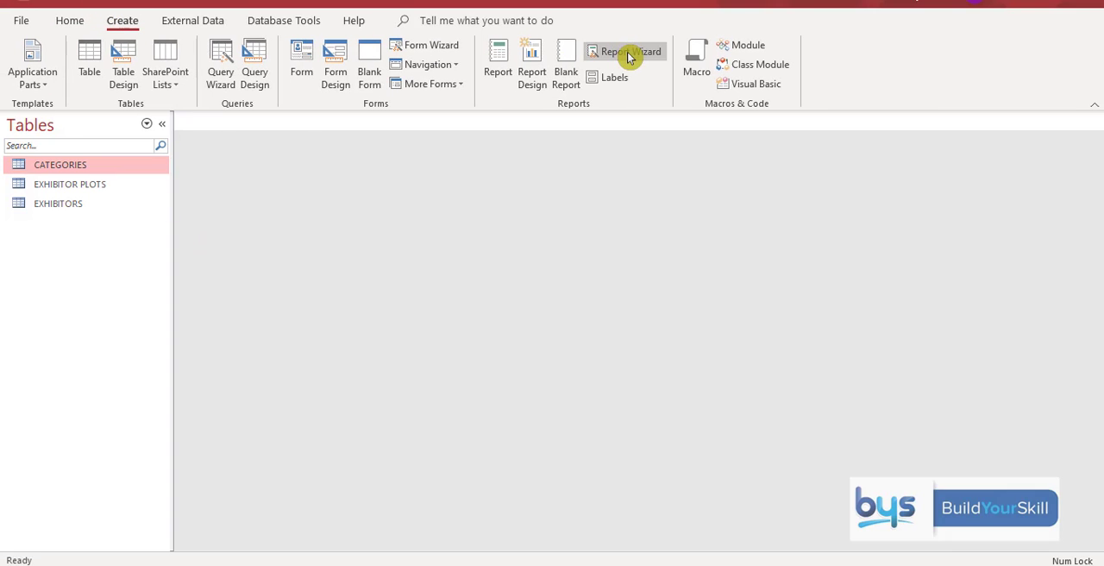
{"action": "left_click", "coordinate": [630, 51]}
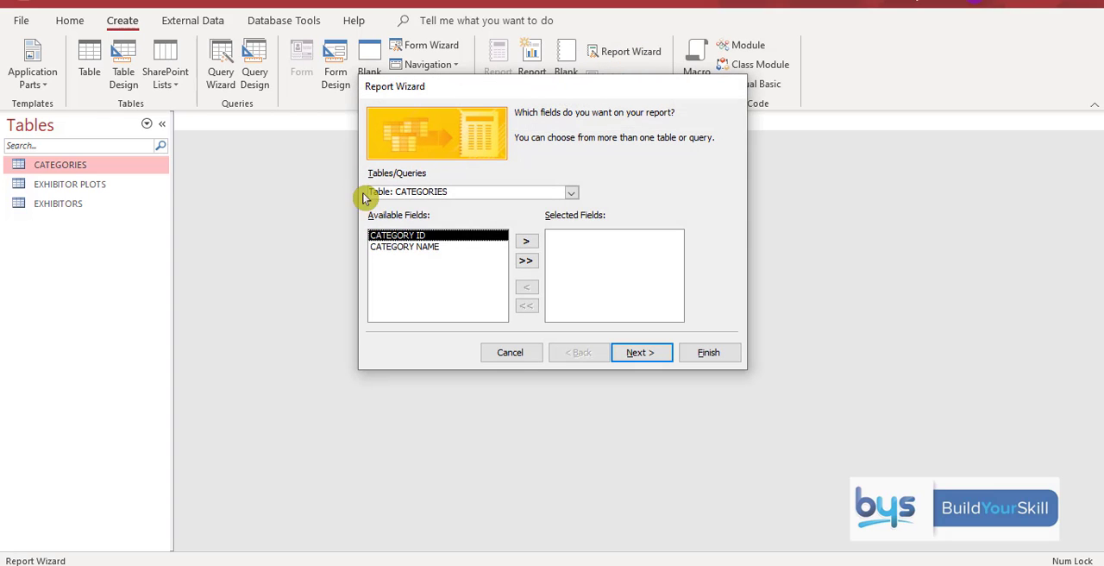
{"action": "mouse_move", "coordinate": [572, 192]}
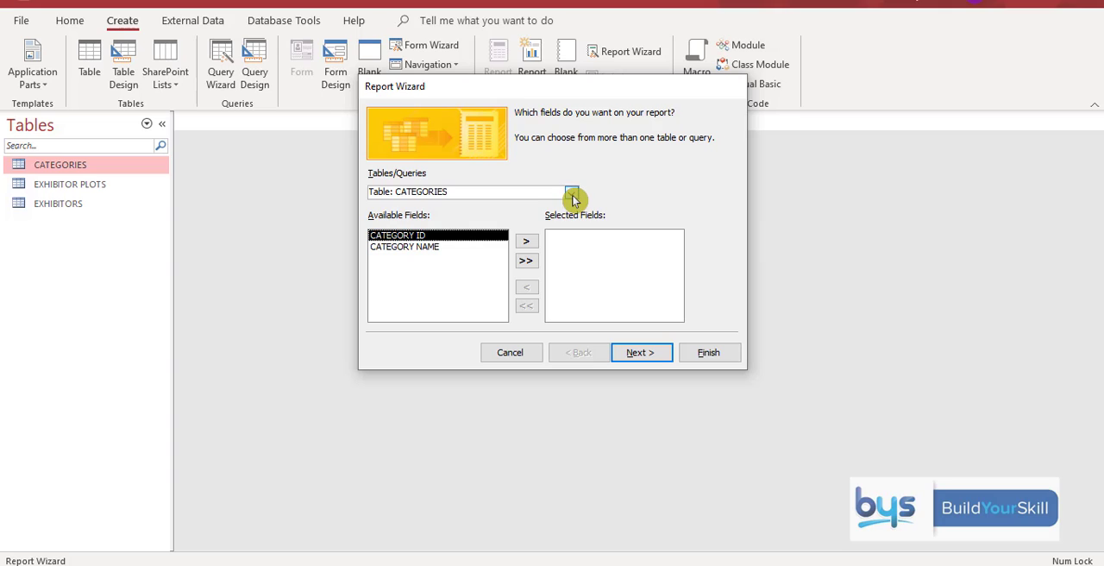
{"action": "left_click", "coordinate": [571, 192]}
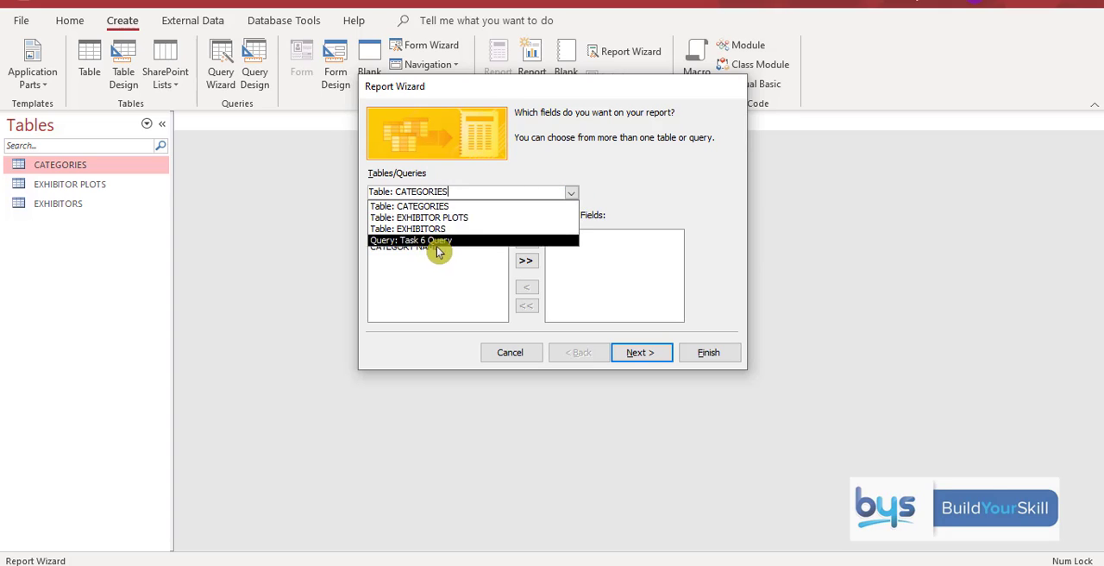
{"action": "left_click", "coordinate": [410, 240]}
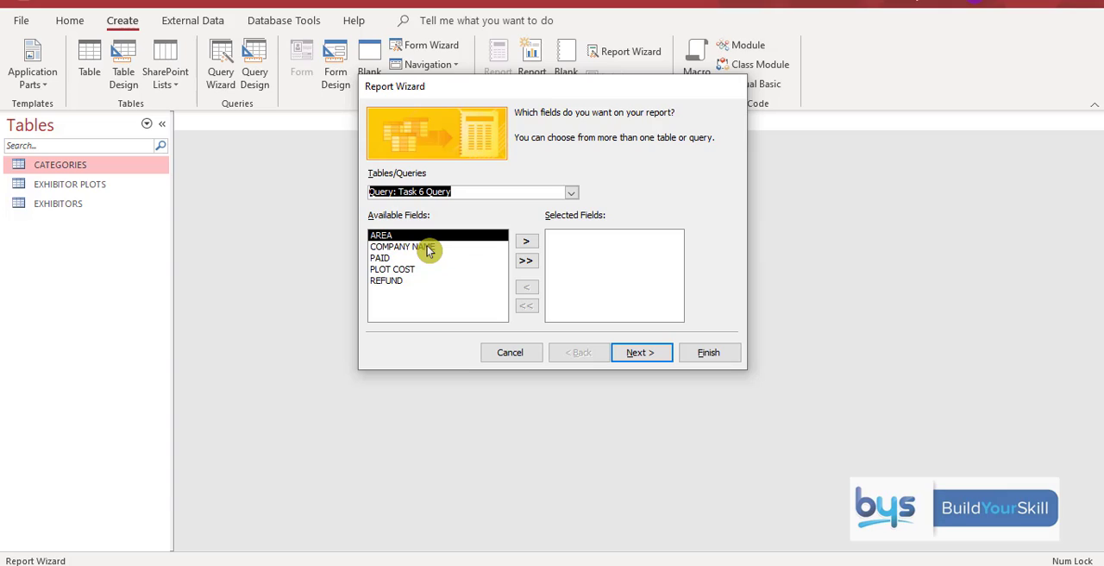
Include AREA, COMPANY NAME and REFUND as report fields and continue.
{"action": "left_click", "coordinate": [526, 241]}
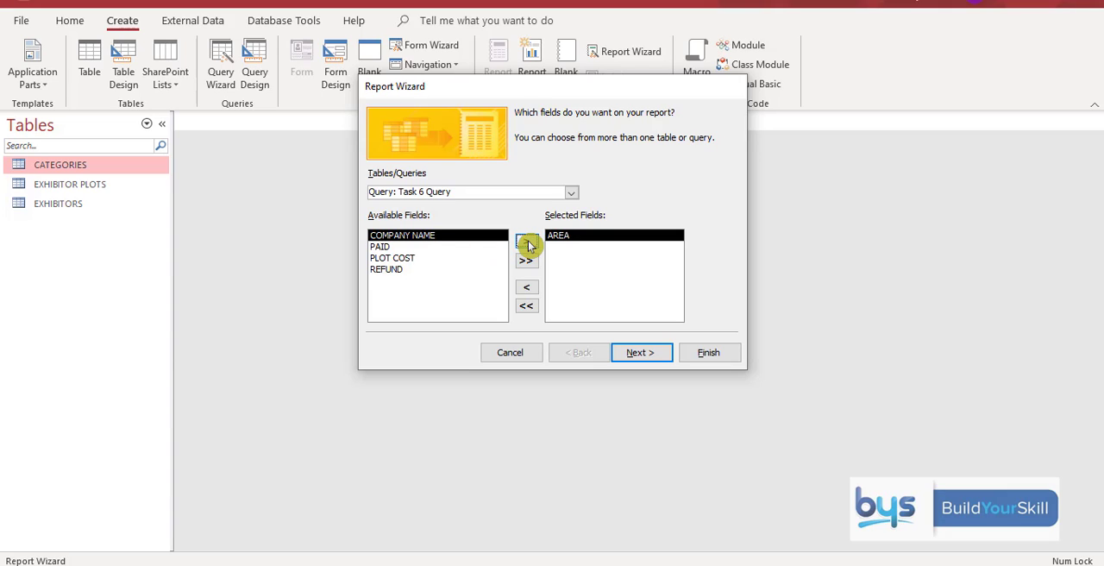
{"action": "left_click", "coordinate": [526, 248]}
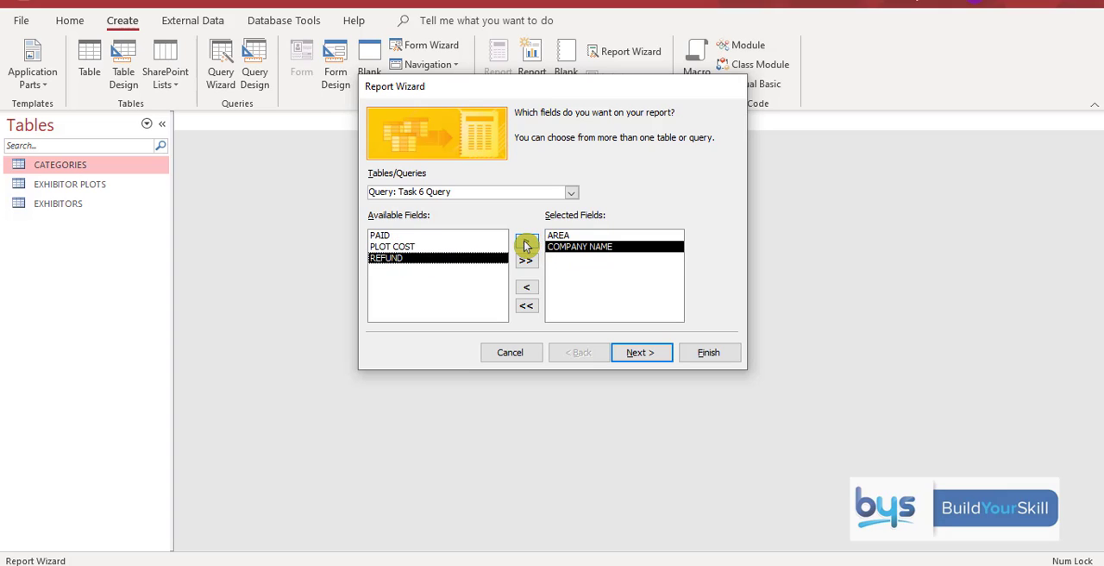
{"action": "left_click", "coordinate": [526, 258]}
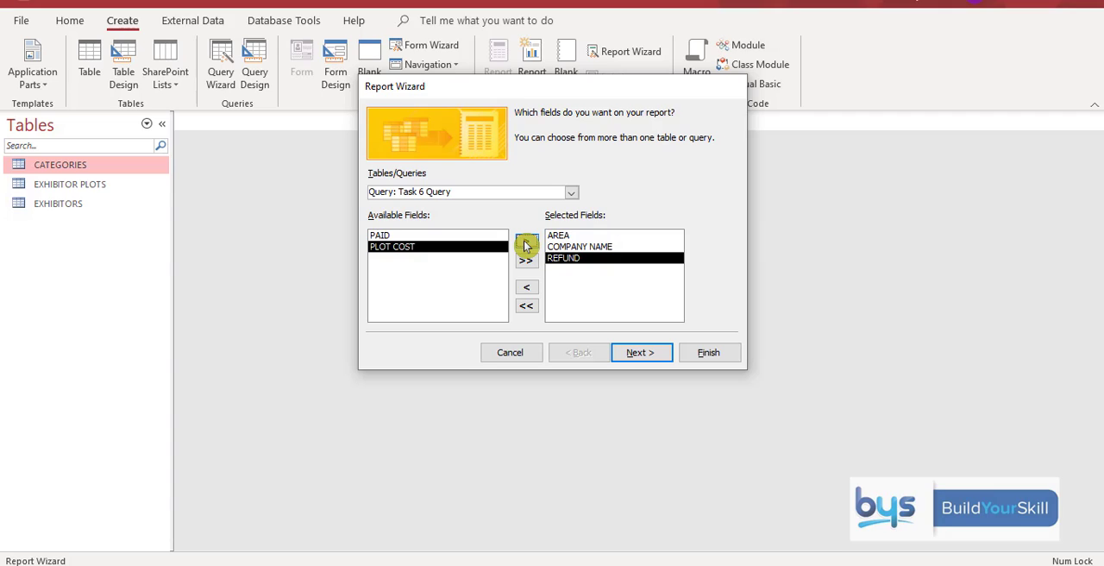
{"action": "left_click", "coordinate": [642, 352]}
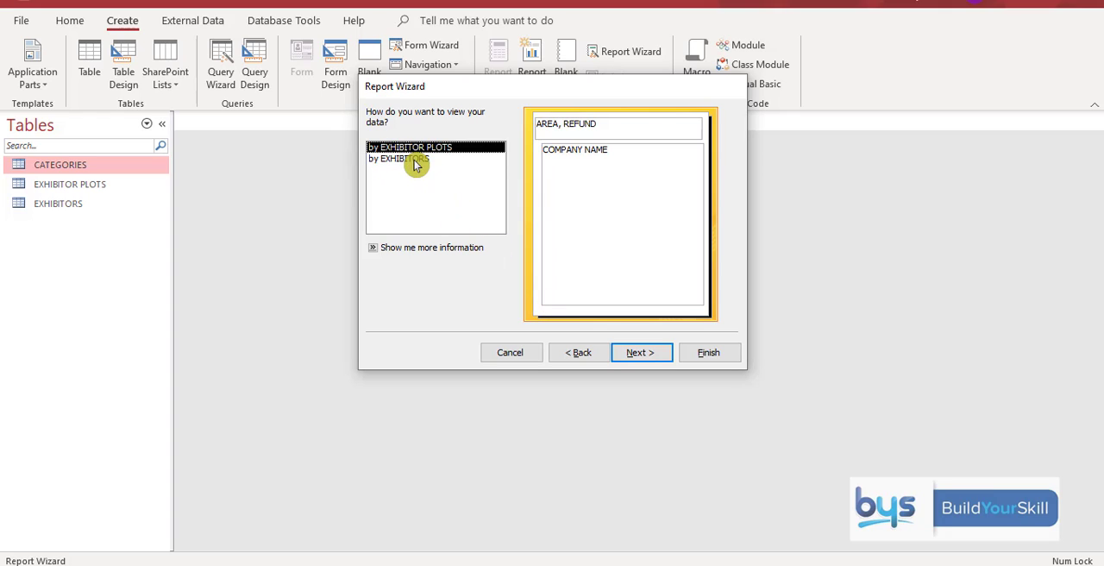
View data by EXHIBITORS and add AREA as the grouping level.
{"action": "left_click", "coordinate": [398, 158]}
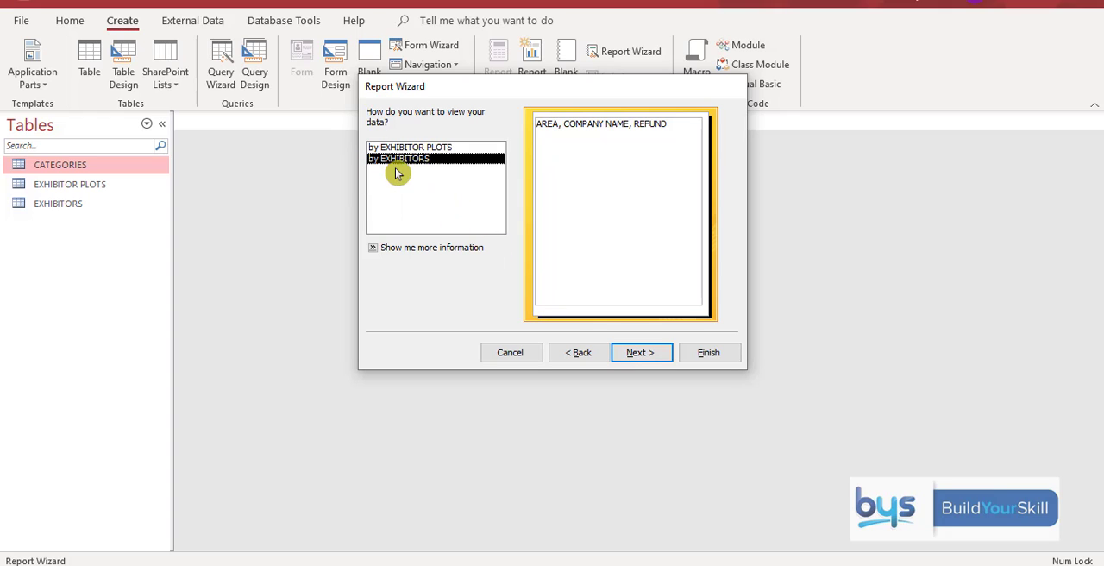
{"action": "mouse_move", "coordinate": [520, 138]}
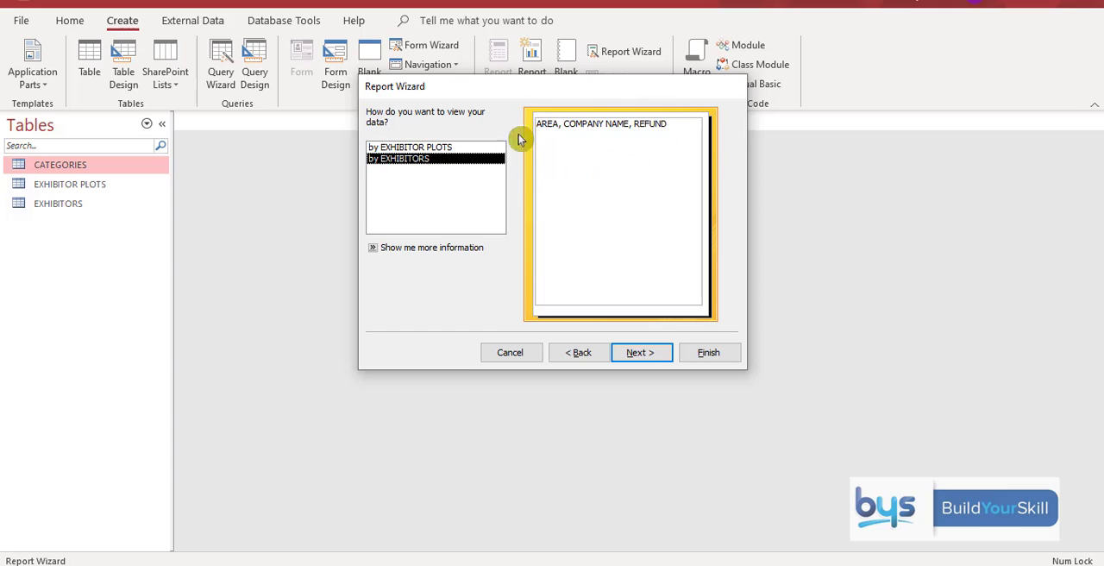
{"action": "mouse_move", "coordinate": [607, 135]}
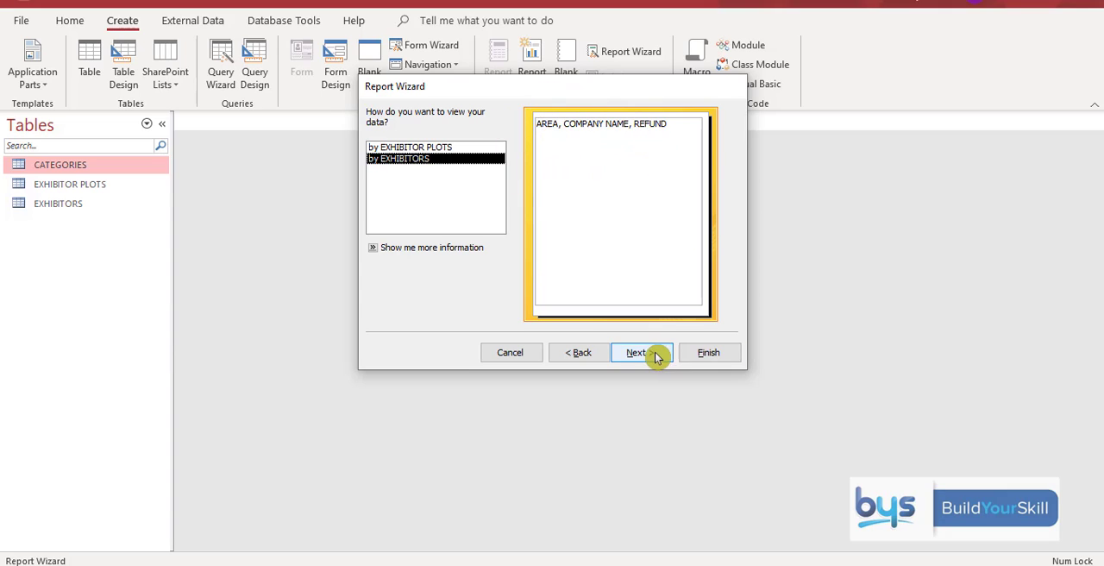
{"action": "left_click", "coordinate": [636, 352]}
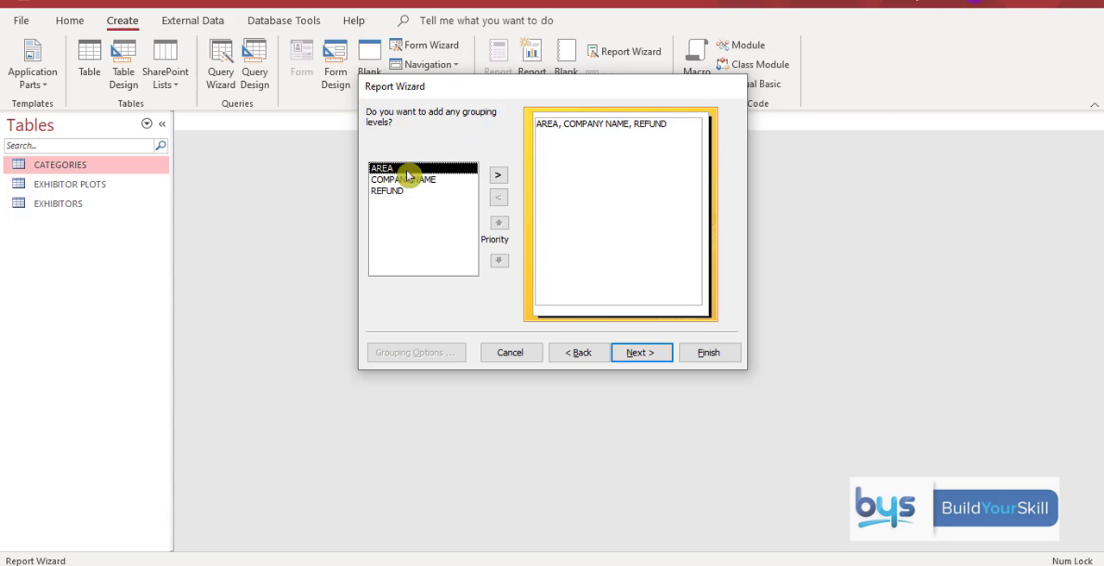
{"action": "left_click", "coordinate": [496, 176]}
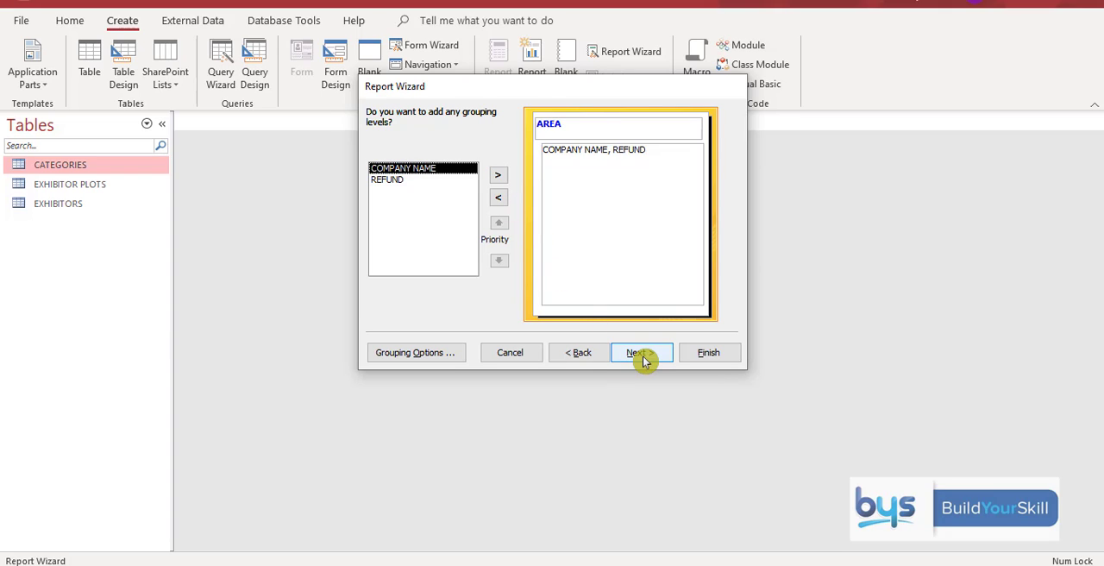
{"action": "left_click", "coordinate": [638, 352]}
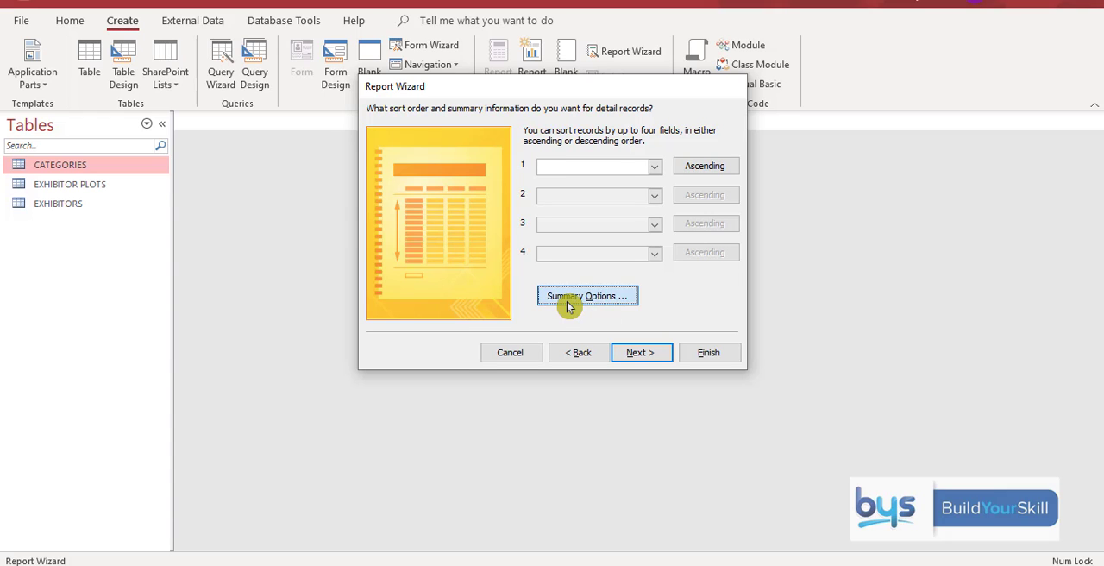
Sum REFUND in Summary Options and continue to the layout step.
{"action": "left_click", "coordinate": [586, 295]}
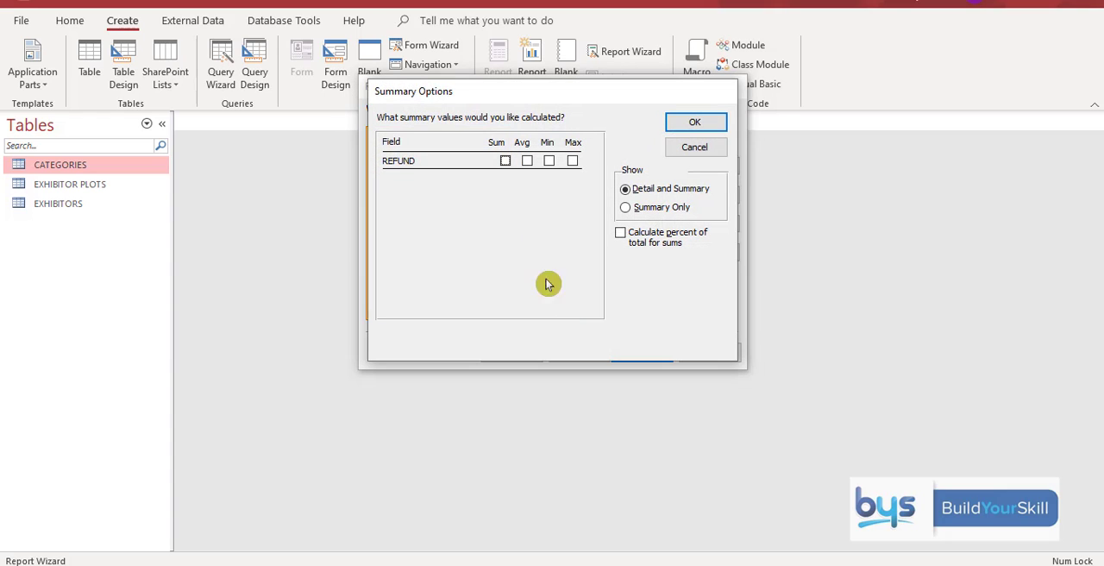
{"action": "mouse_move", "coordinate": [395, 173]}
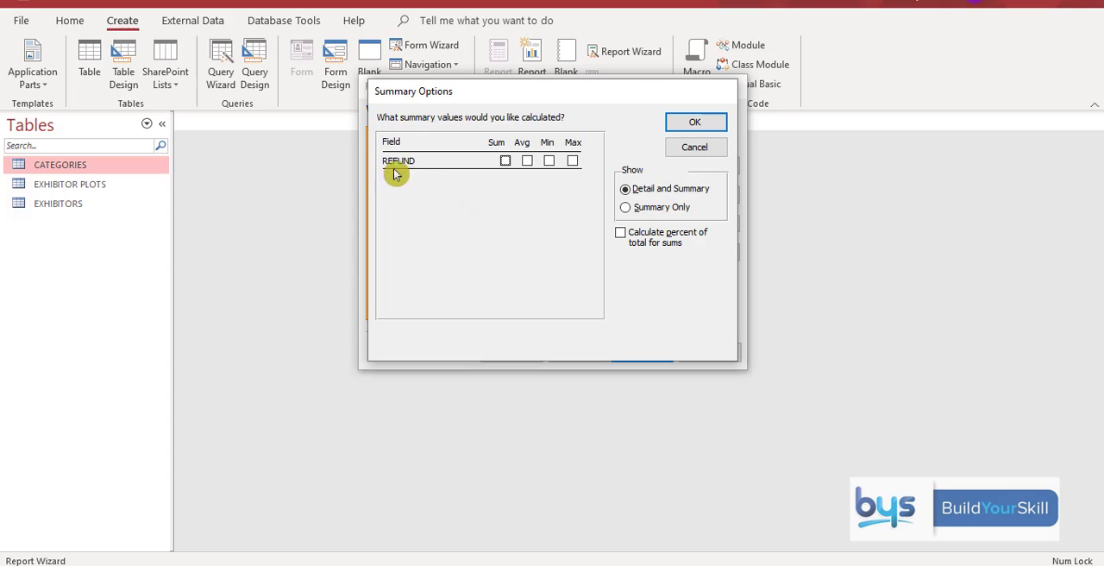
{"action": "mouse_move", "coordinate": [406, 172]}
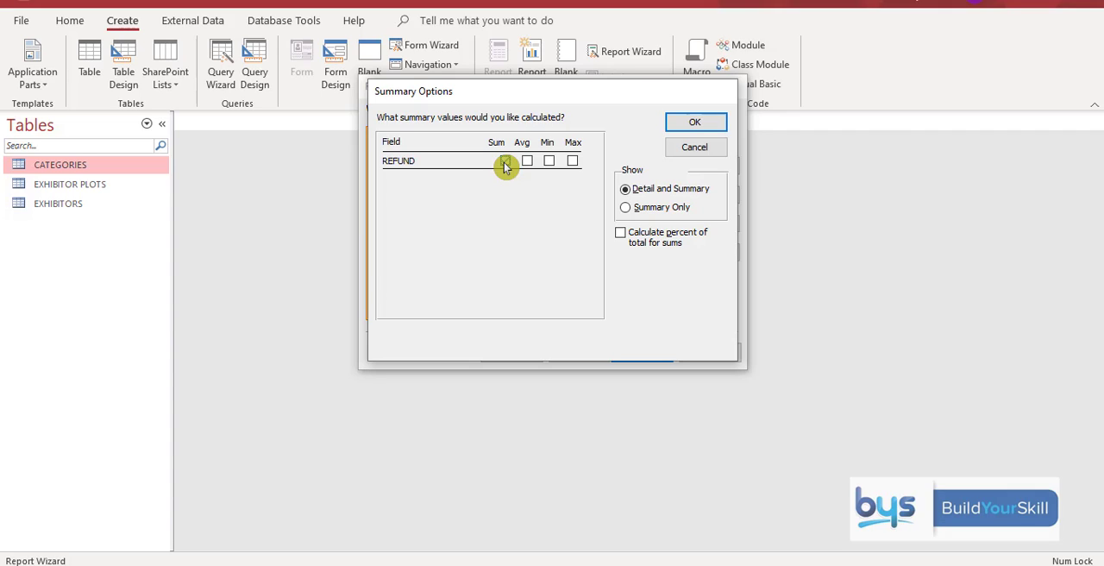
{"action": "left_click", "coordinate": [505, 161]}
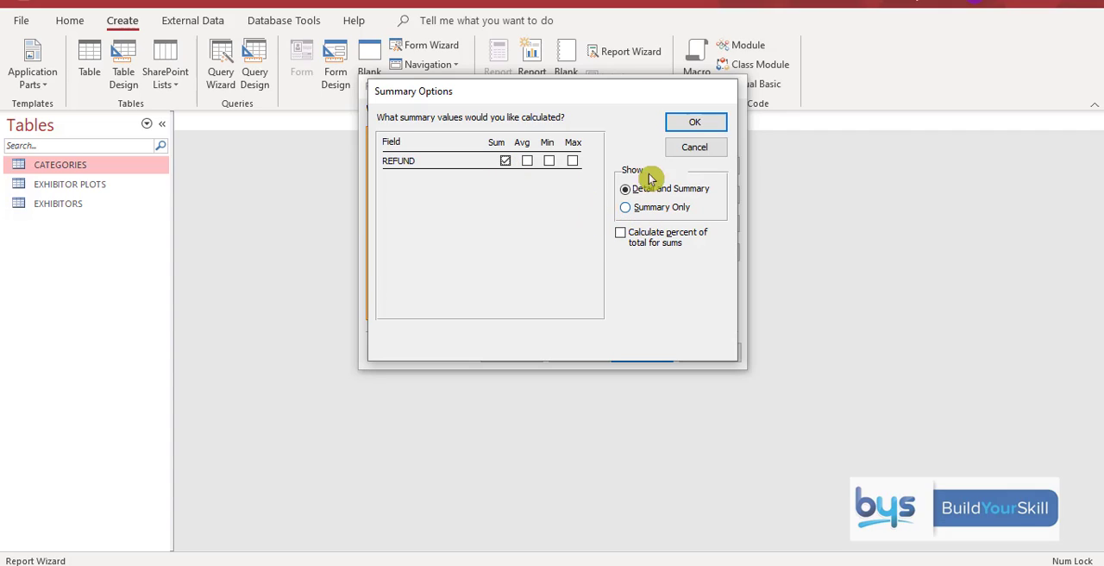
{"action": "left_click", "coordinate": [693, 121]}
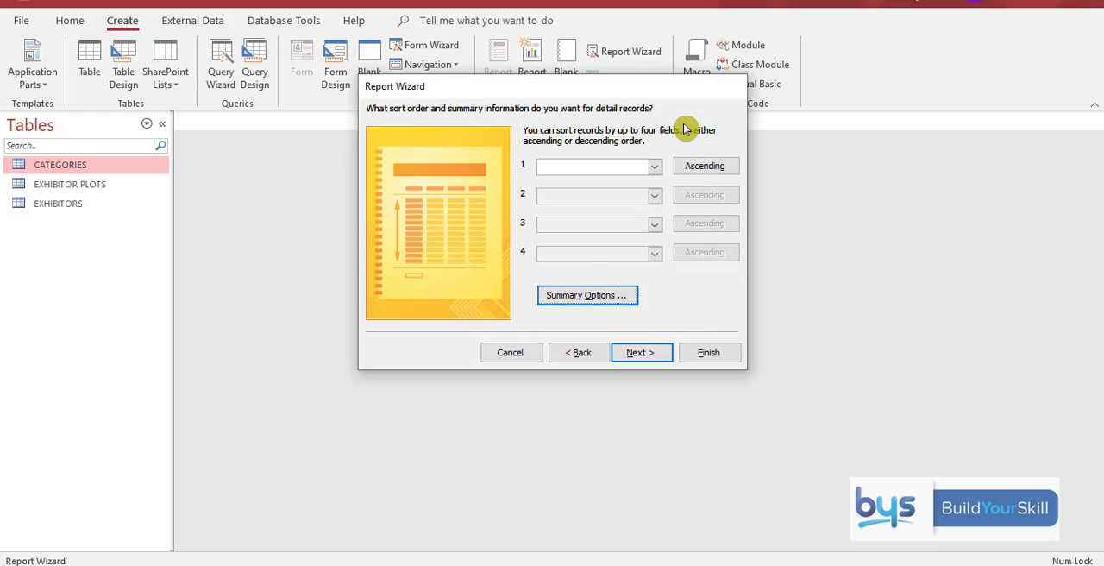
{"action": "left_click", "coordinate": [642, 352]}
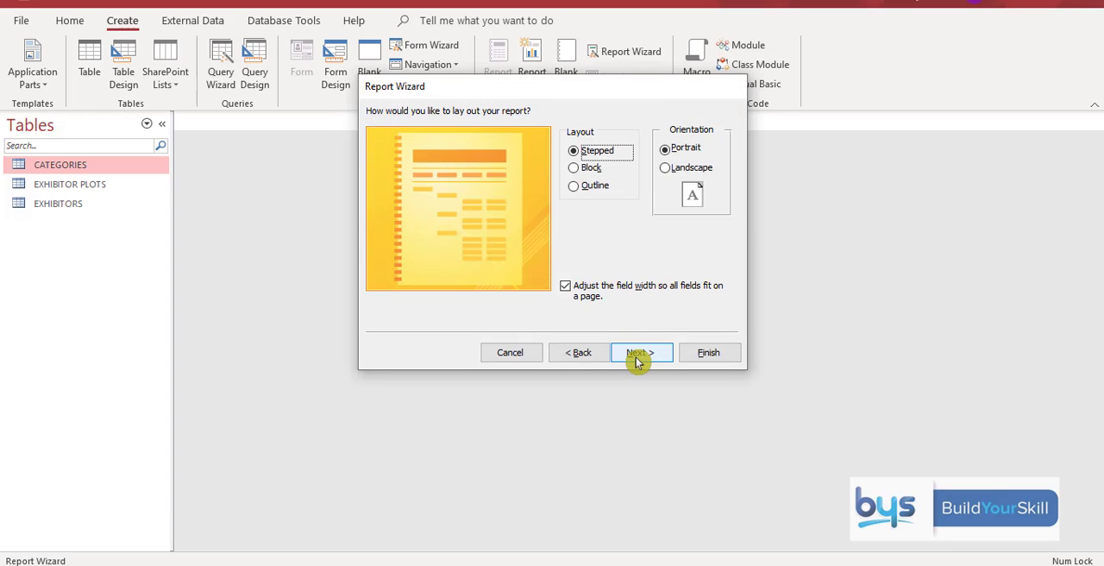
Title the report EXHIBITORS DUE A REFUND and finish the wizard so it previews.
{"action": "left_click", "coordinate": [642, 352]}
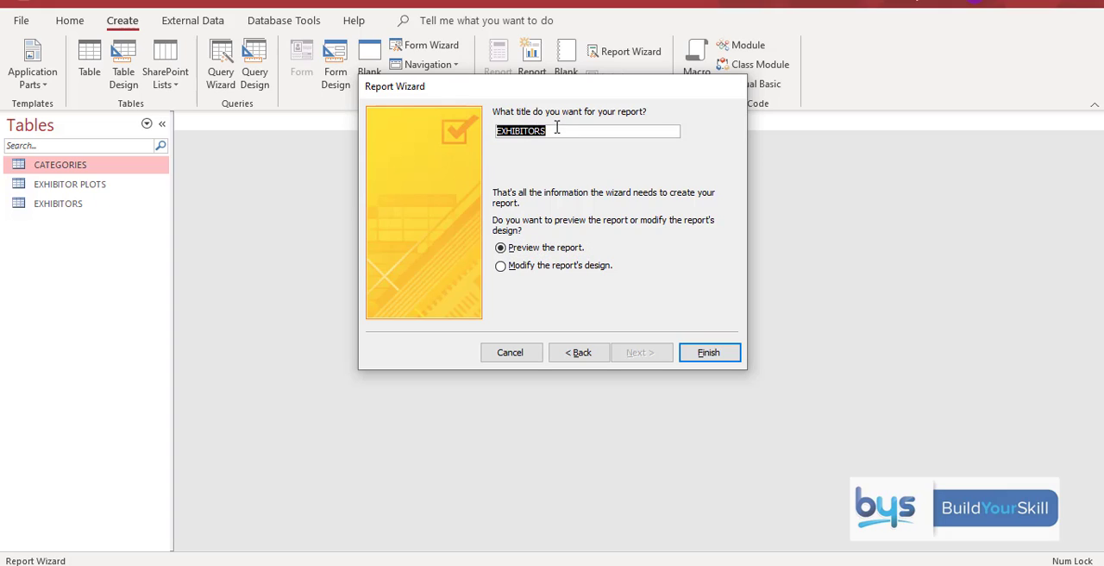
{"action": "mouse_move", "coordinate": [555, 127]}
{"action": "type", "text": " DUE"}
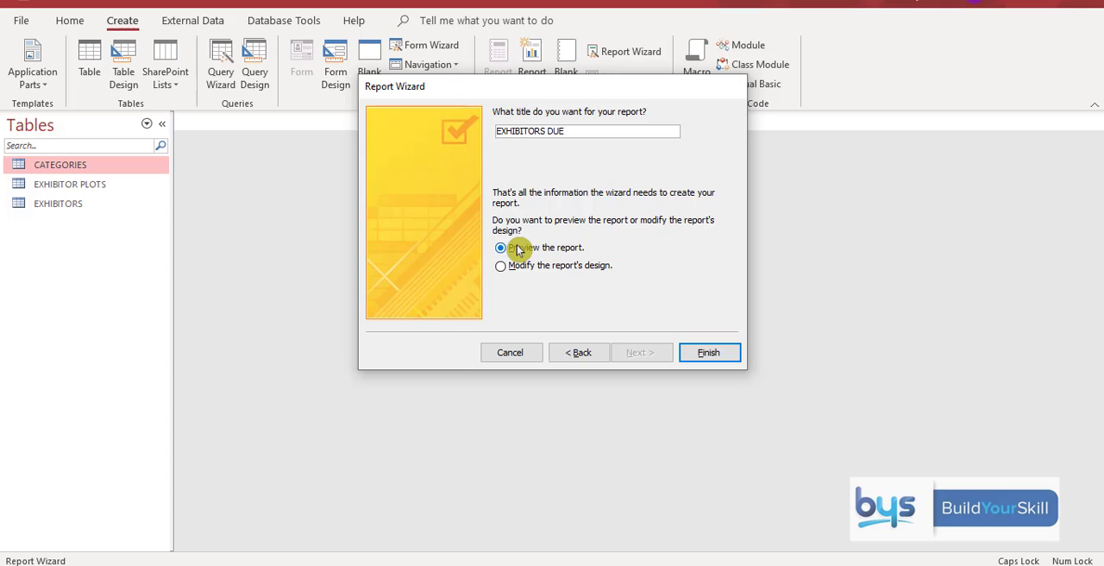
{"action": "type", "text": "A REFU"}
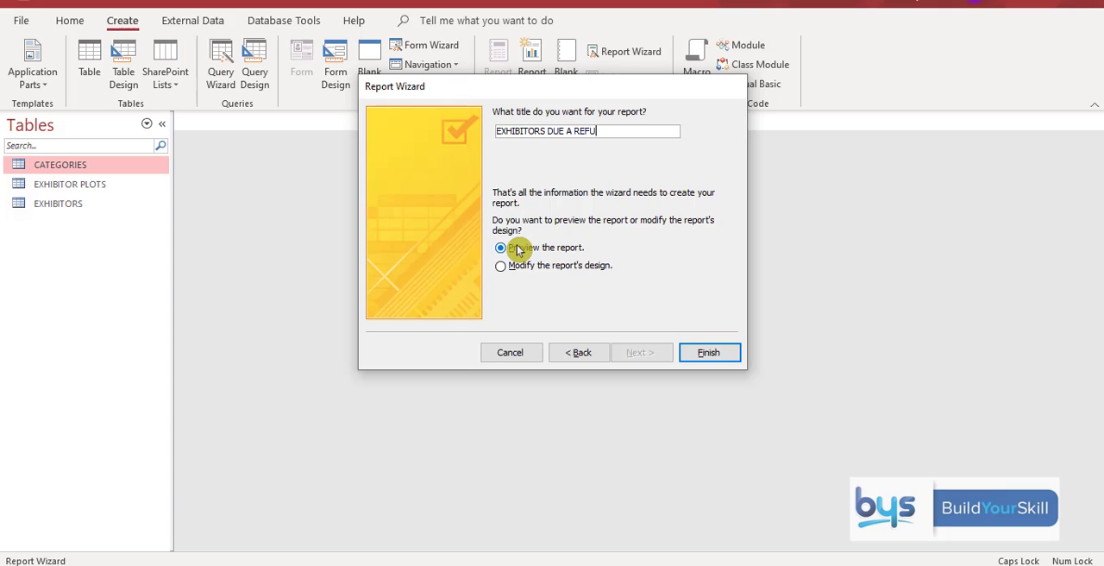
{"action": "type", "text": "ND"}
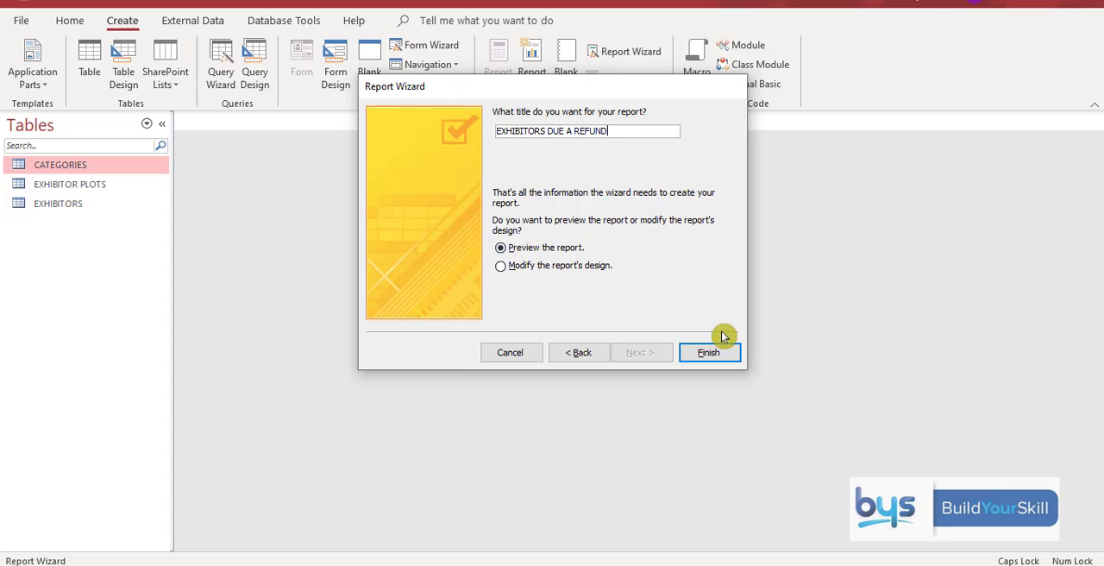
{"action": "left_click", "coordinate": [707, 351]}
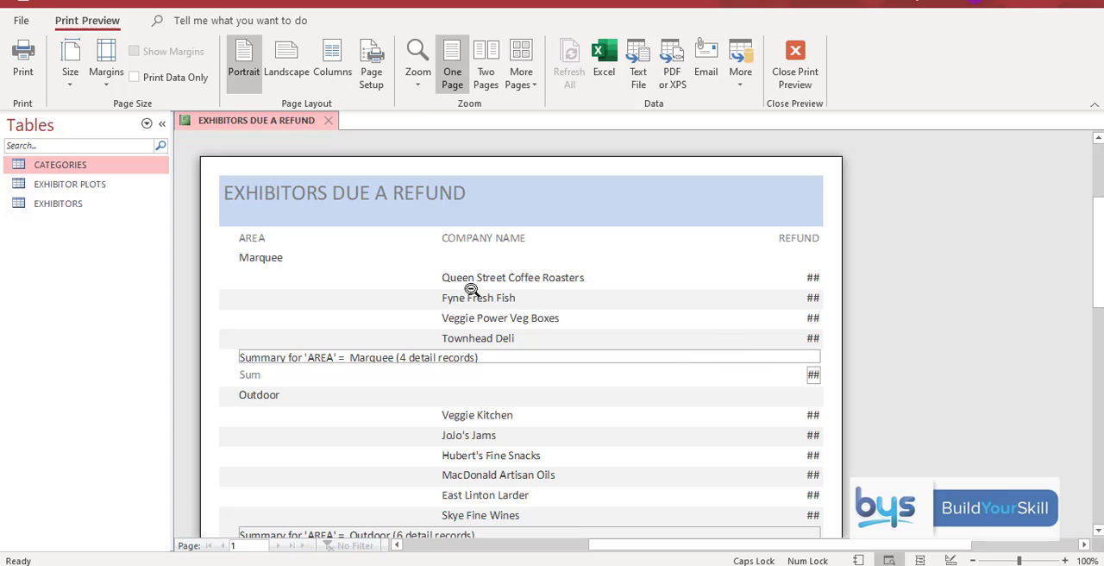
{"action": "scroll", "scroll_direction": "down", "scroll_amount": 3}
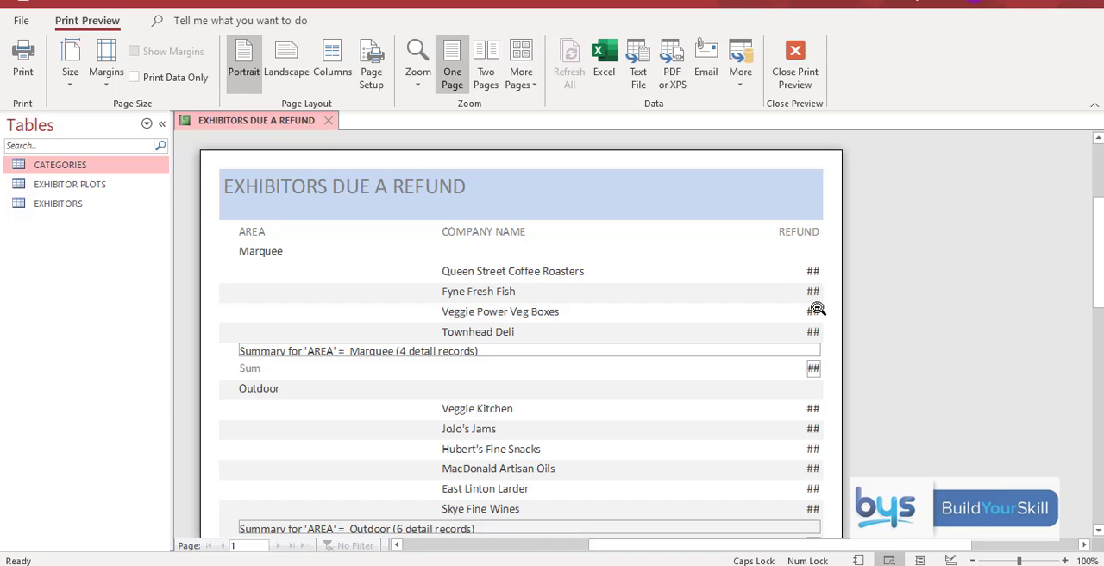
{"action": "mouse_move", "coordinate": [811, 276]}
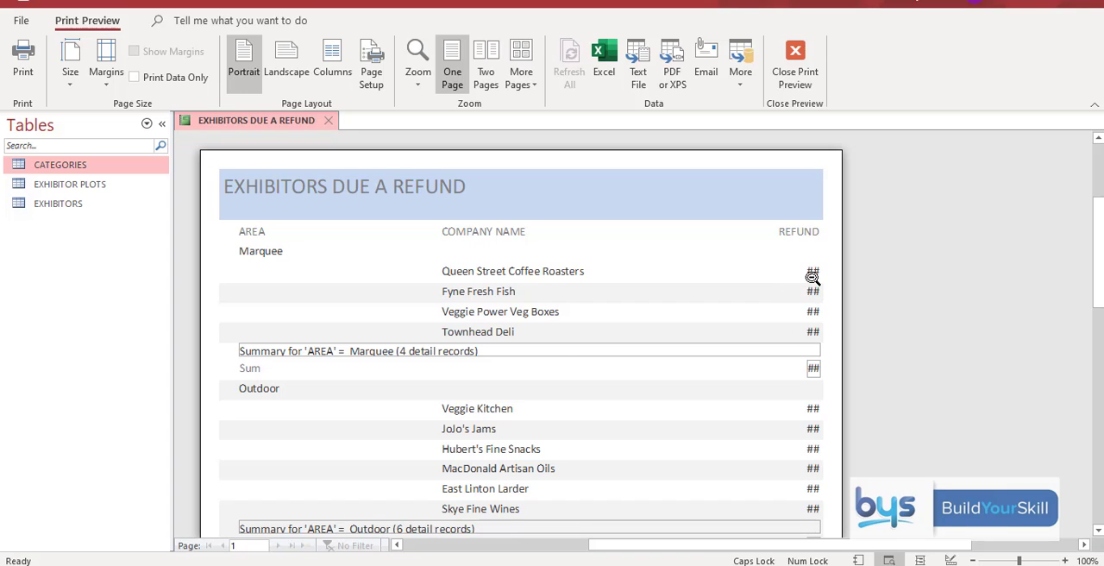
{"action": "mouse_move", "coordinate": [260, 328]}
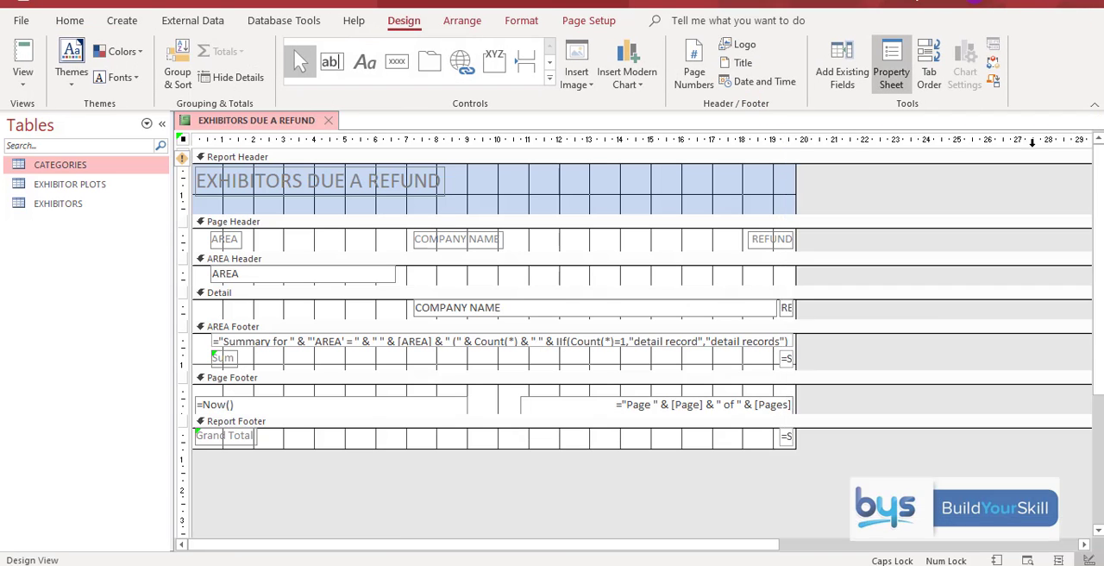
{"action": "mouse_move", "coordinate": [896, 179]}
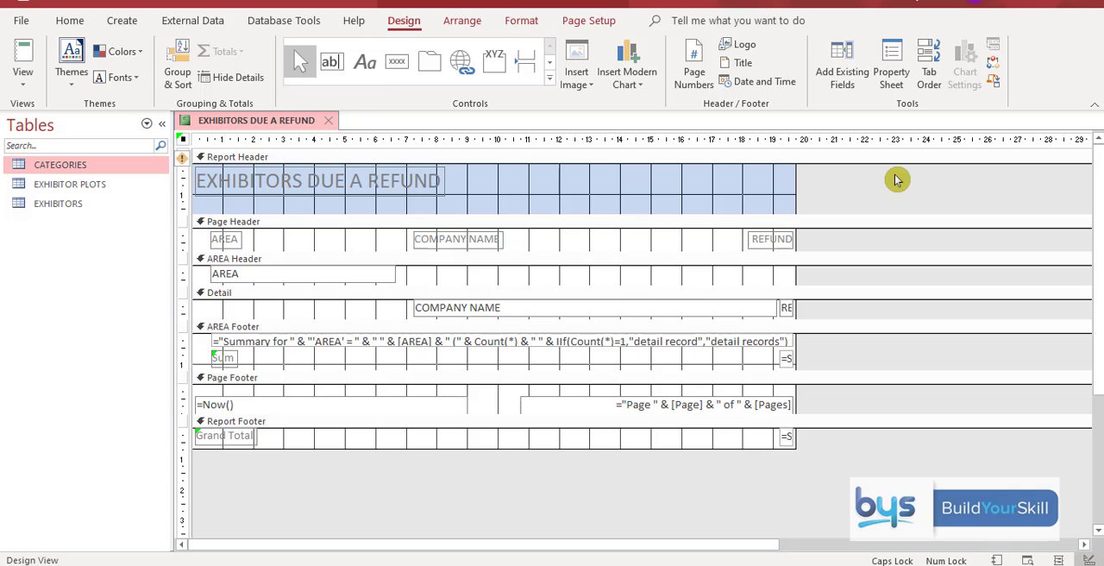
{"action": "mouse_move", "coordinate": [633, 372]}
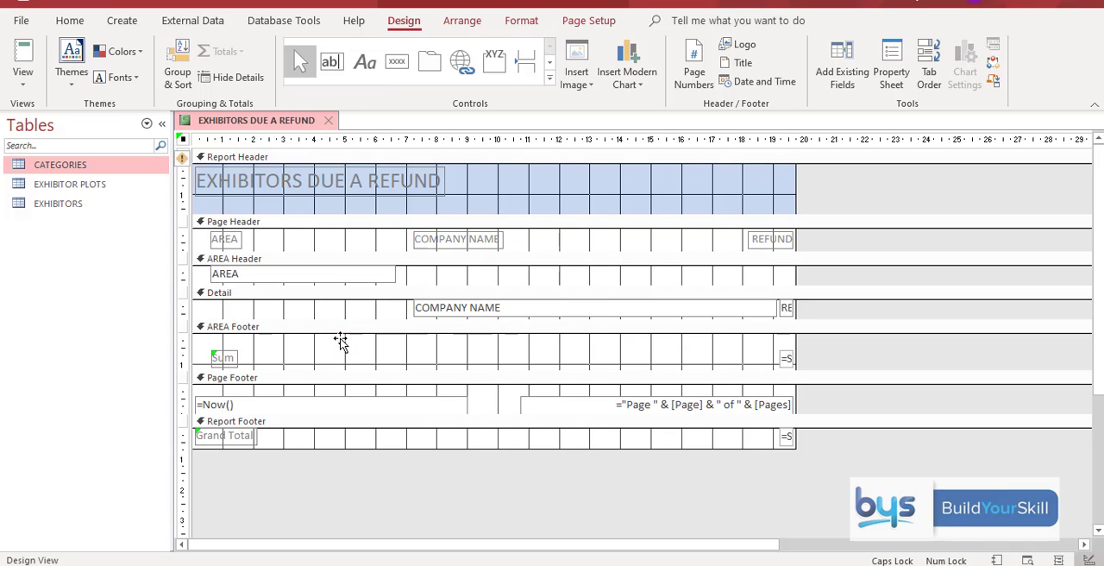
Bring up the report's view options after deleting the area summary-count line.
{"action": "left_click", "coordinate": [23, 70]}
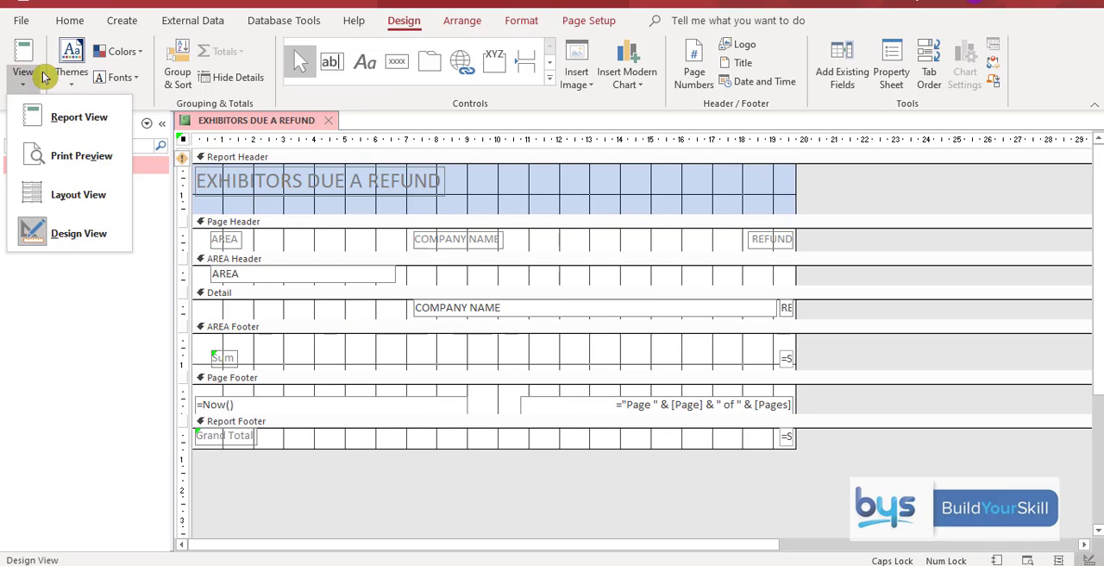
Switch to Report View to see exhibitors listed under Marquee and Outdoor.
{"action": "left_click", "coordinate": [79, 117]}
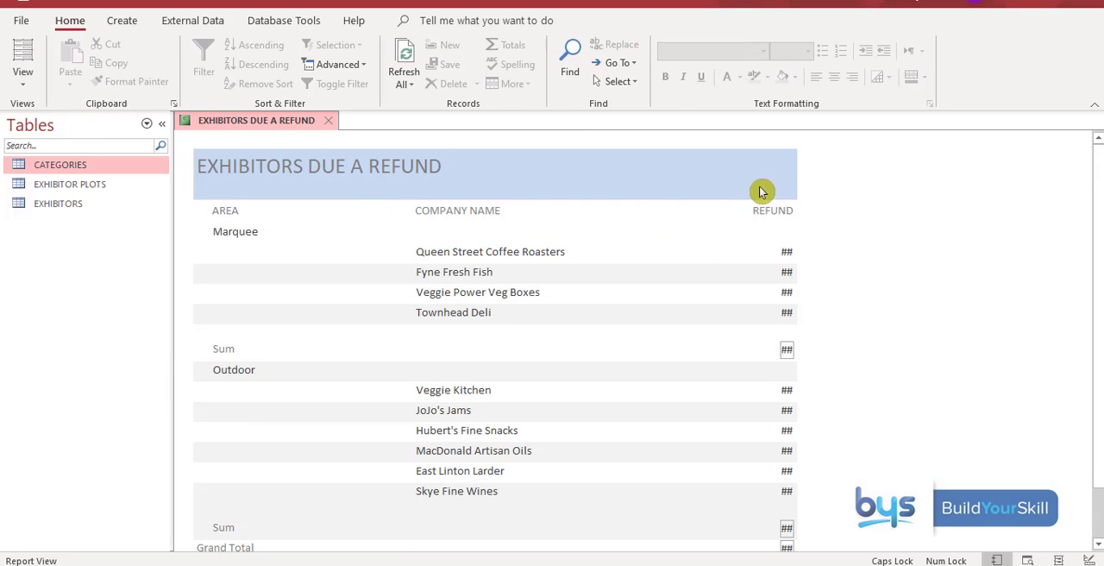
{"action": "mouse_move", "coordinate": [786, 227]}
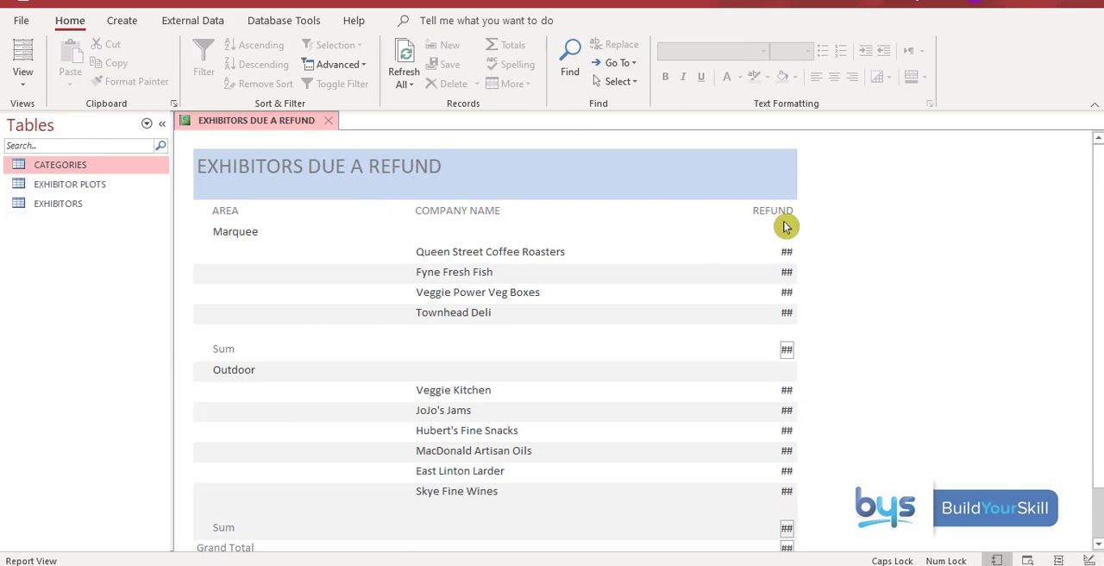
{"action": "mouse_move", "coordinate": [776, 335]}
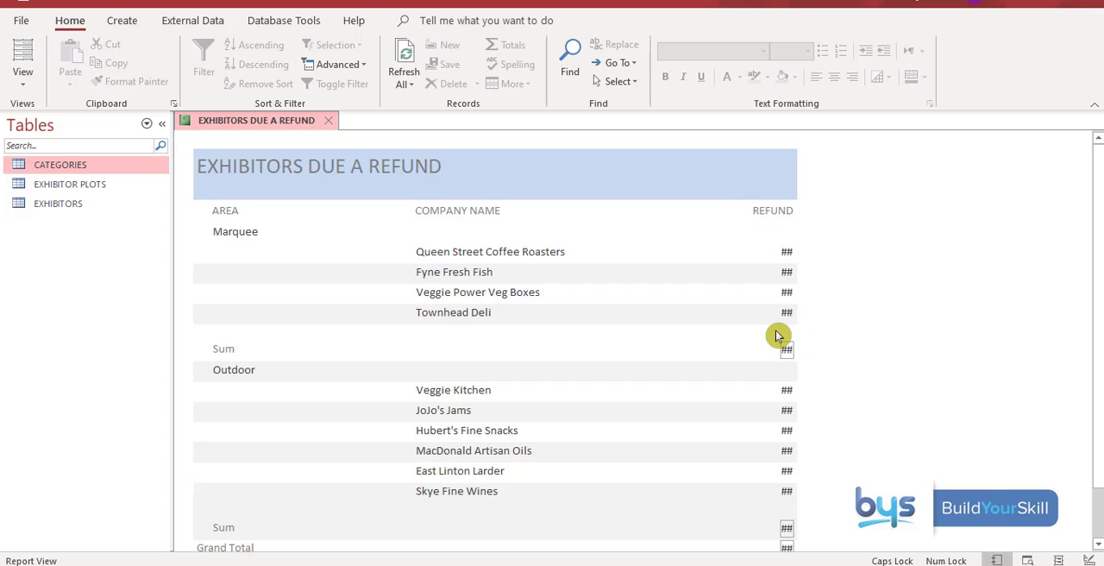
{"action": "mouse_move", "coordinate": [752, 404]}
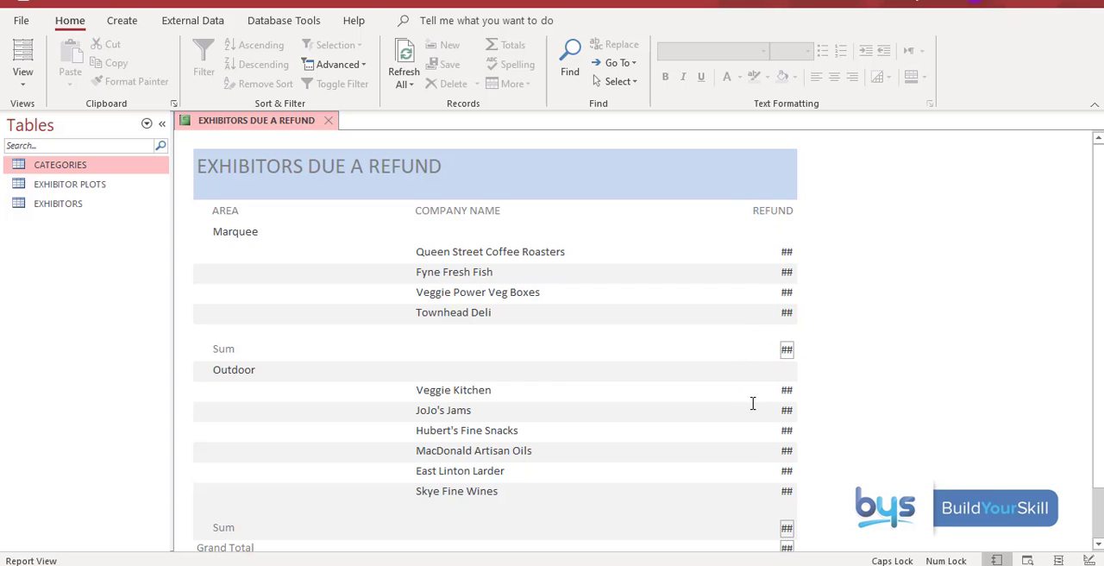
Widen the REFUND field in Design View so amounts like £39.75 display, then preview.
{"action": "left_click", "coordinate": [23, 65]}
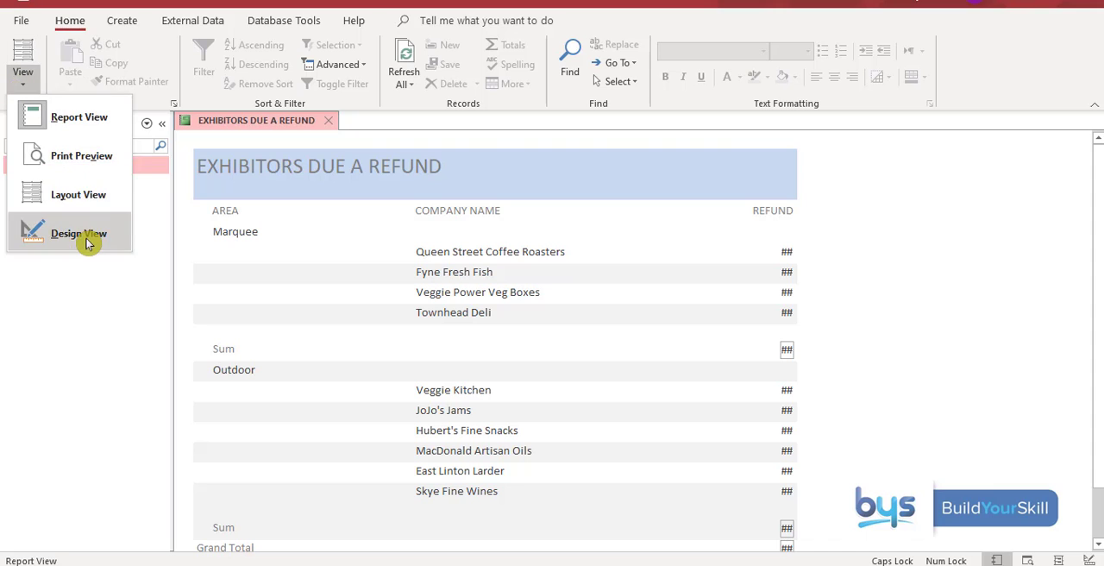
{"action": "left_click", "coordinate": [79, 233]}
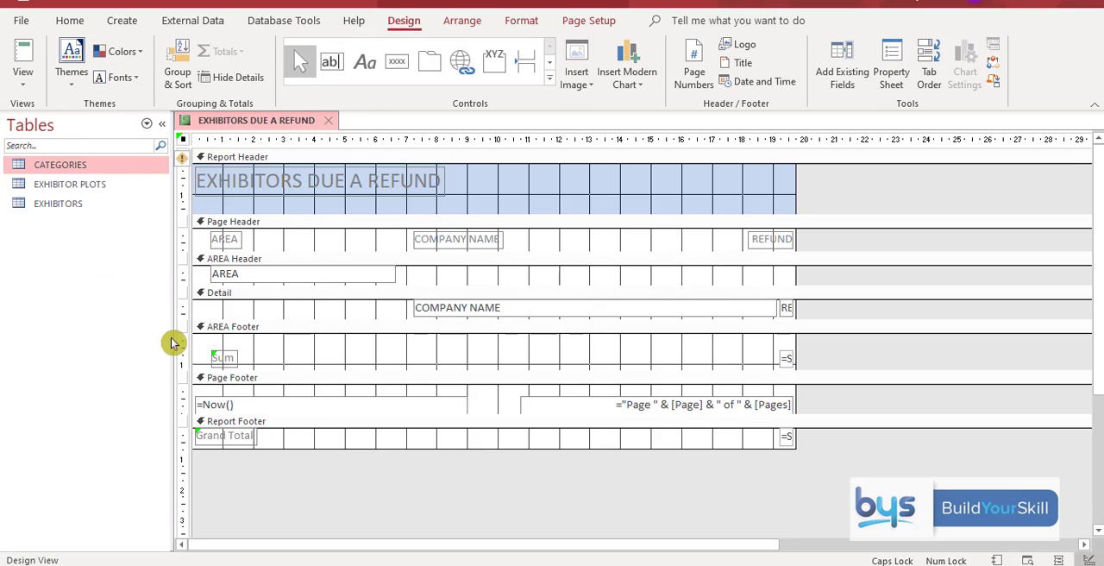
{"action": "left_click", "coordinate": [595, 307]}
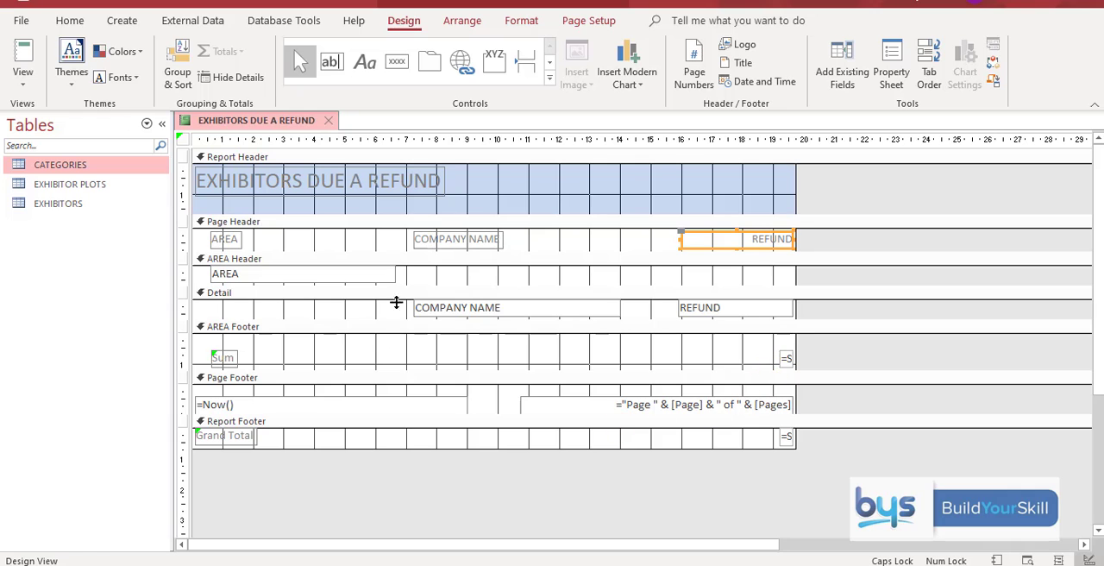
{"action": "left_click", "coordinate": [23, 55]}
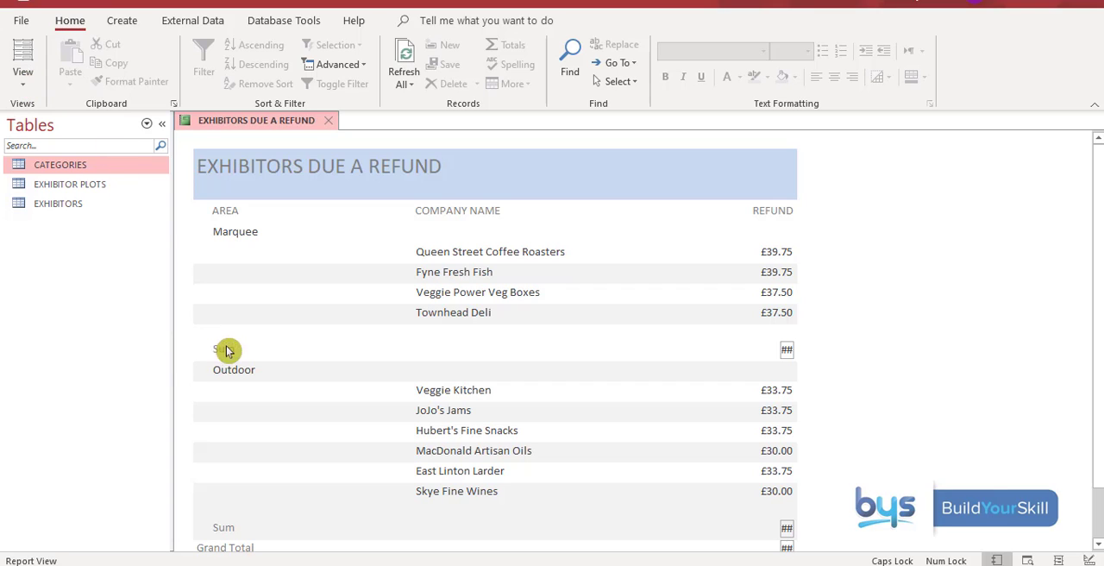
{"action": "mouse_move", "coordinate": [762, 348]}
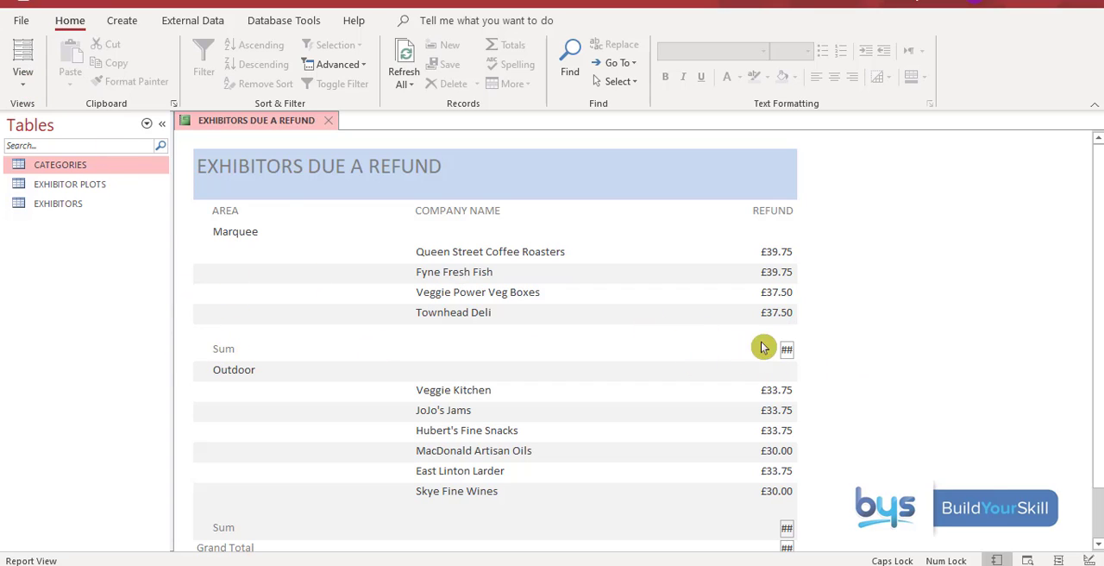
Widen the area footer =Sum box so subtotals £154.50 and £195.00 display.
{"action": "left_click", "coordinate": [22, 71]}
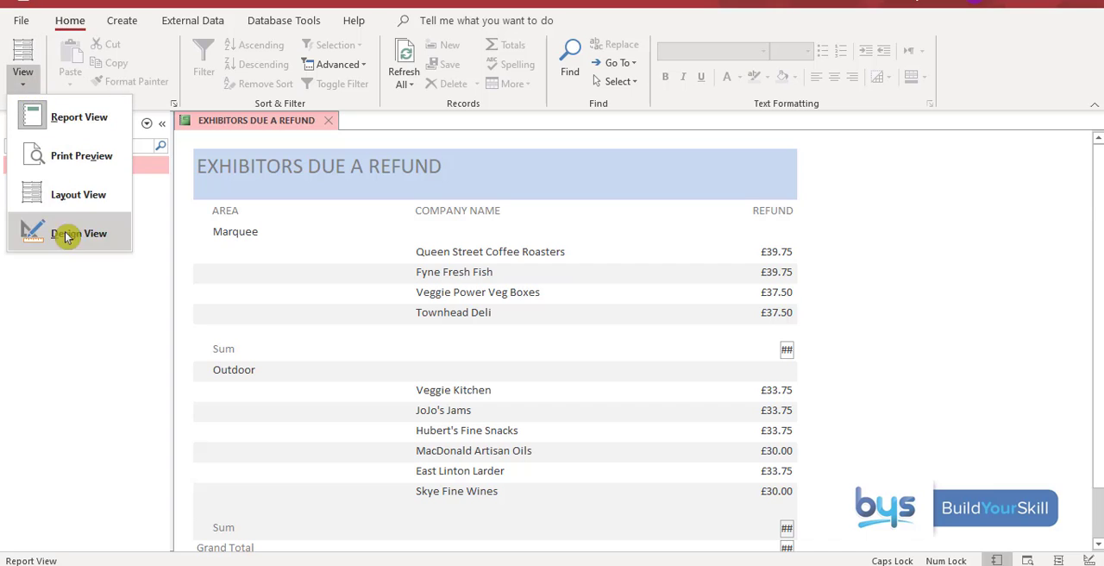
{"action": "left_click", "coordinate": [68, 233]}
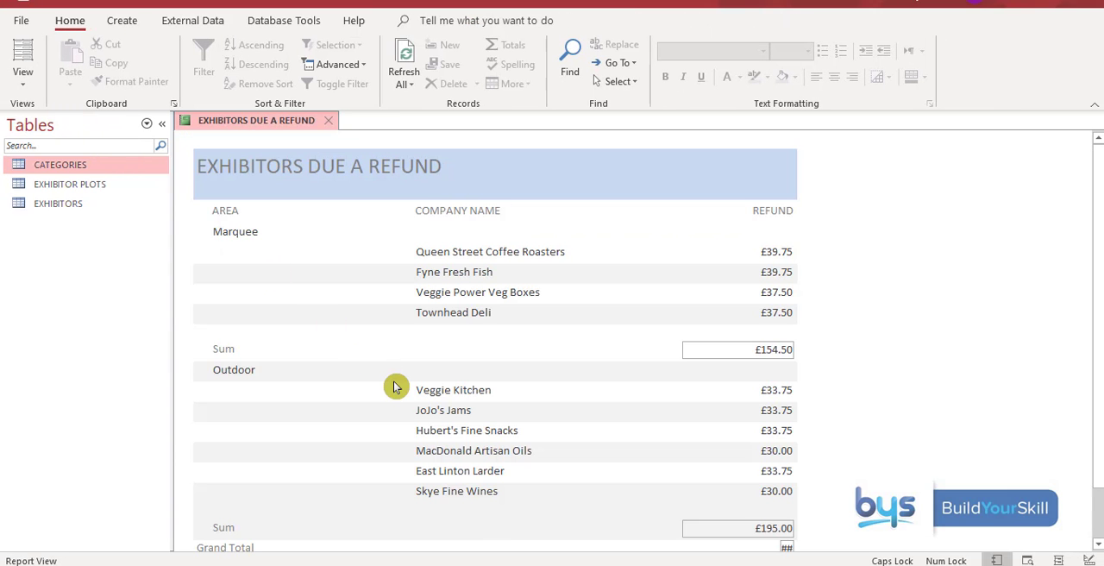
{"action": "scroll", "scroll_direction": "down", "scroll_amount": 3}
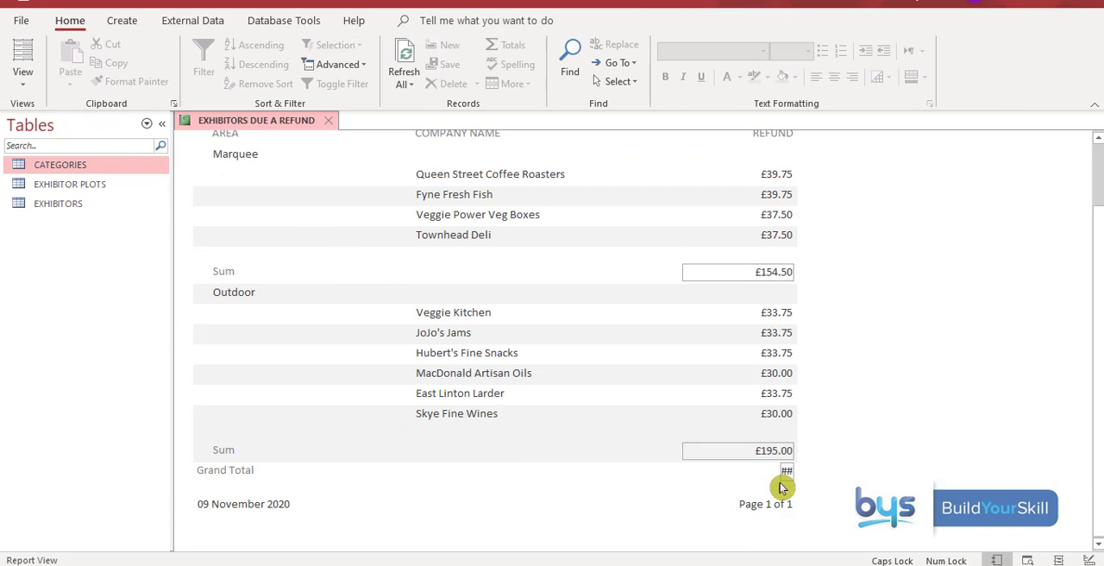
{"action": "mouse_move", "coordinate": [785, 472]}
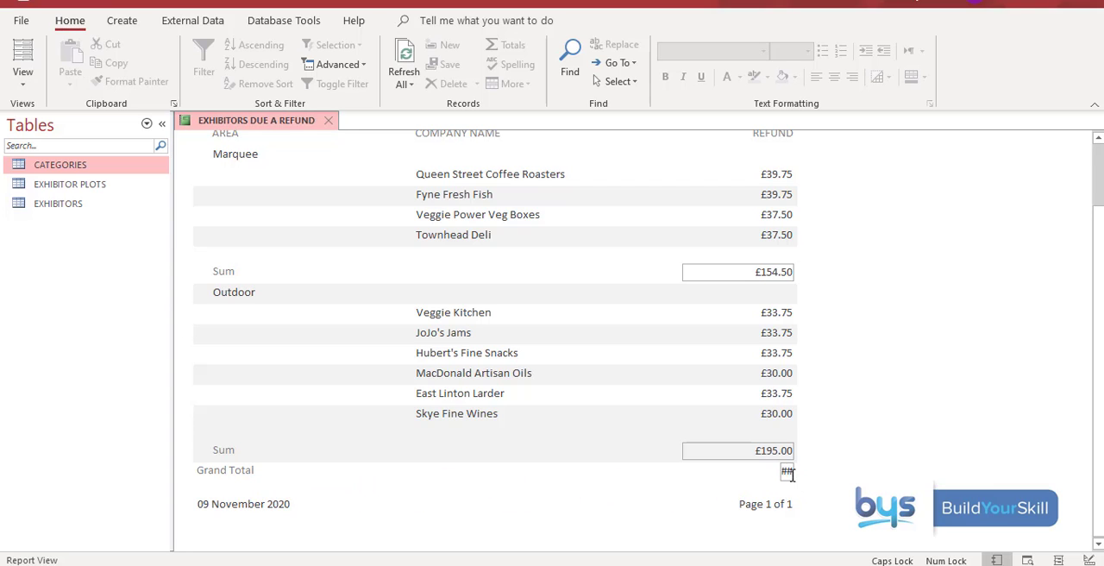
Widen the report footer =Sum([REFUND]) box so the grand total £349.50 displays.
{"action": "left_click", "coordinate": [23, 55]}
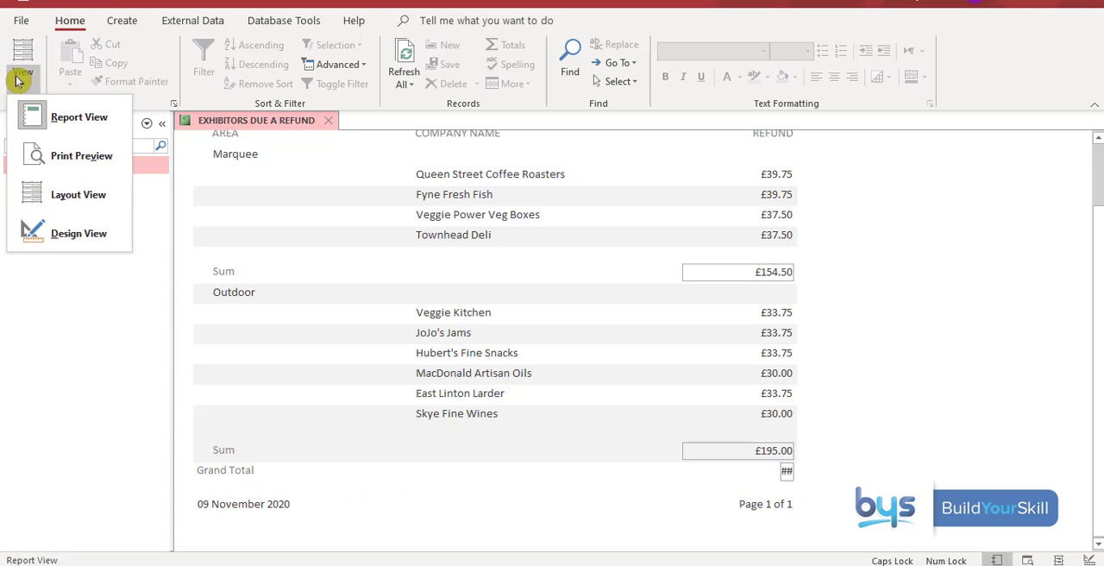
{"action": "left_click", "coordinate": [79, 232]}
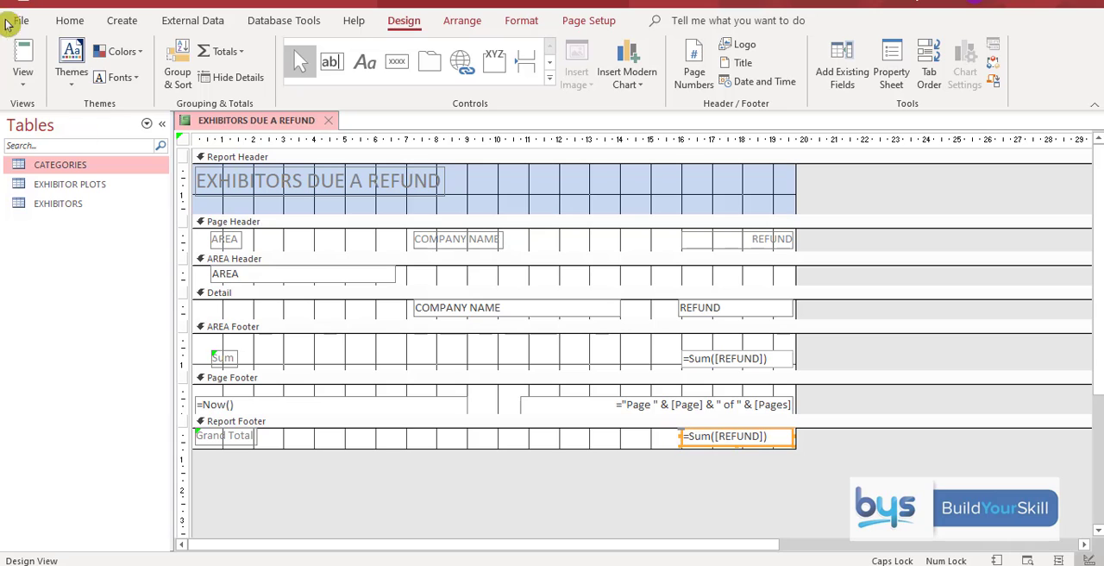
{"action": "left_click", "coordinate": [22, 55]}
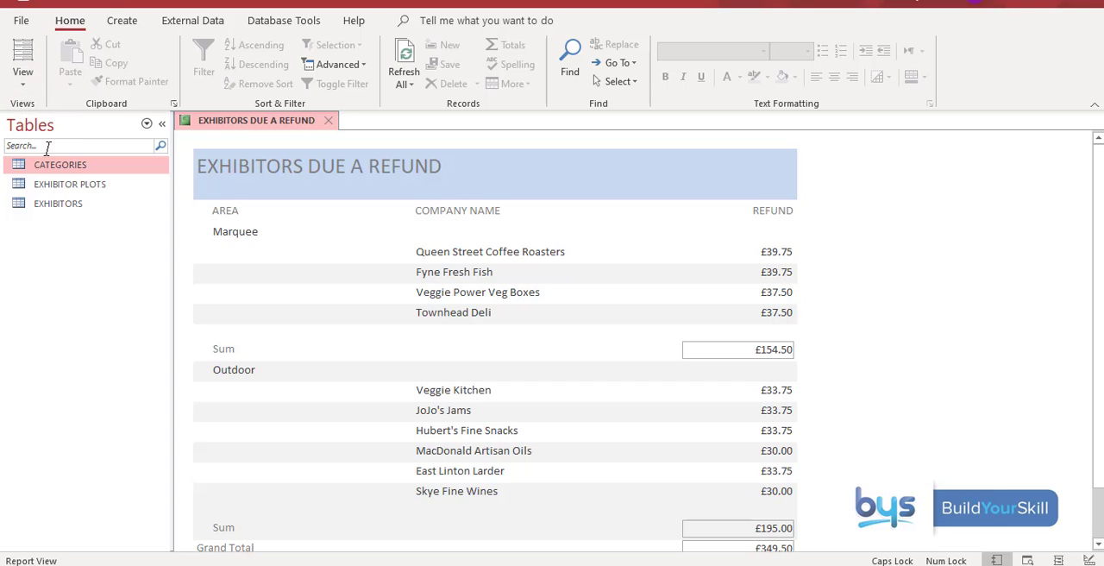
{"action": "mouse_move", "coordinate": [269, 356]}
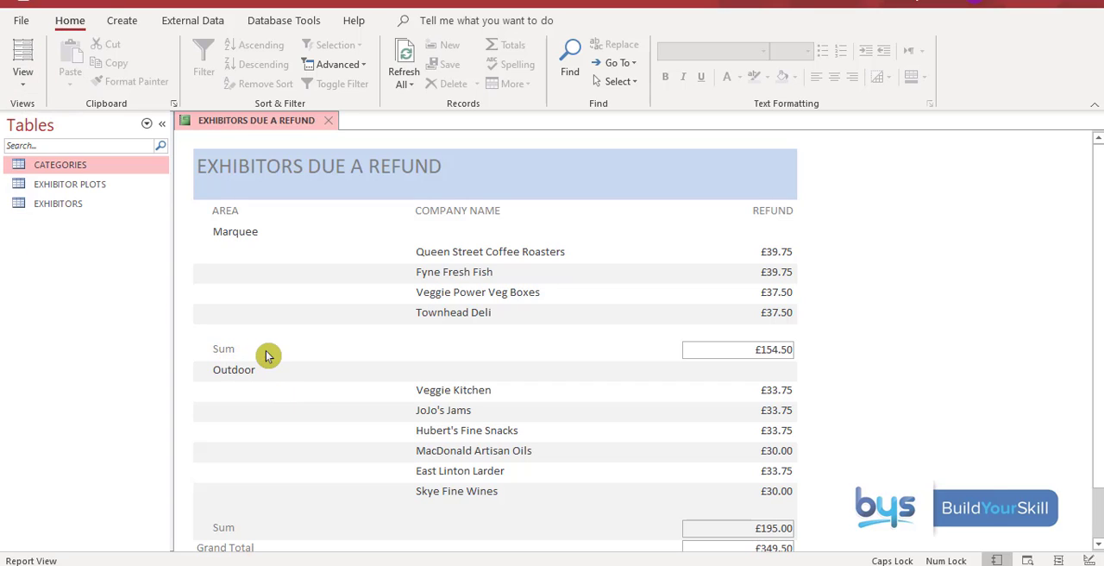
{"action": "scroll", "scroll_direction": "down", "scroll_amount": 3}
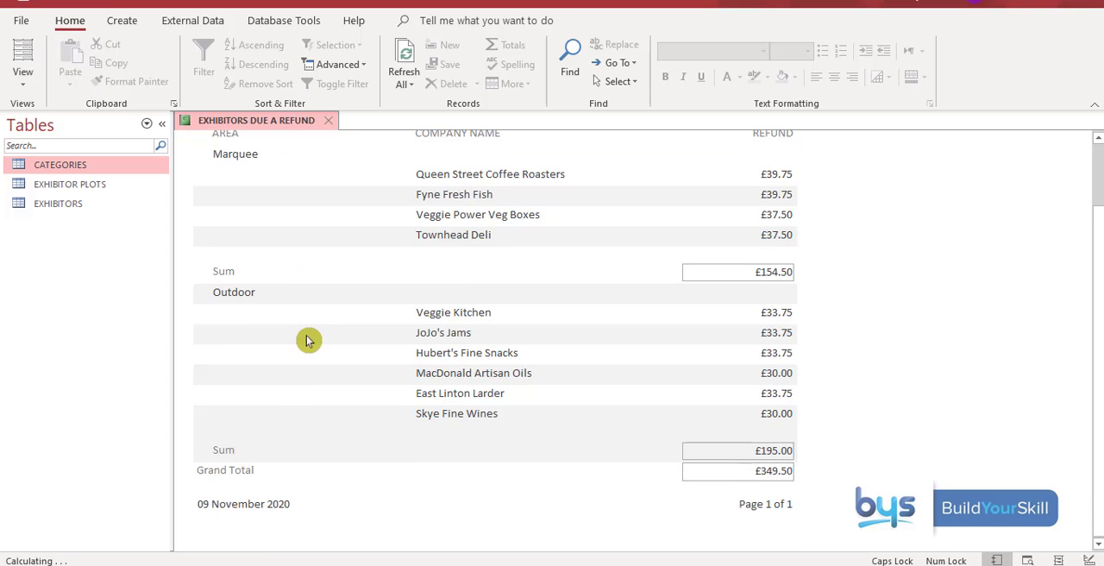
{"action": "mouse_move", "coordinate": [235, 459]}
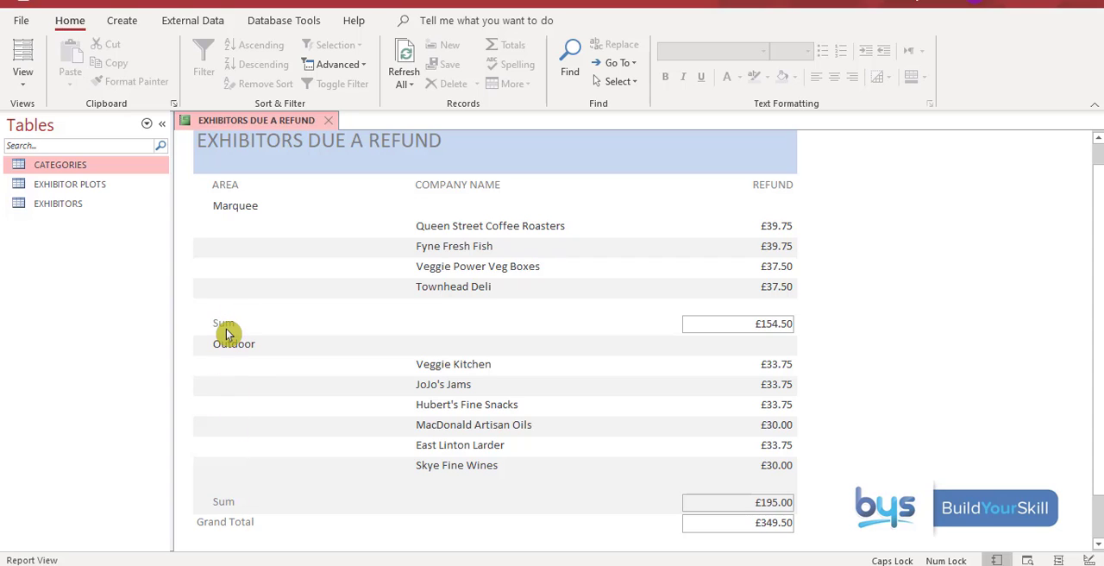
{"action": "mouse_move", "coordinate": [22, 60]}
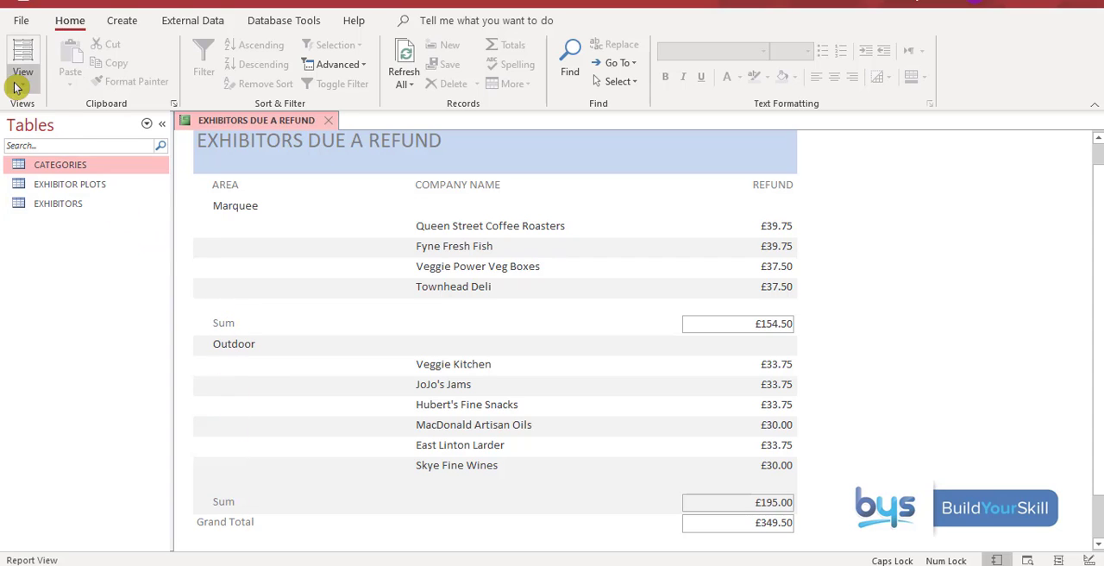
Relabel the area footer sum as TOTAL DUE in Design View.
{"action": "left_click", "coordinate": [24, 60]}
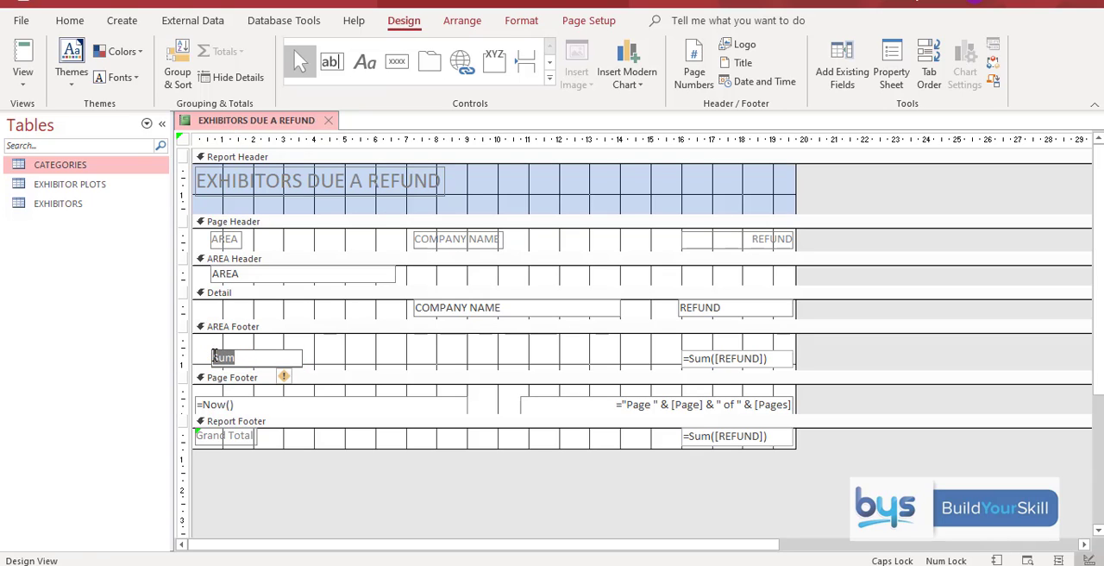
{"action": "type", "text": "TOTAL"}
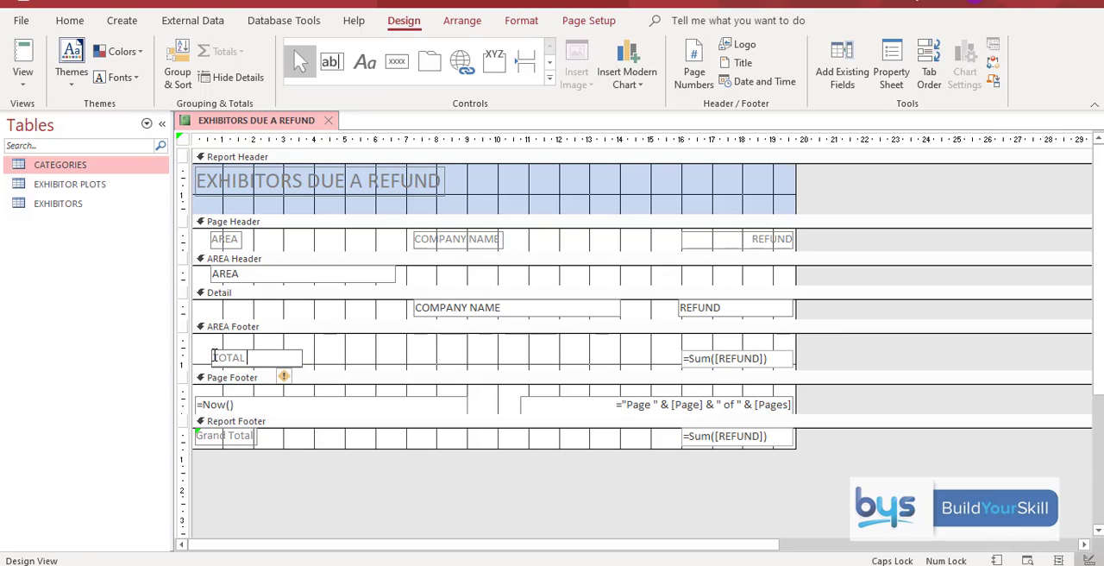
{"action": "type", "text": "DUE"}
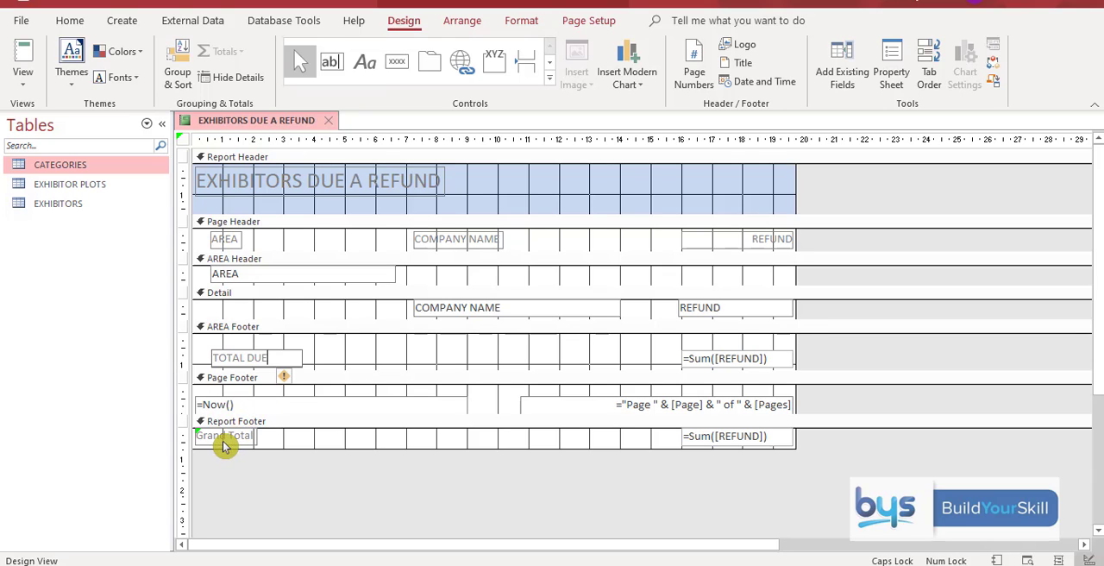
Relabel the report footer sum as GRAND TOTAL and commit the change.
{"action": "left_click", "coordinate": [224, 434]}
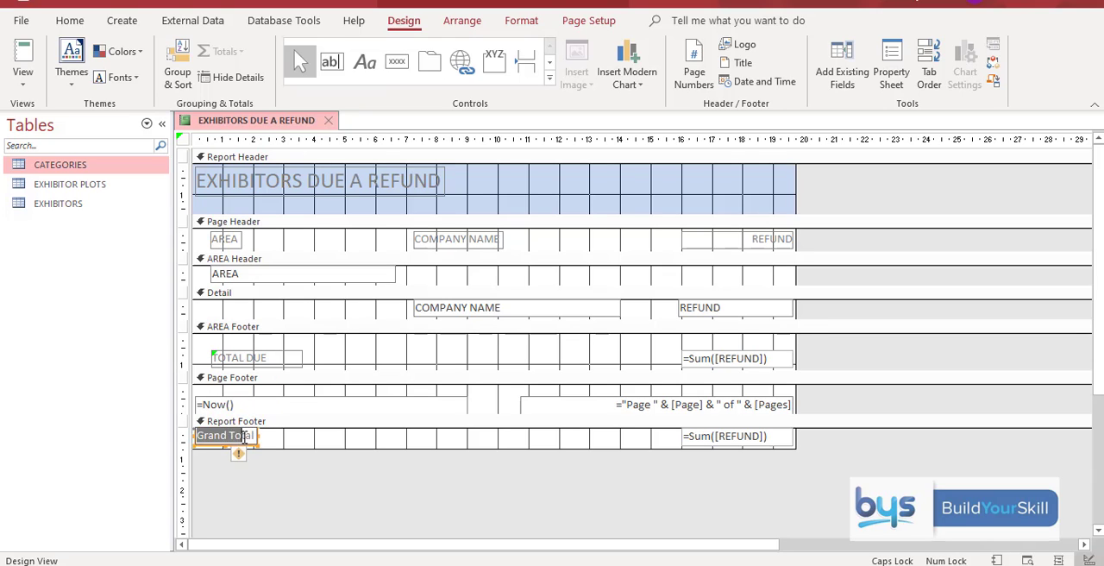
{"action": "type", "text": "GRA"}
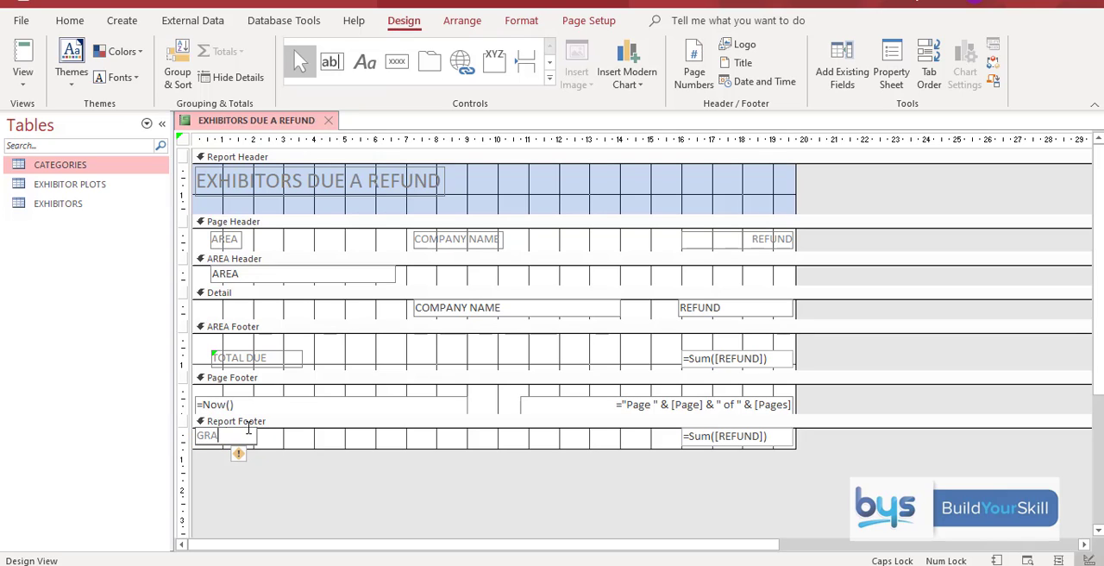
{"action": "type", "text": "ND TOTAL"}
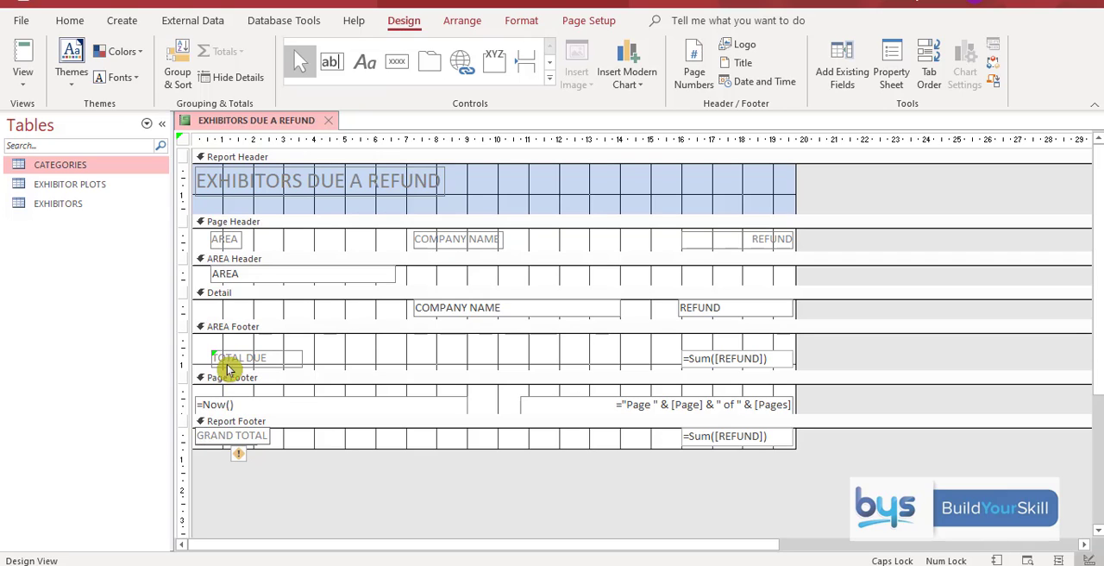
{"action": "left_click", "coordinate": [251, 357]}
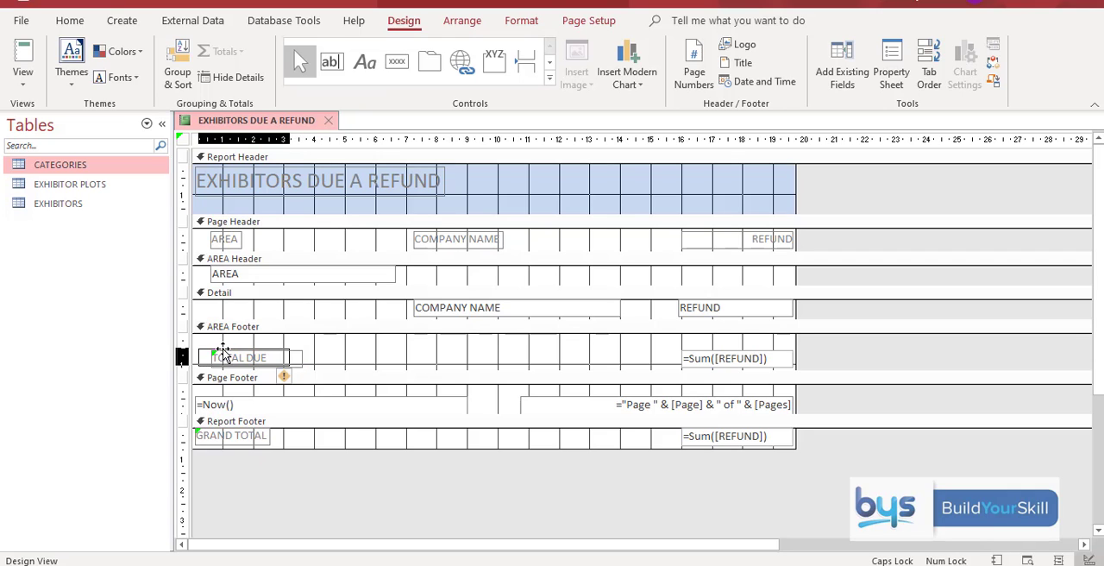
{"action": "left_click", "coordinate": [242, 355]}
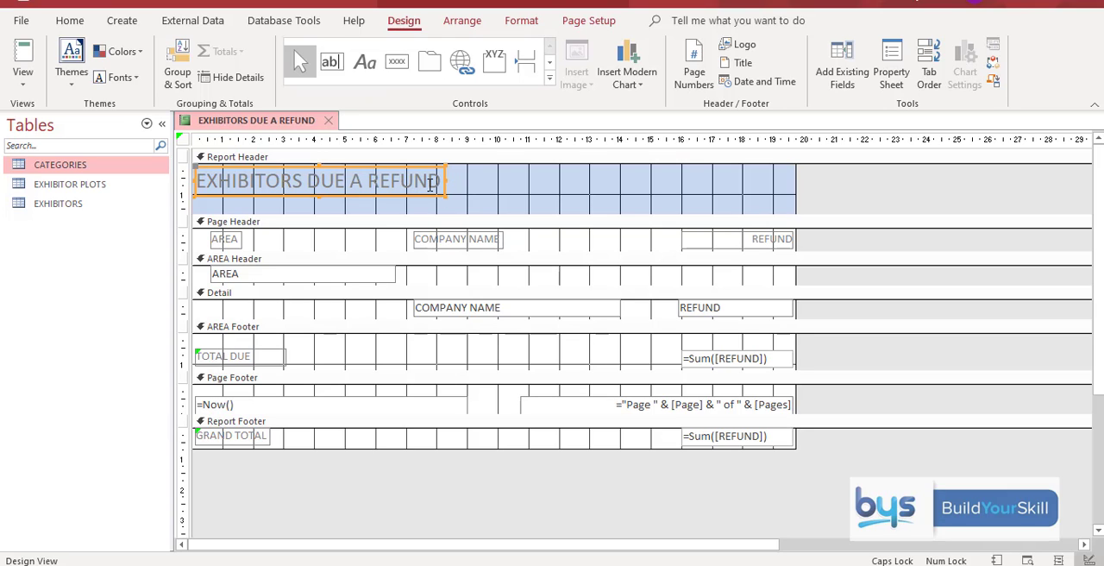
{"action": "left_click", "coordinate": [22, 52]}
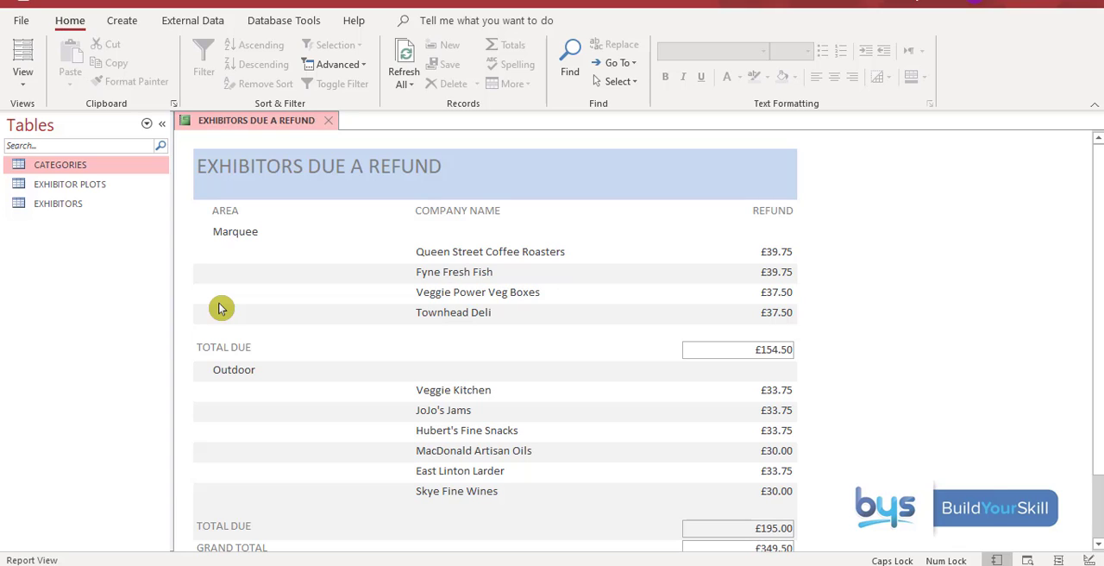
{"action": "mouse_move", "coordinate": [441, 285]}
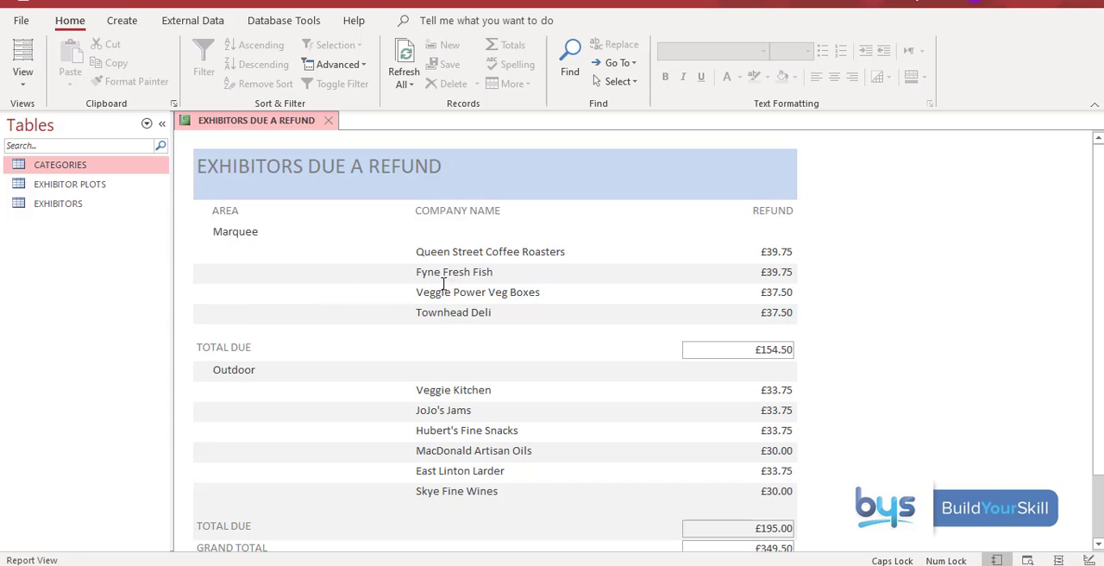
{"action": "mouse_move", "coordinate": [738, 190]}
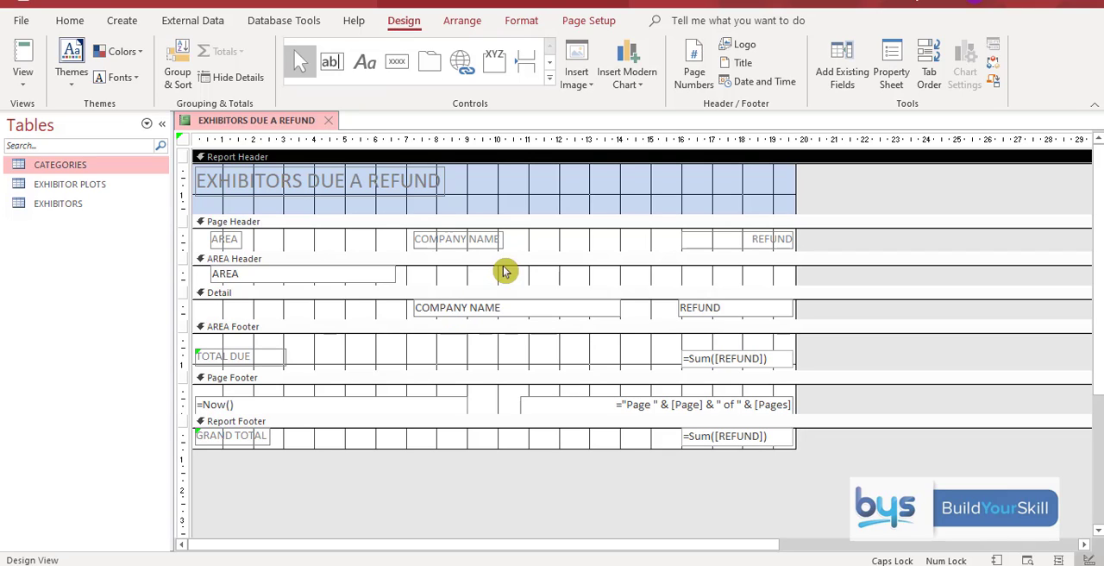
{"action": "mouse_move", "coordinate": [300, 187]}
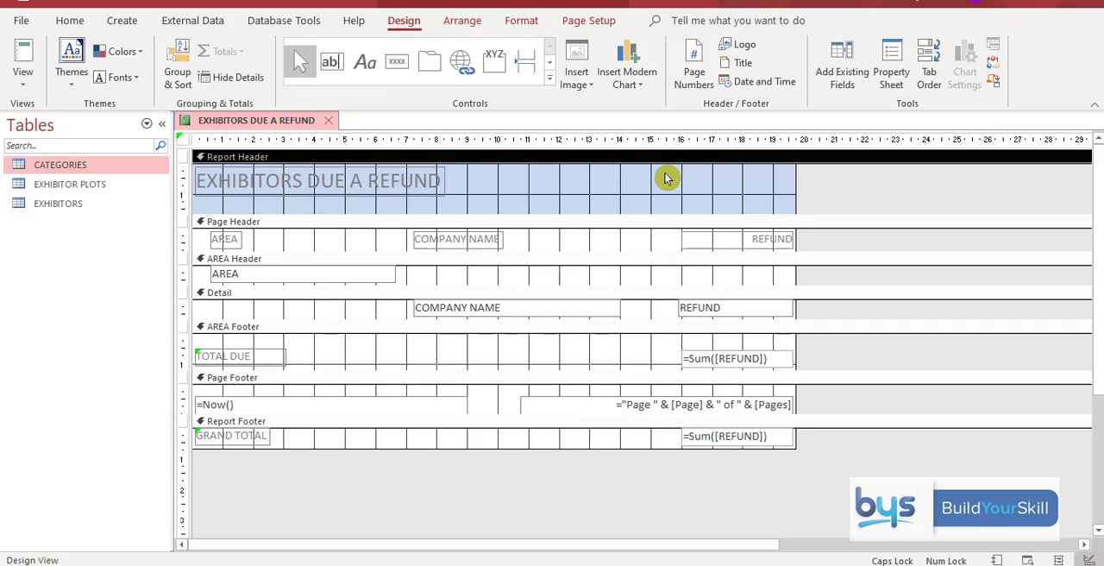
{"action": "mouse_move", "coordinate": [769, 173]}
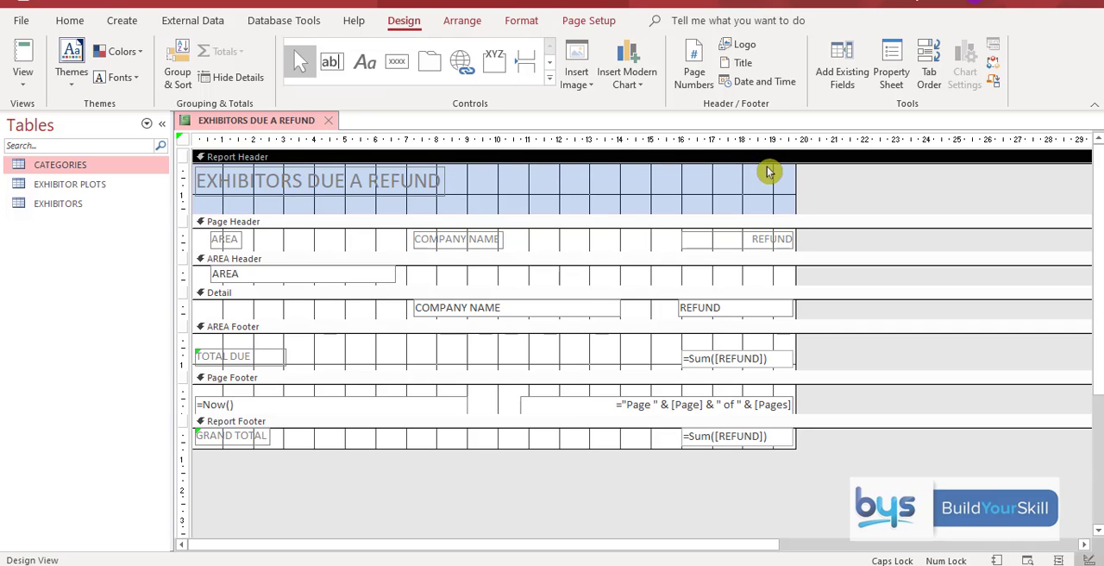
{"action": "mouse_move", "coordinate": [704, 200]}
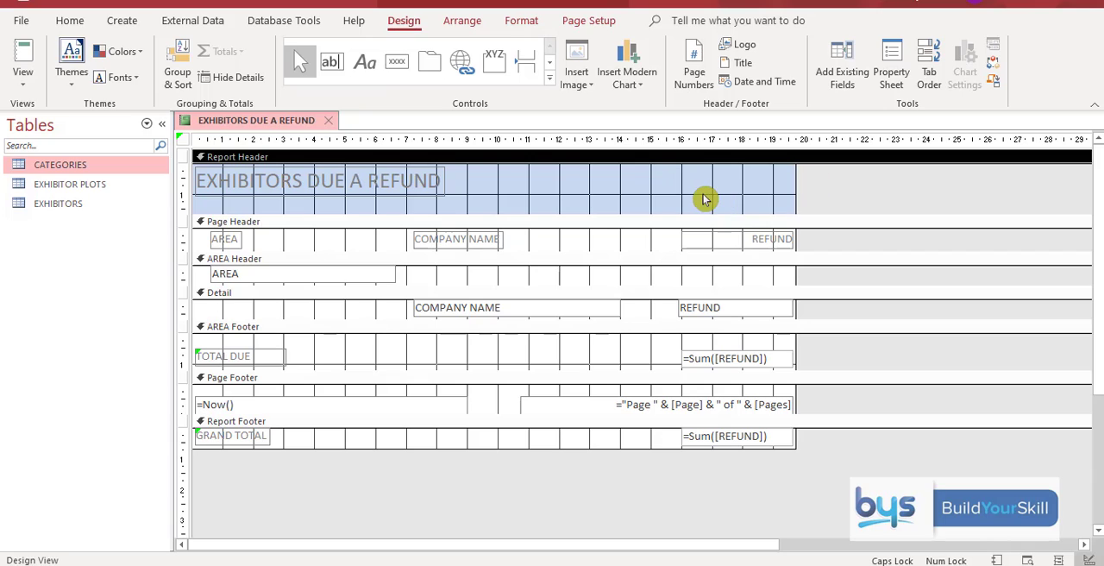
{"action": "mouse_move", "coordinate": [649, 159]}
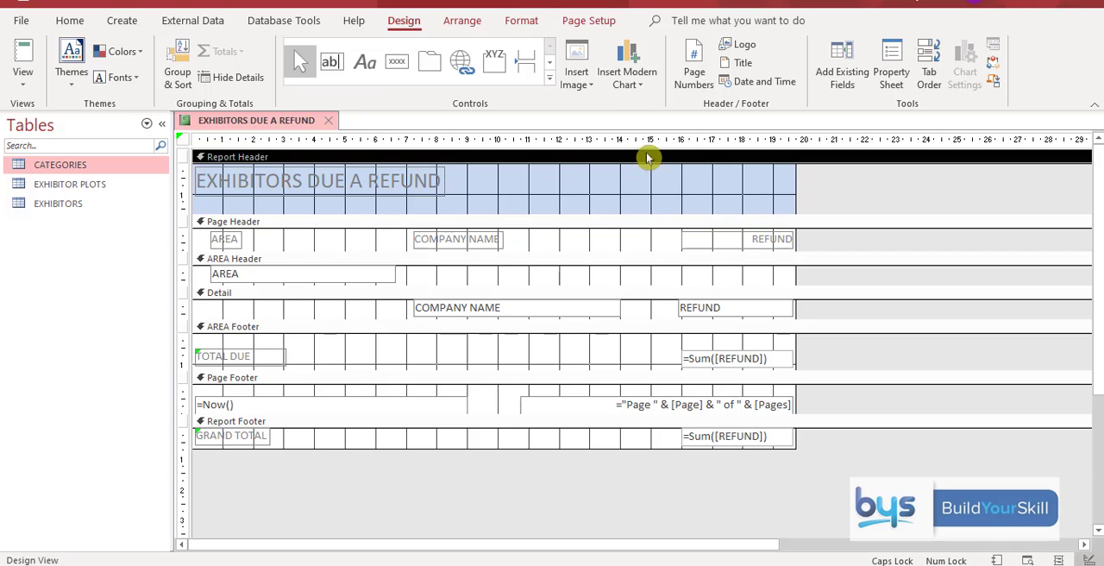
Insert the Taste_the_Best_Logo image at the right end of the Report Header.
{"action": "left_click", "coordinate": [576, 62]}
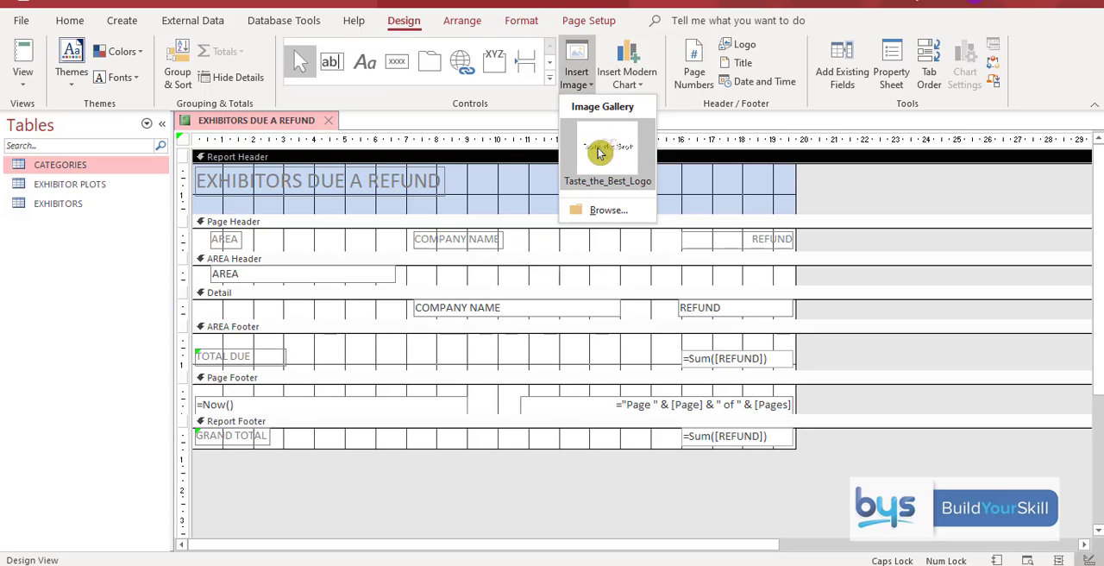
{"action": "mouse_move", "coordinate": [607, 156]}
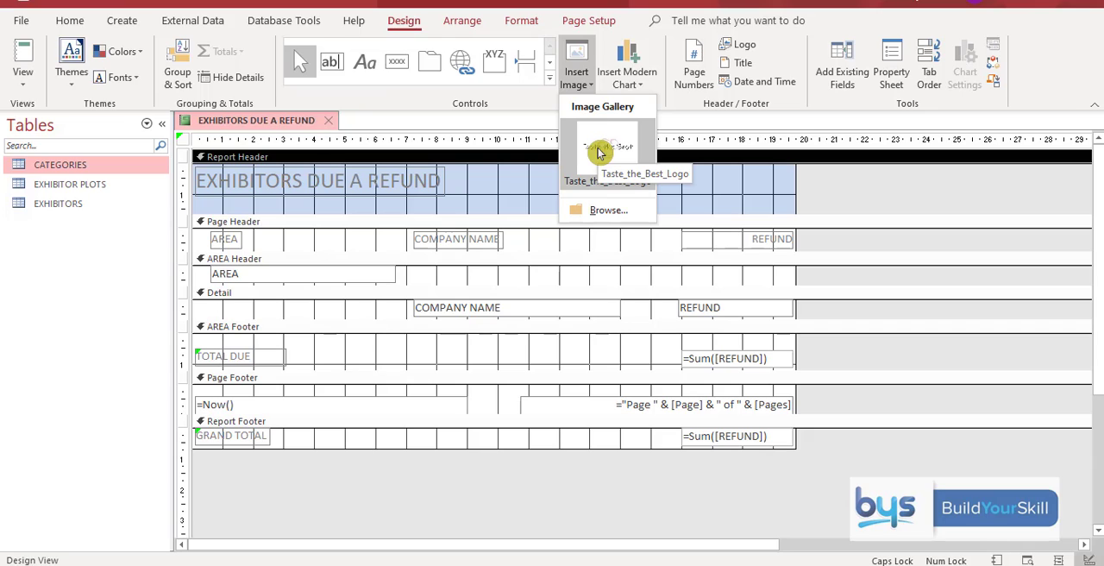
{"action": "left_click", "coordinate": [607, 147]}
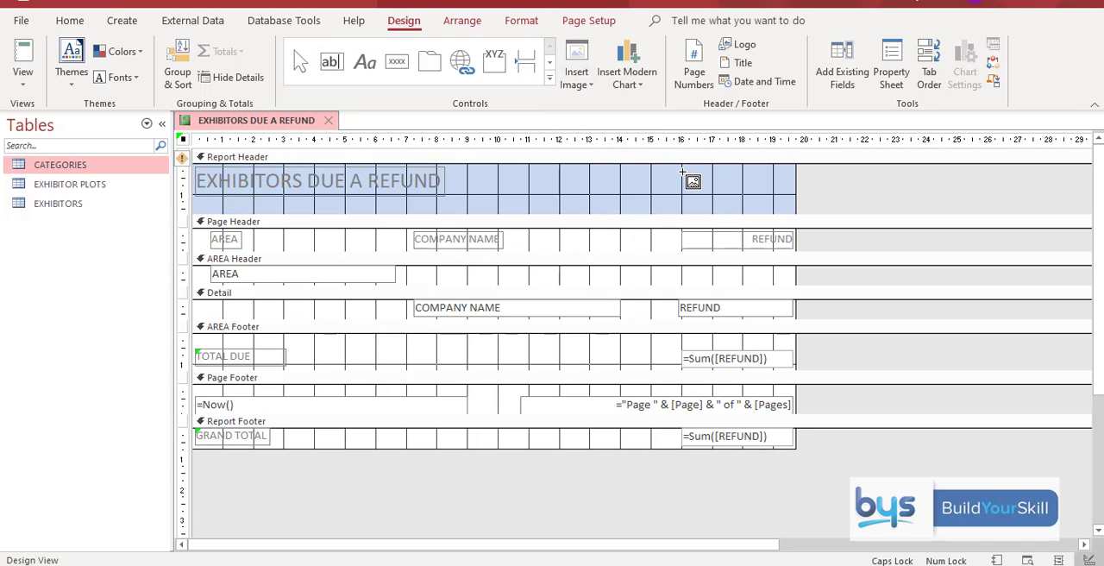
{"action": "left_click_drag", "start_coordinate": [681, 171], "coordinate": [790, 191]}
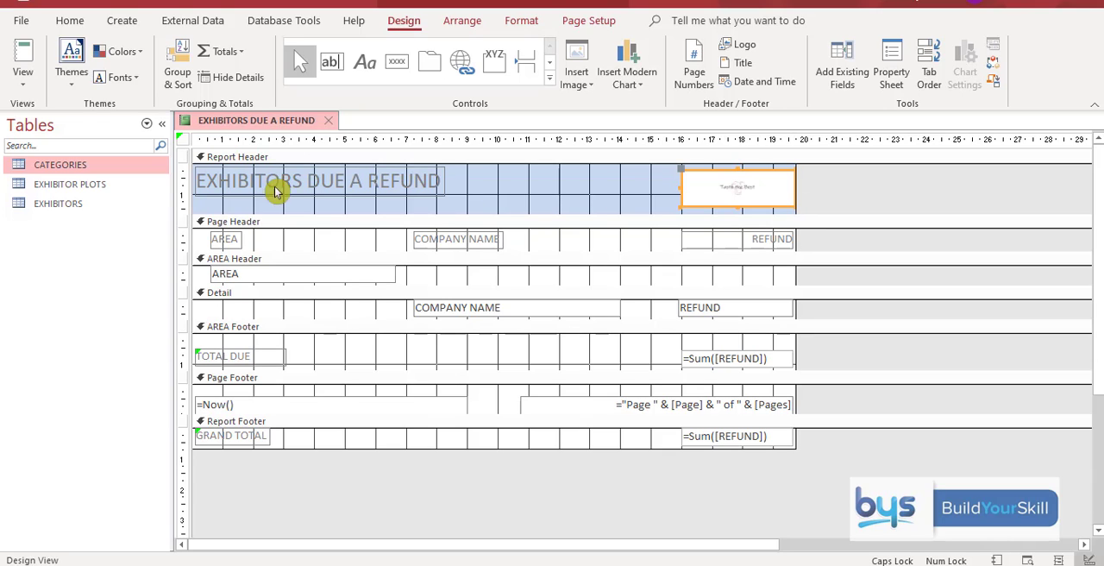
{"action": "left_click", "coordinate": [22, 65]}
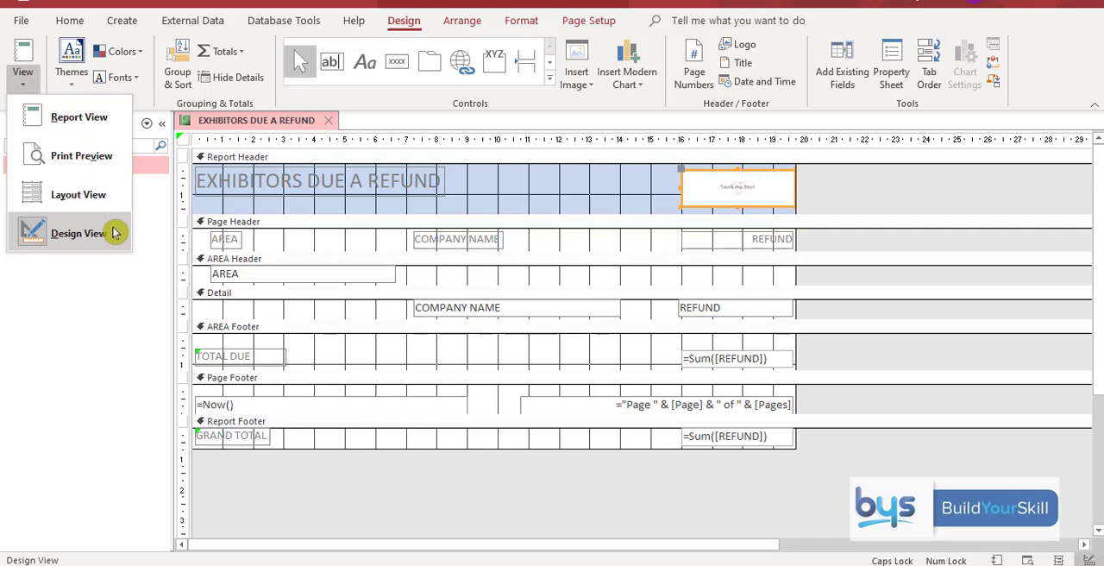
Preview the finished report with logo, check the design, and scroll through all totals.
{"action": "left_click", "coordinate": [79, 117]}
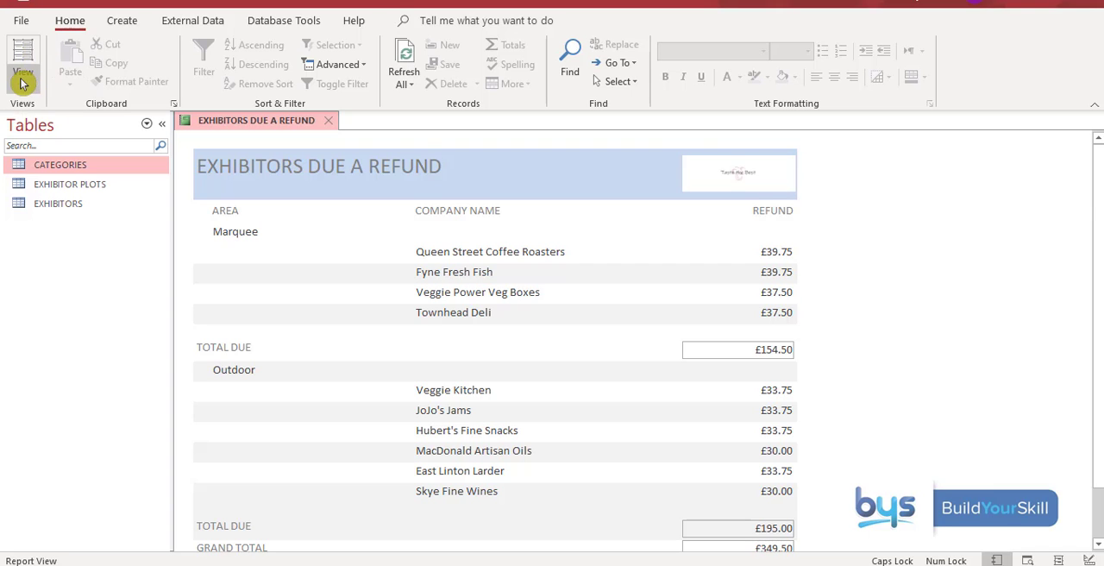
{"action": "left_click", "coordinate": [22, 61]}
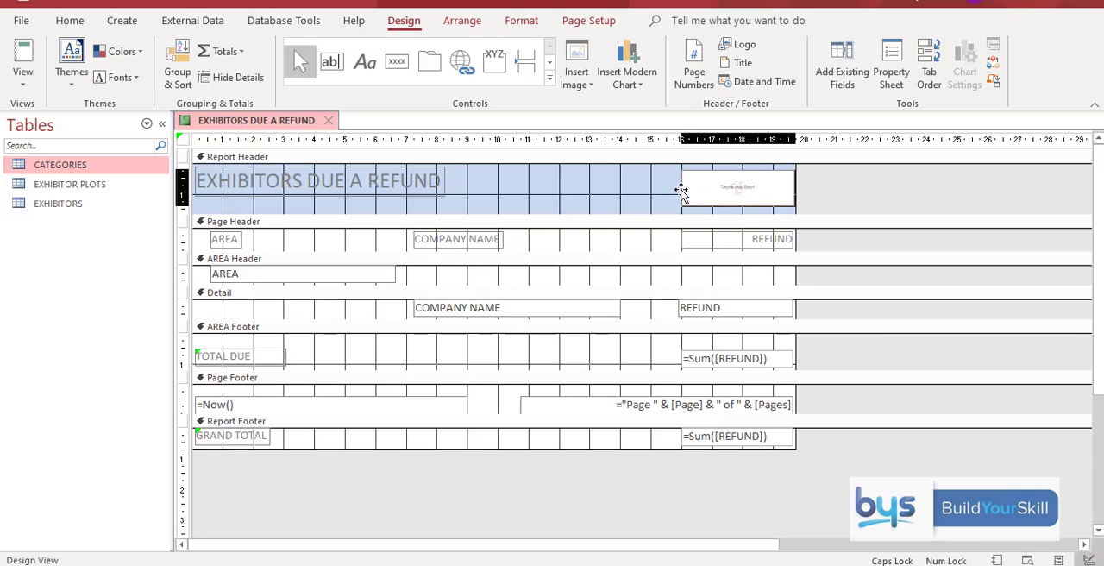
{"action": "left_click", "coordinate": [22, 60]}
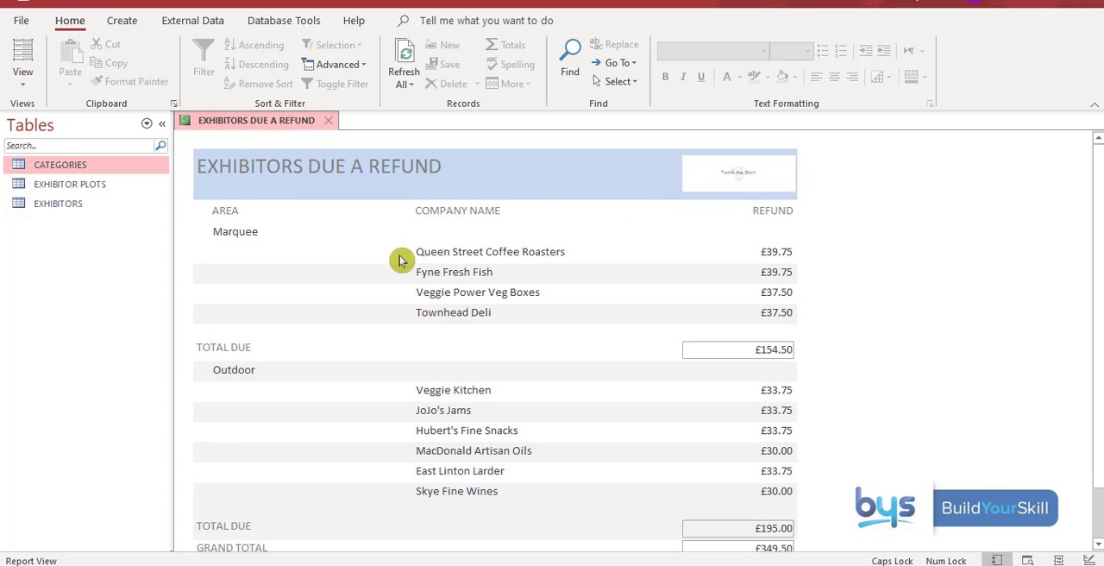
{"action": "mouse_move", "coordinate": [434, 220]}
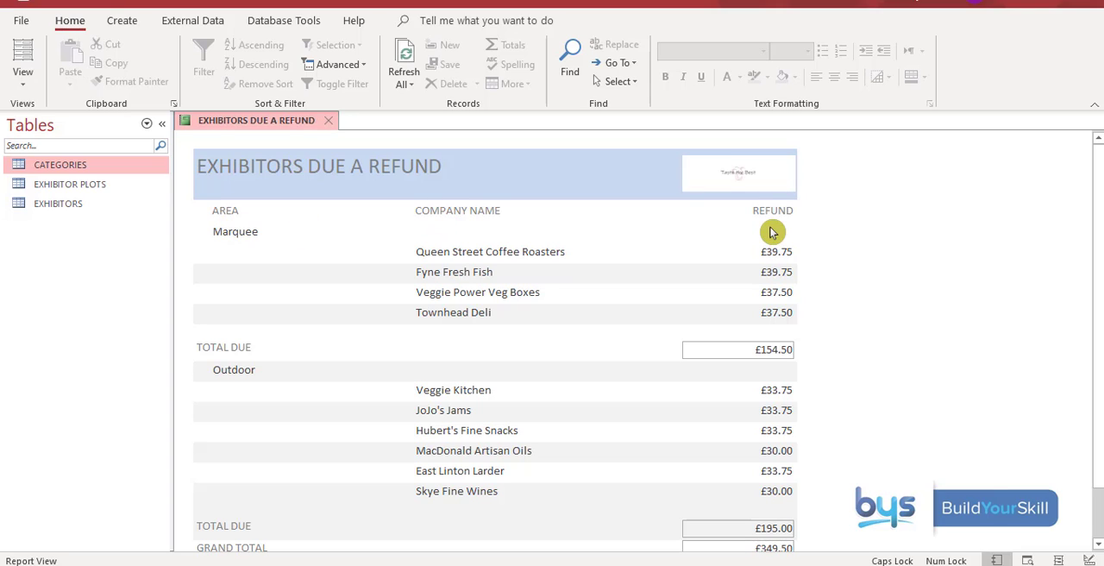
{"action": "mouse_move", "coordinate": [676, 370]}
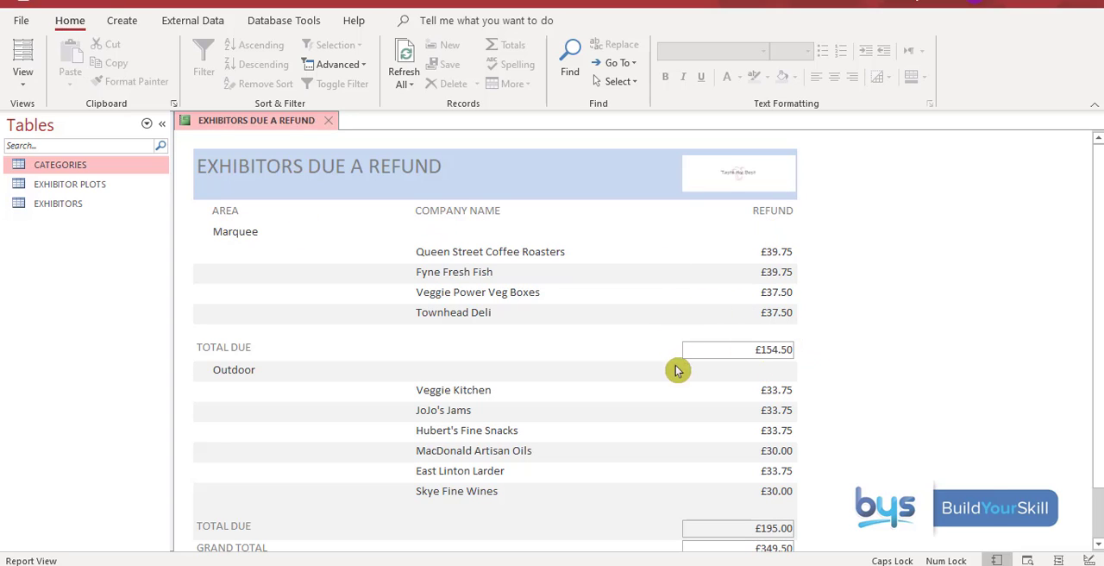
{"action": "scroll", "scroll_direction": "down", "scroll_amount": 3}
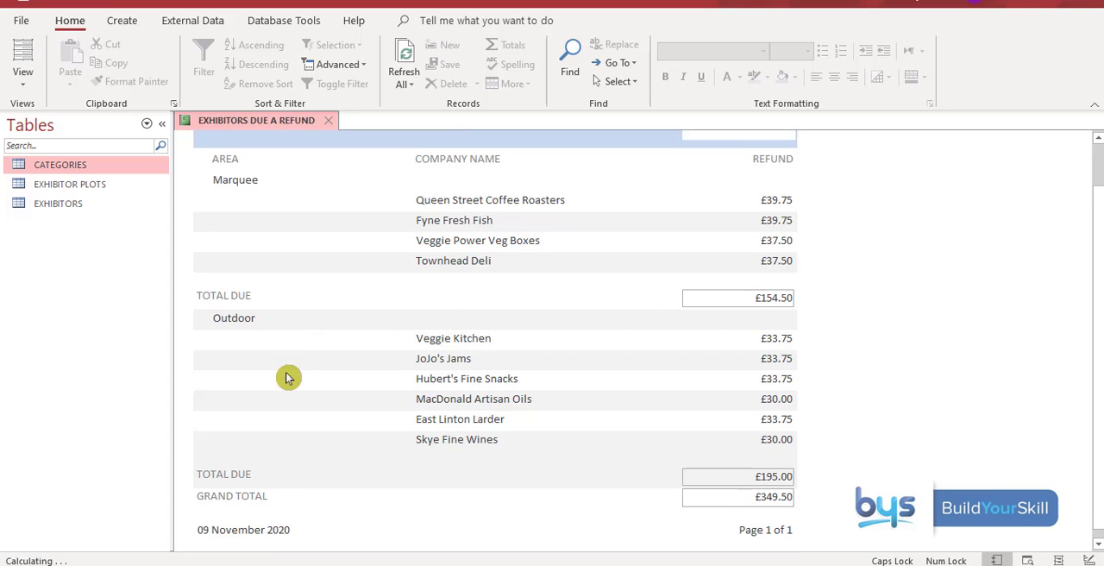
{"action": "scroll", "scroll_direction": "down", "scroll_amount": 3}
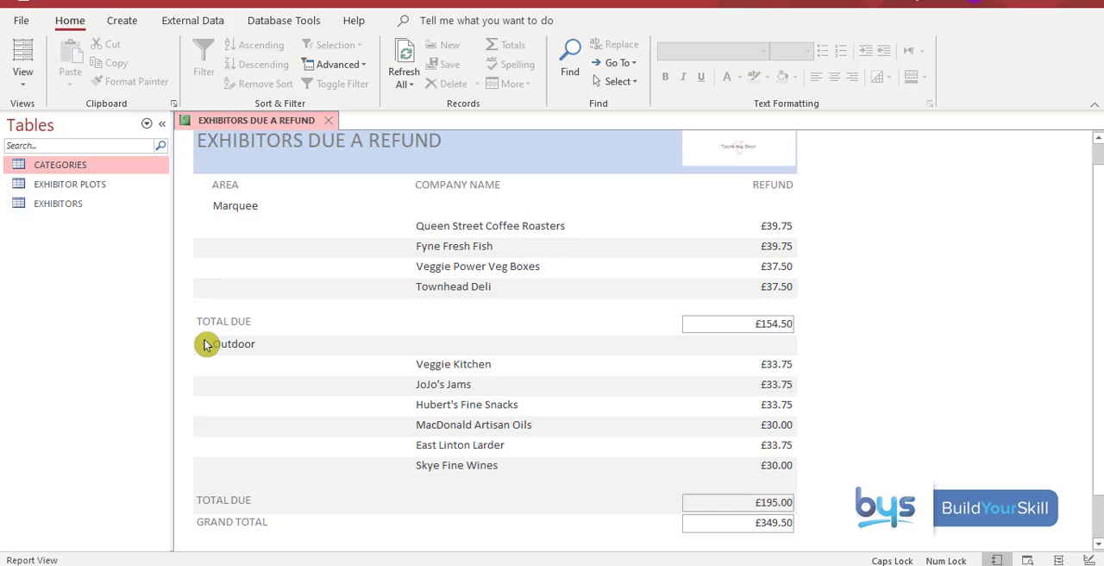
{"action": "scroll", "scroll_direction": "down", "scroll_amount": 3}
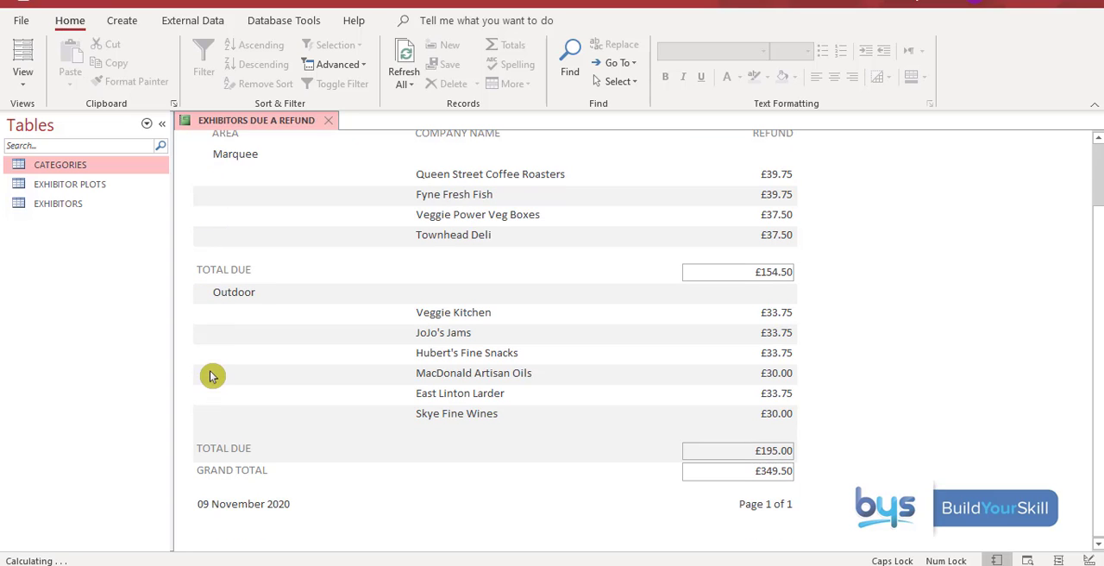